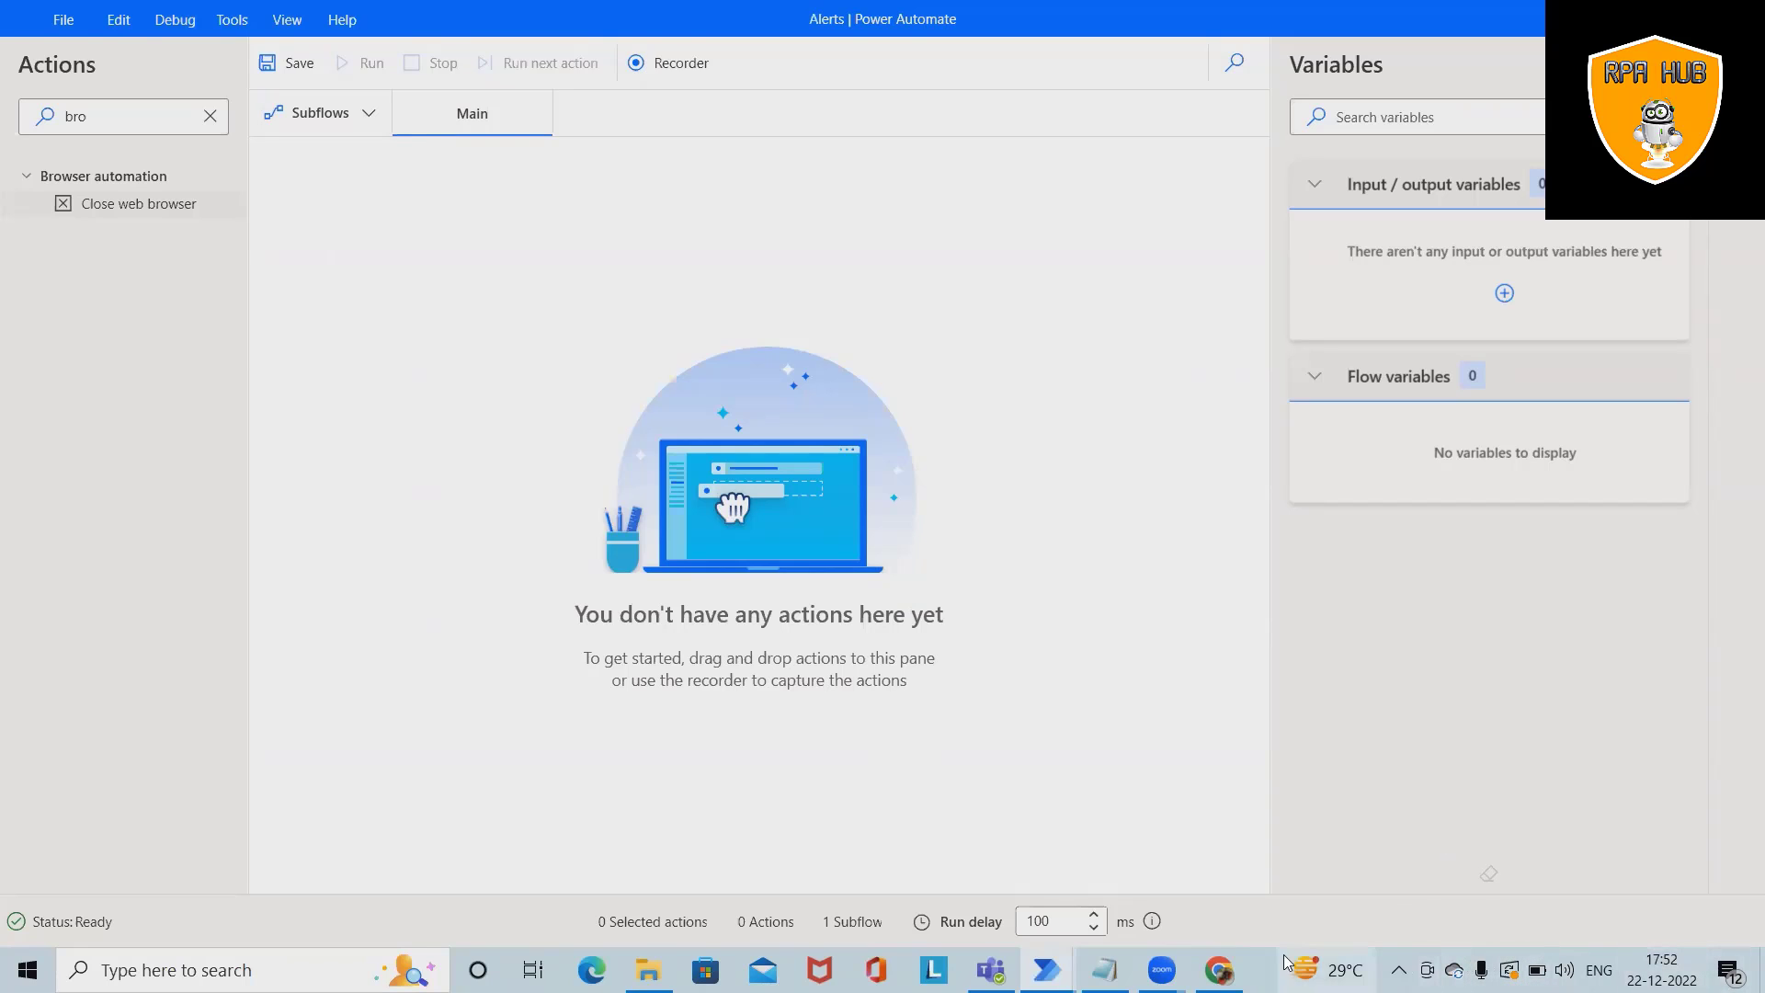
In Chrome, open the JQuery Download Progress bars demo from the Progress Bars & Sliders menu.
click(1210, 971)
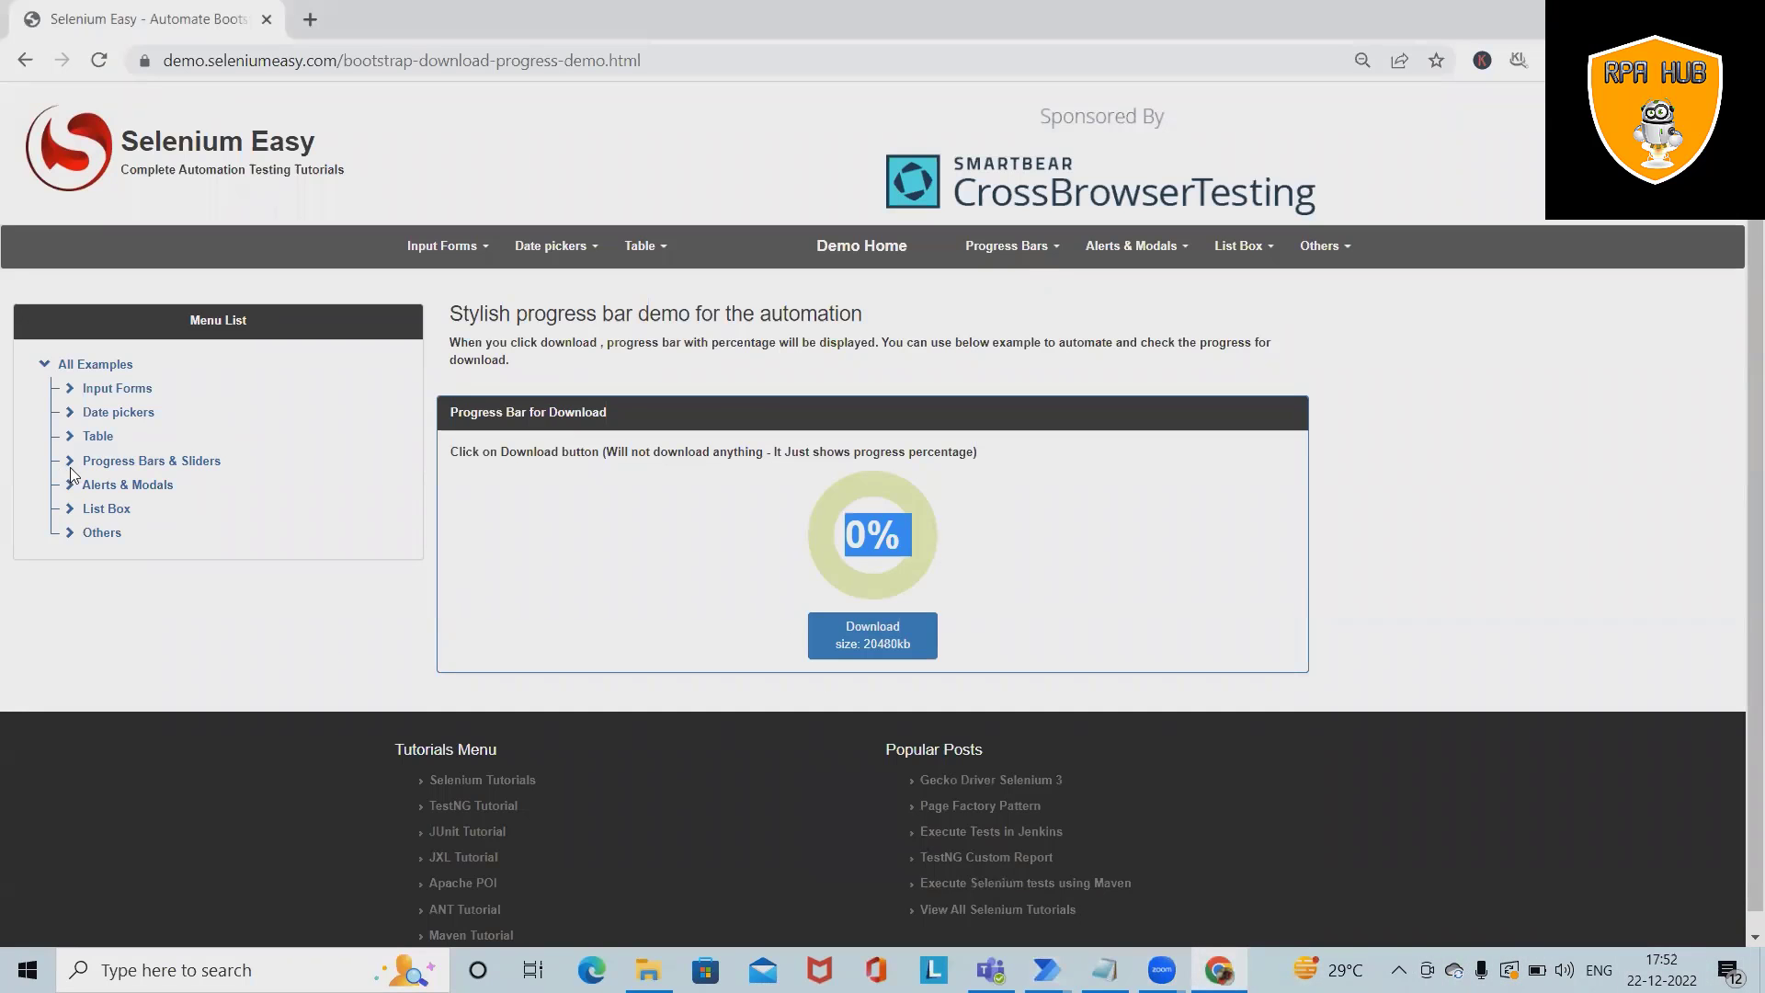
click(151, 459)
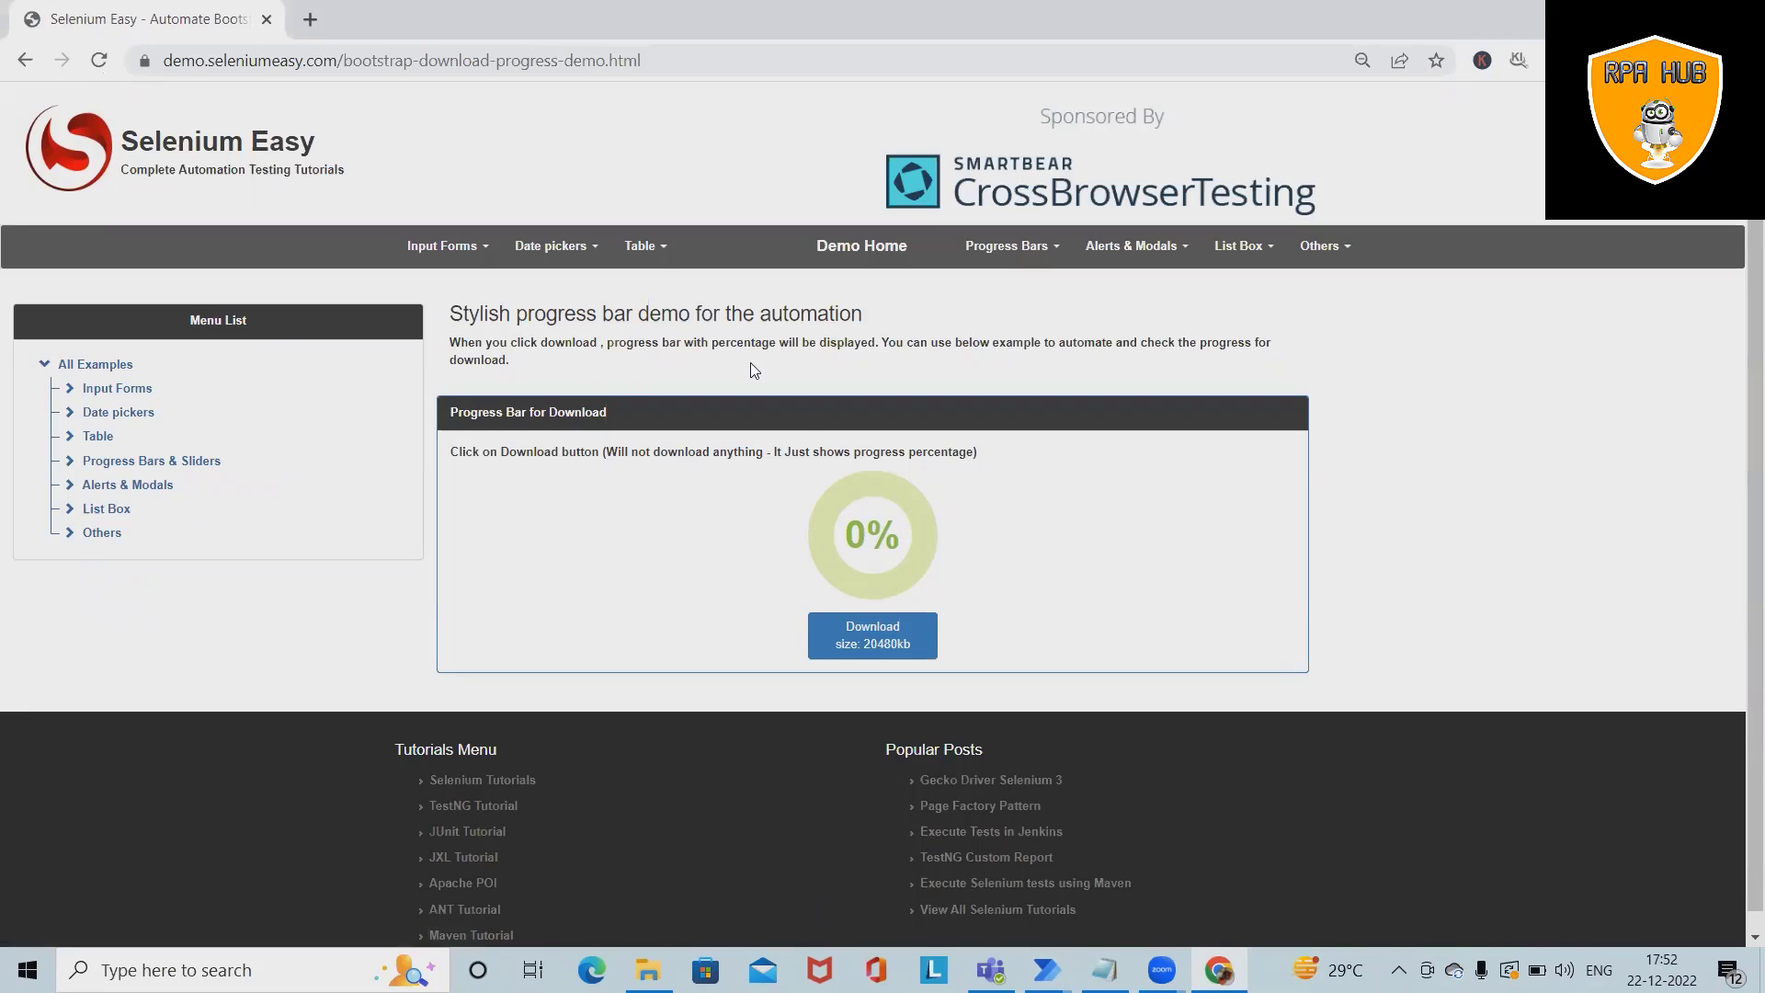
mouse_move(98, 478)
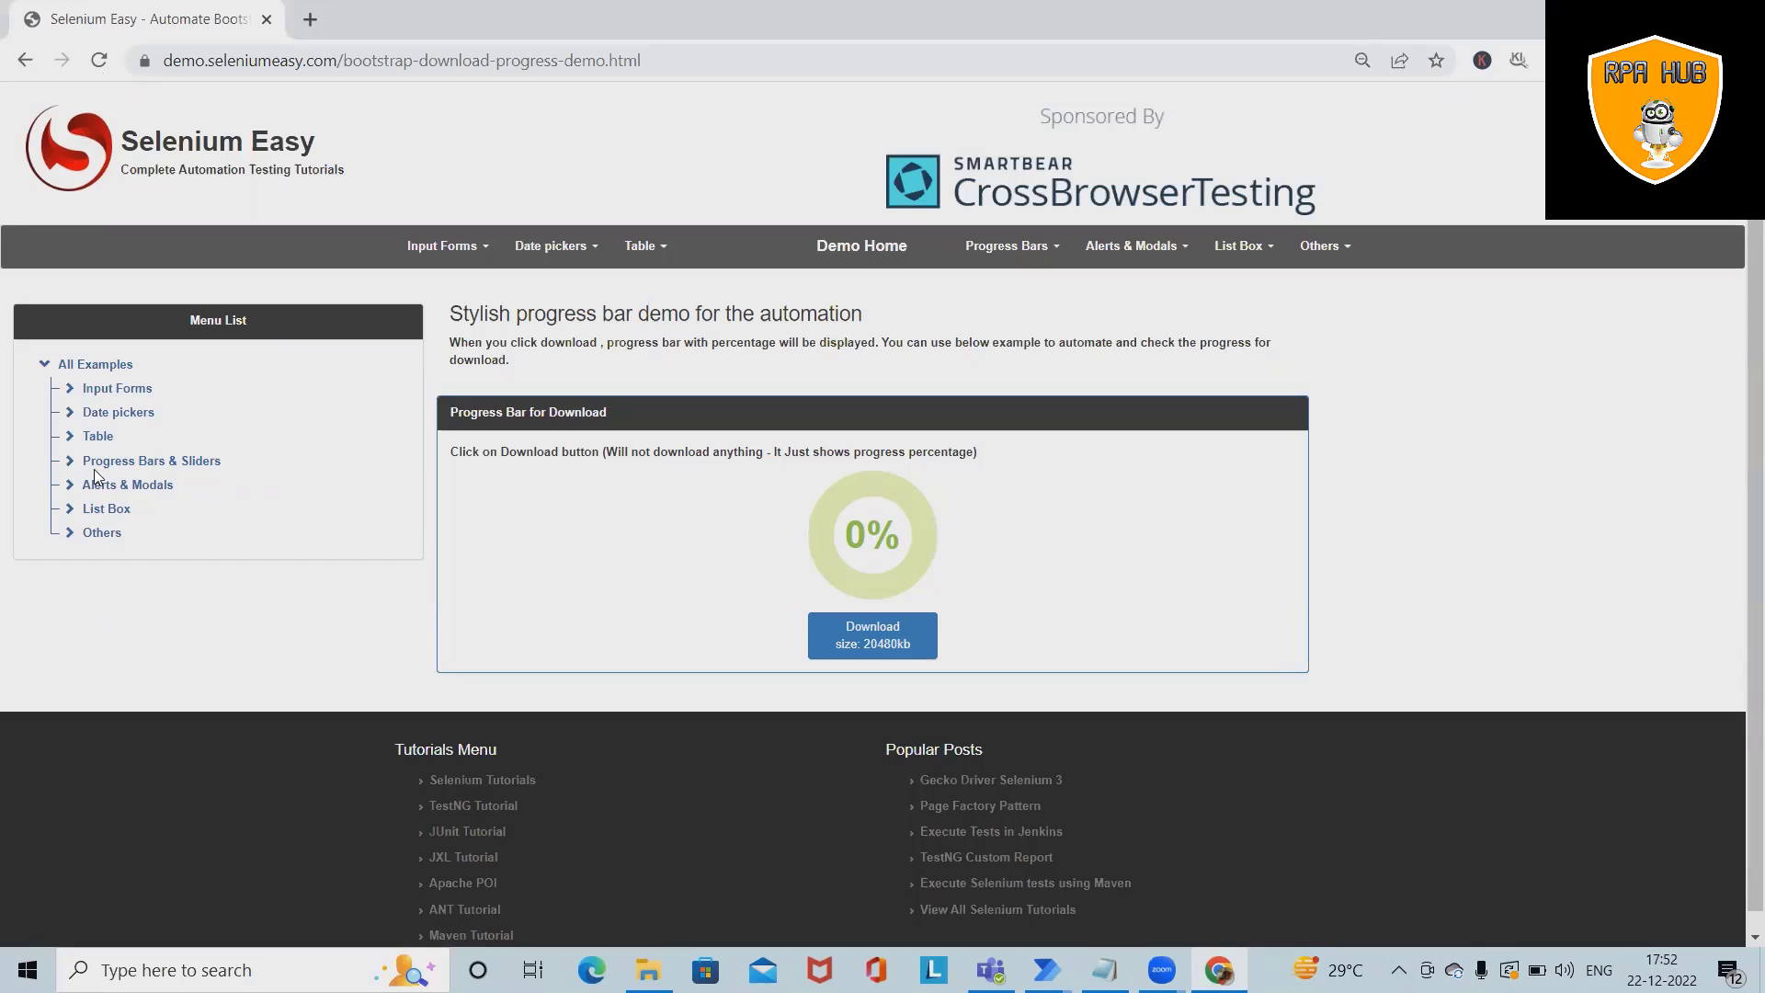
click(151, 460)
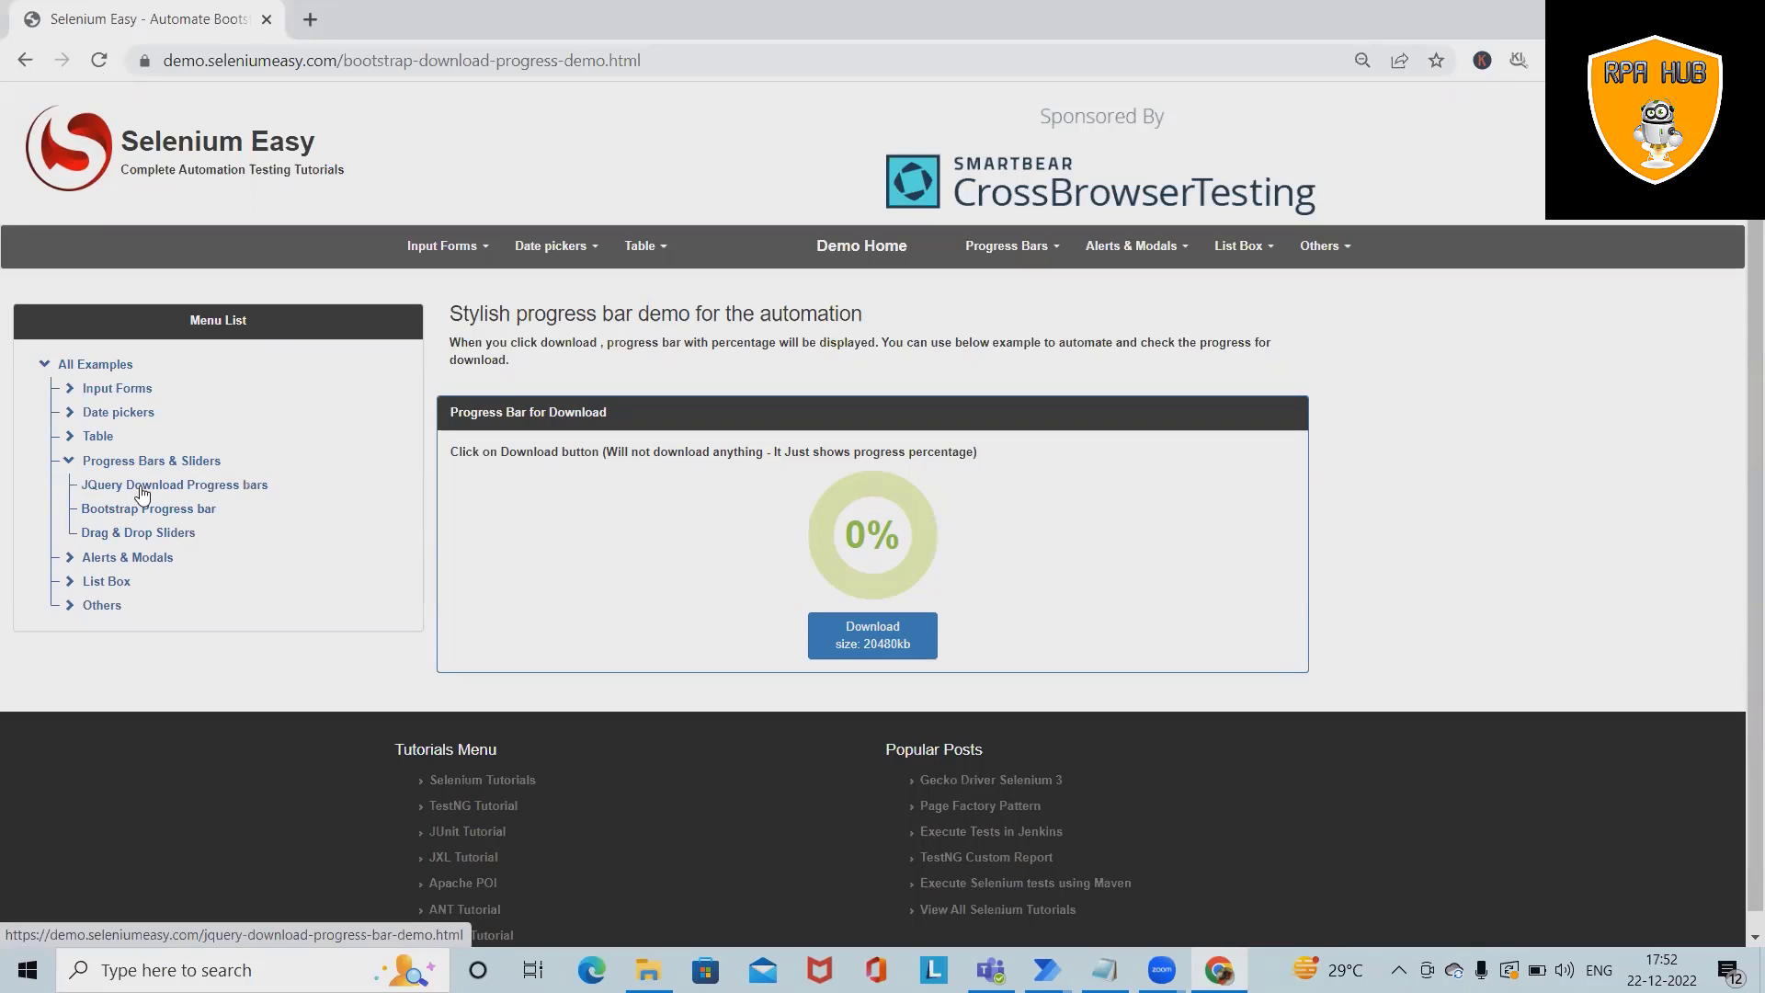
click(173, 485)
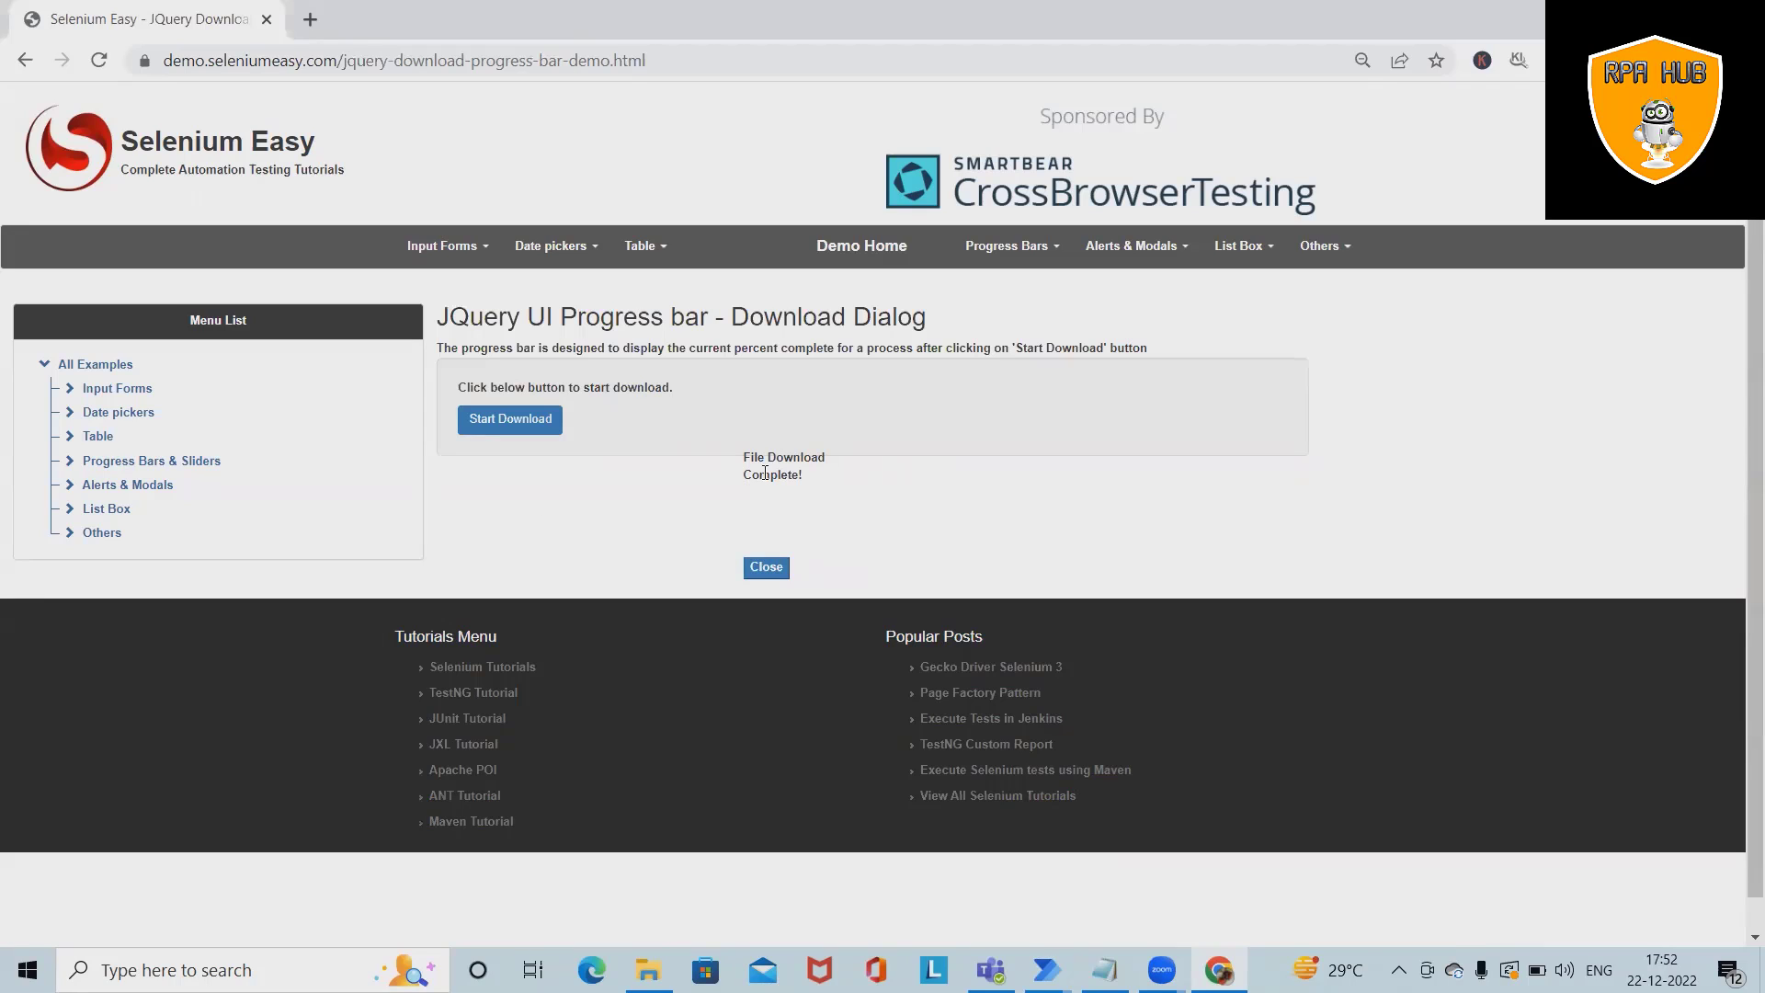
Return to the Bootstrap Progress bar demo showing its 0% progress circle.
click(151, 460)
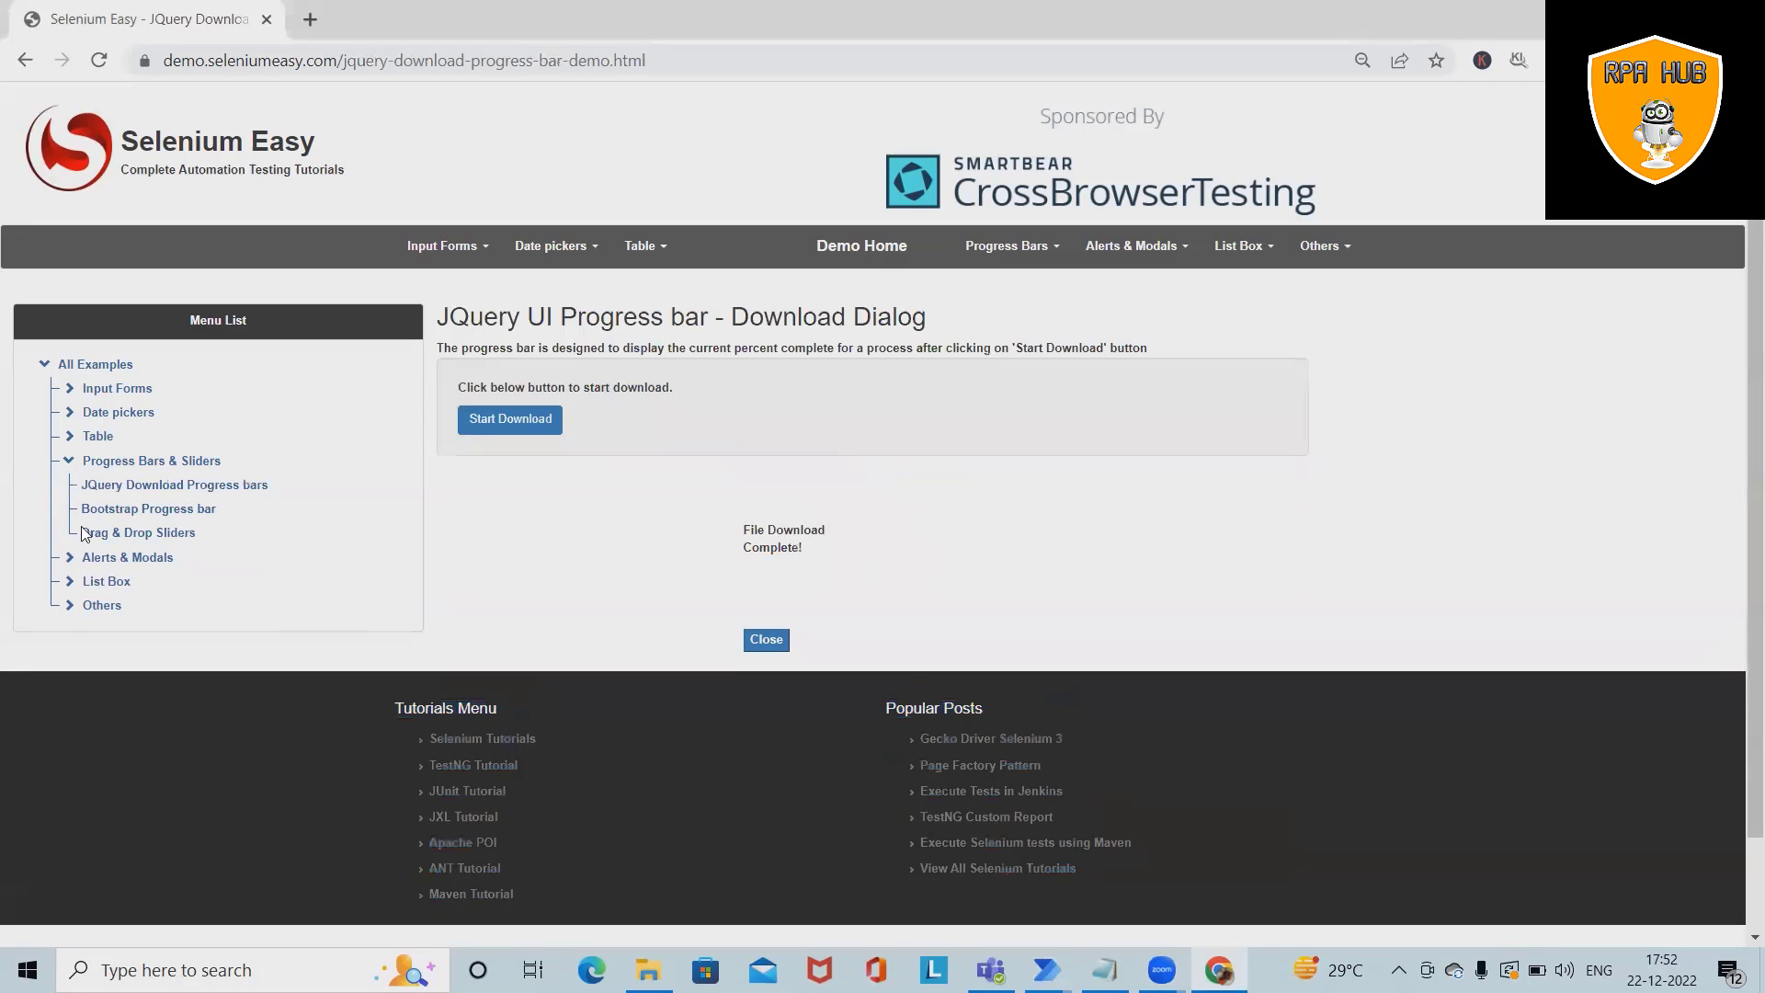
mouse_move(243, 563)
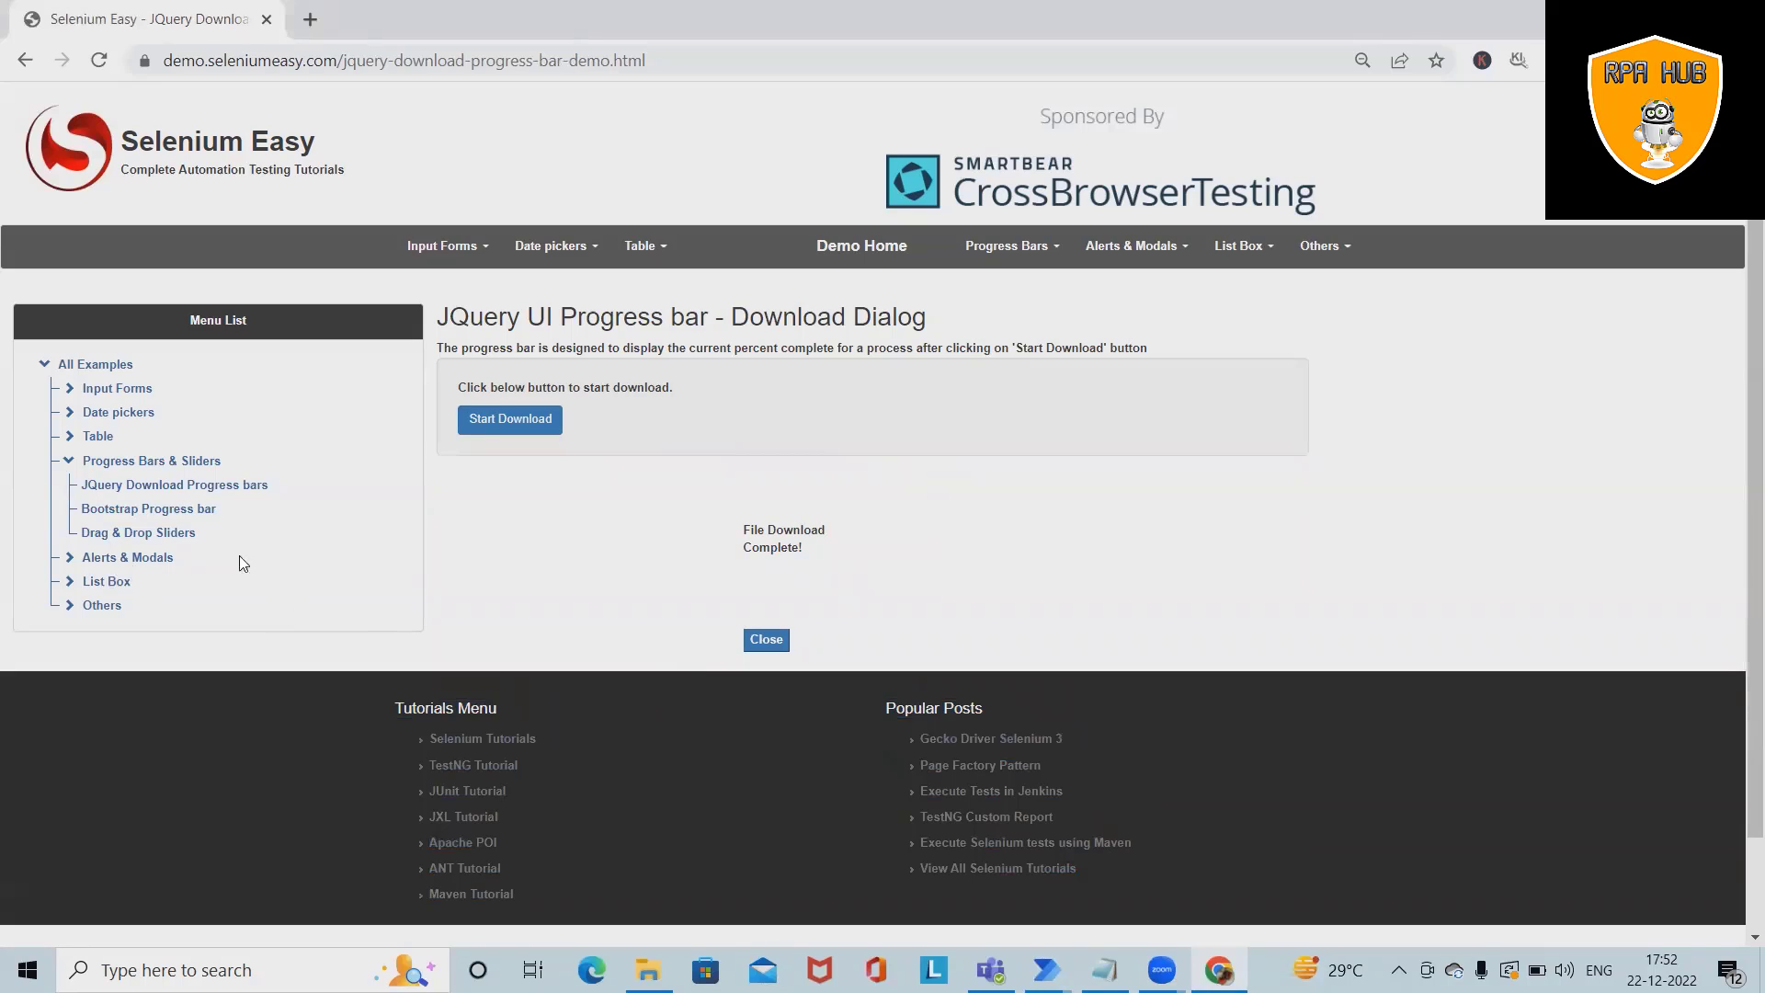
mouse_move(96, 497)
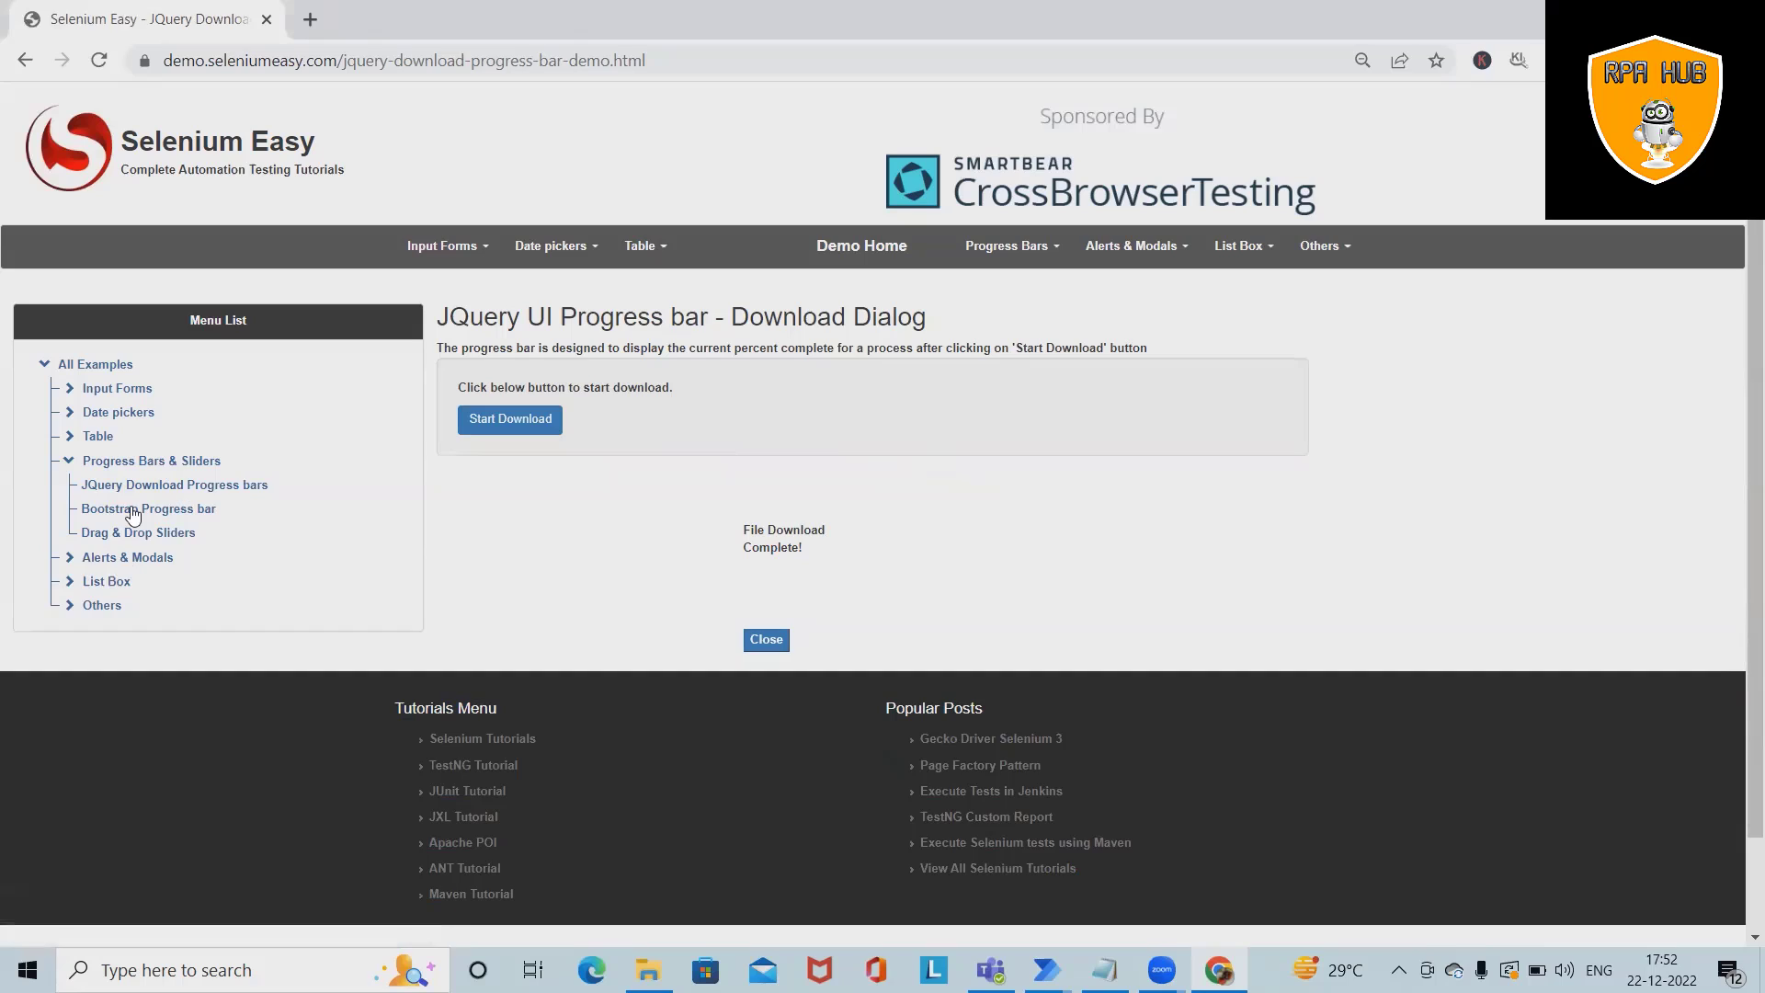
click(119, 507)
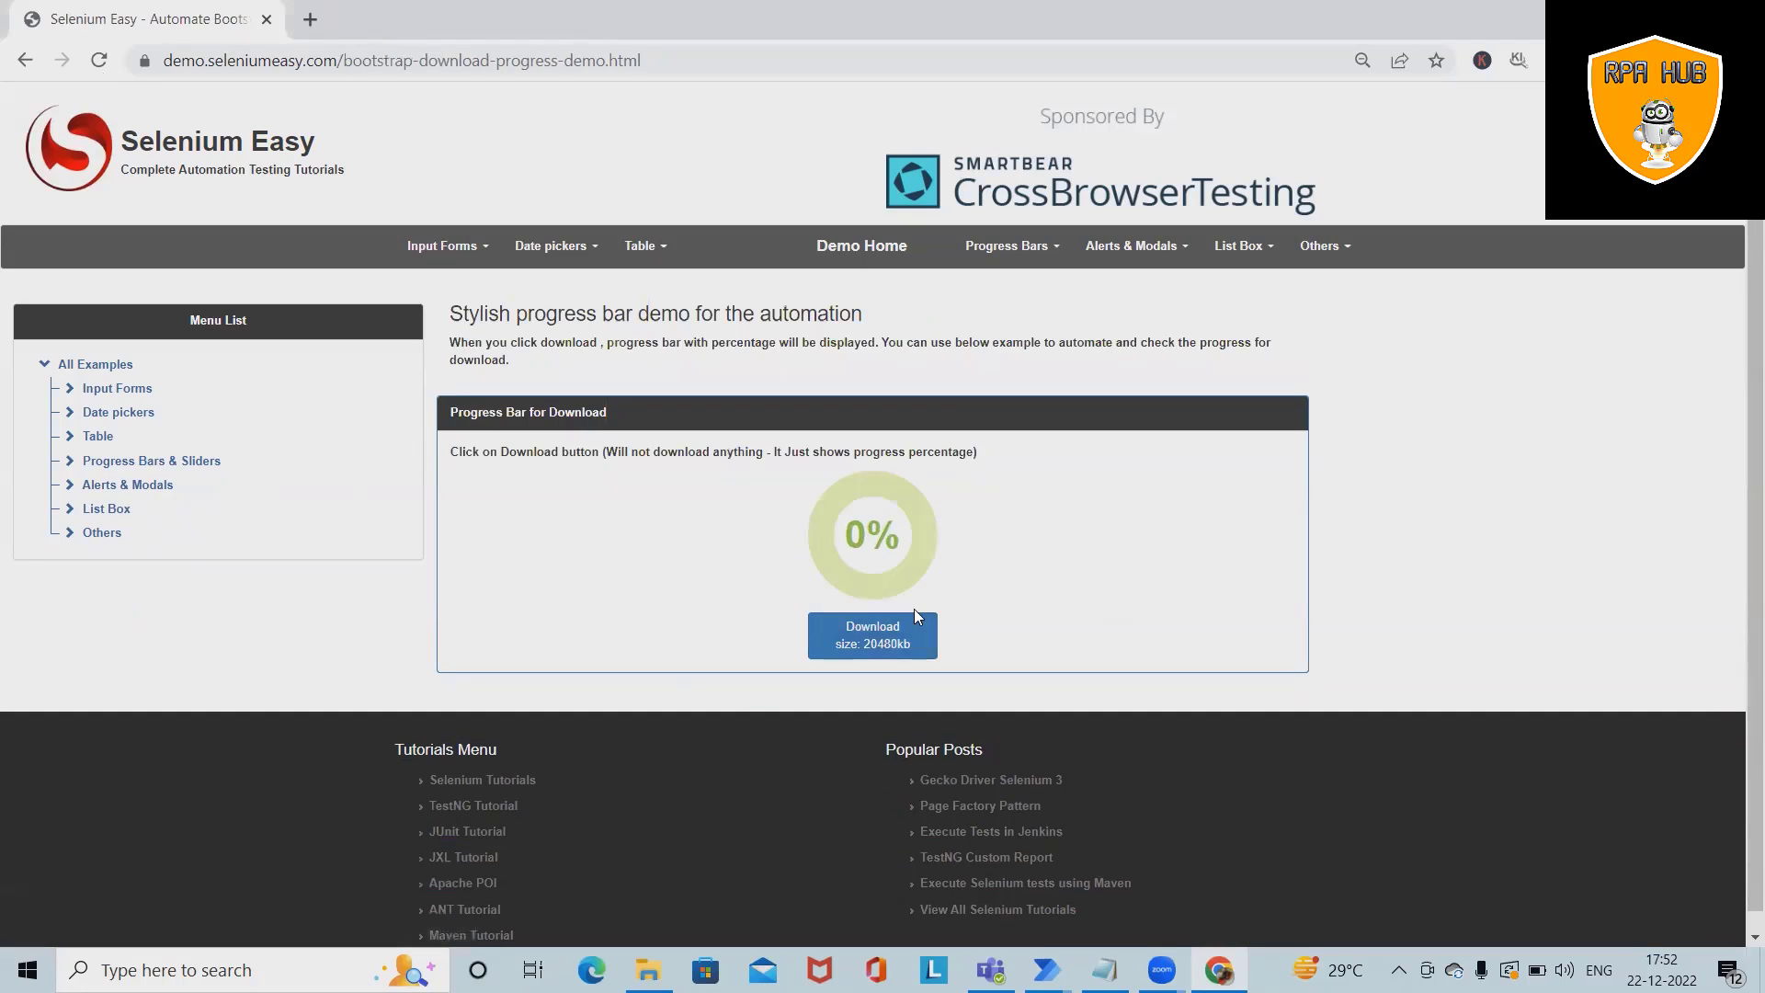
mouse_move(834, 555)
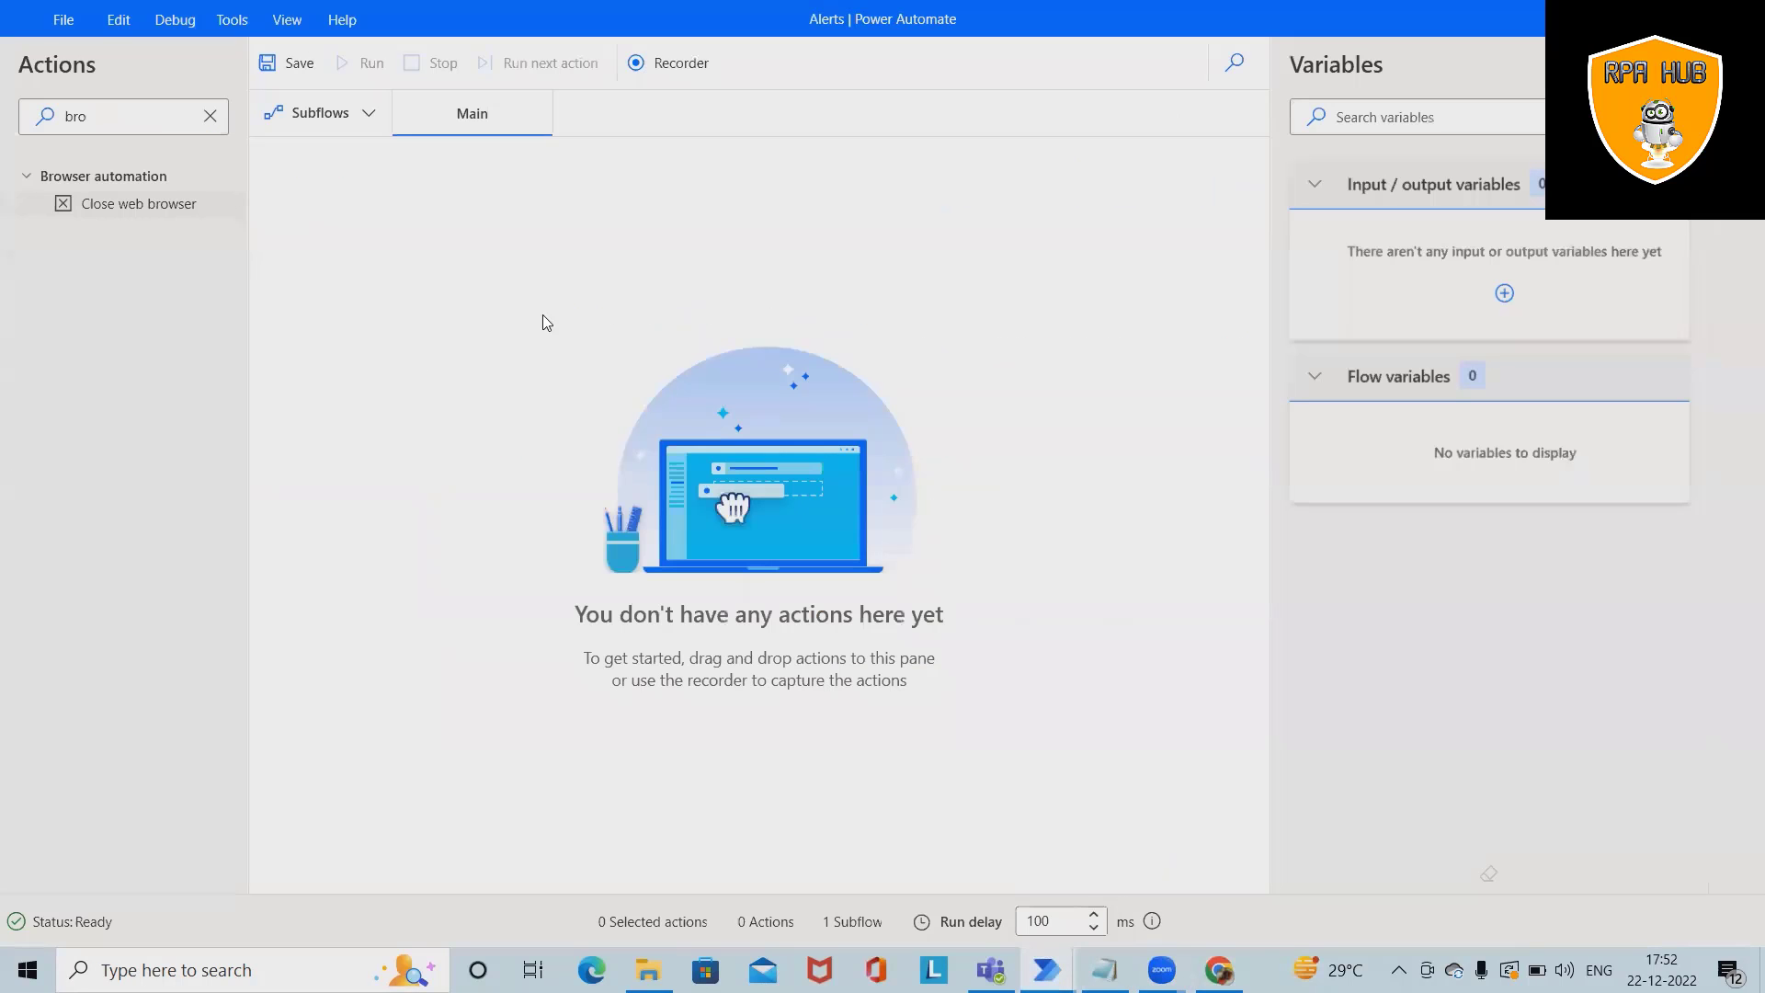
mouse_move(335, 335)
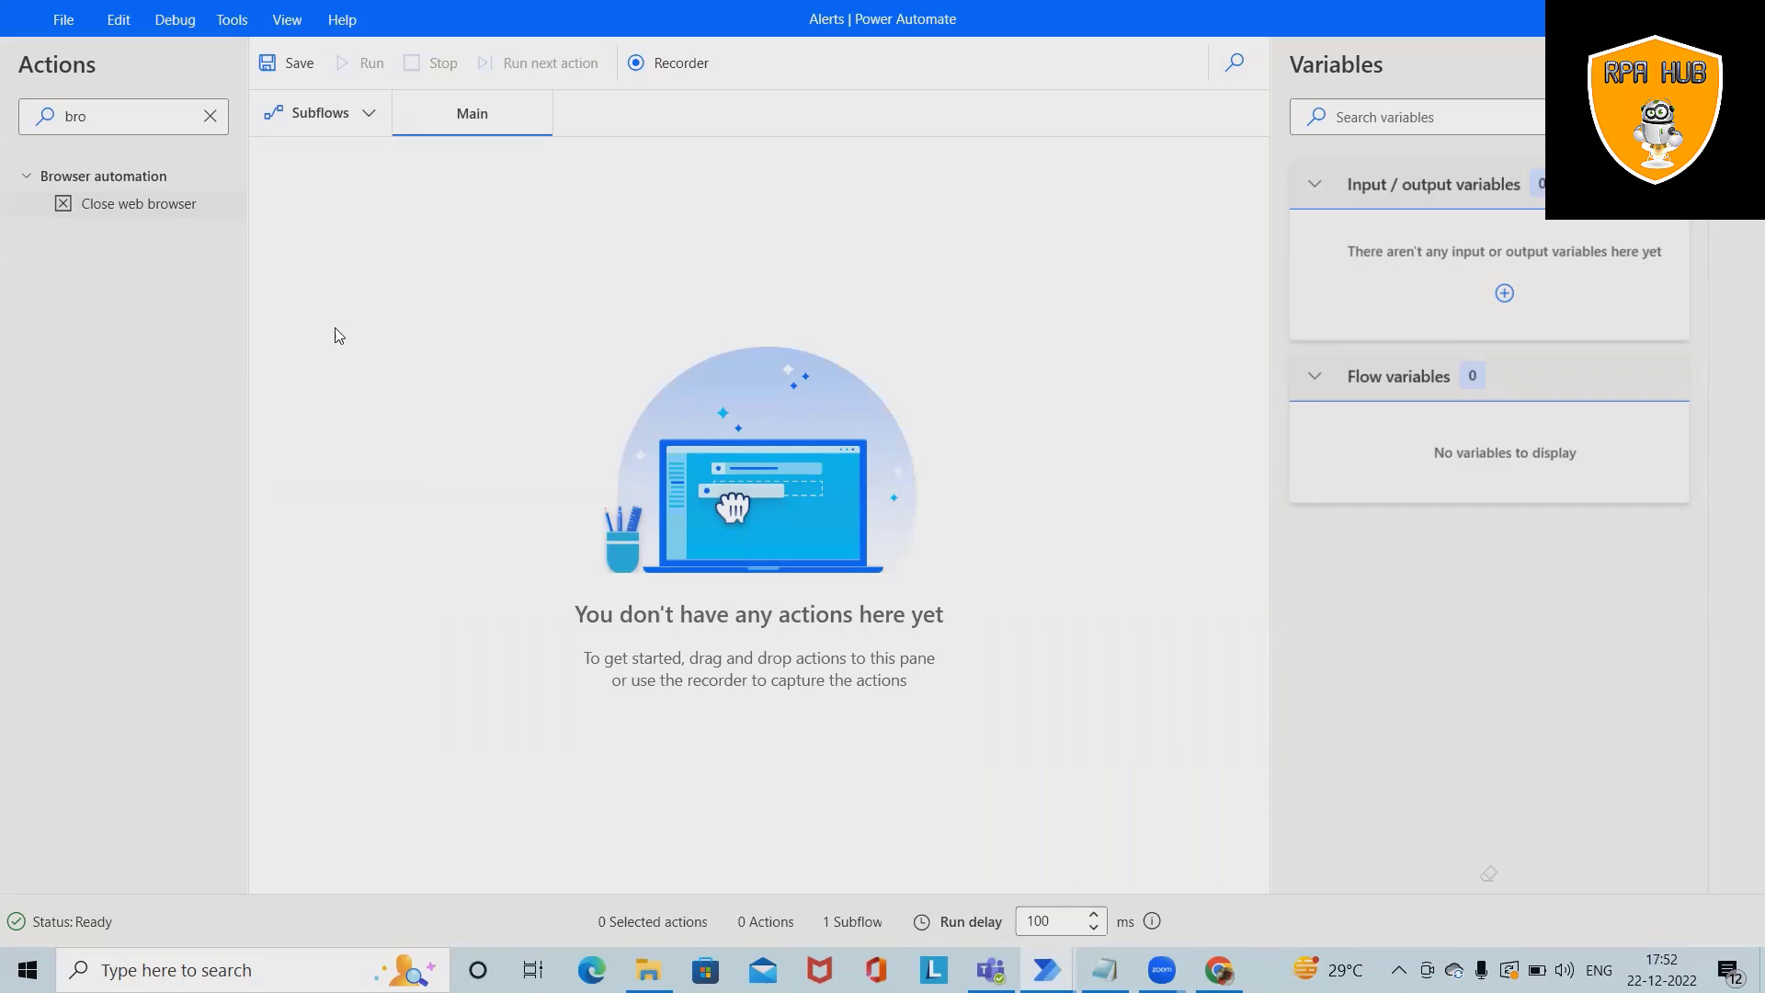
mouse_move(331, 334)
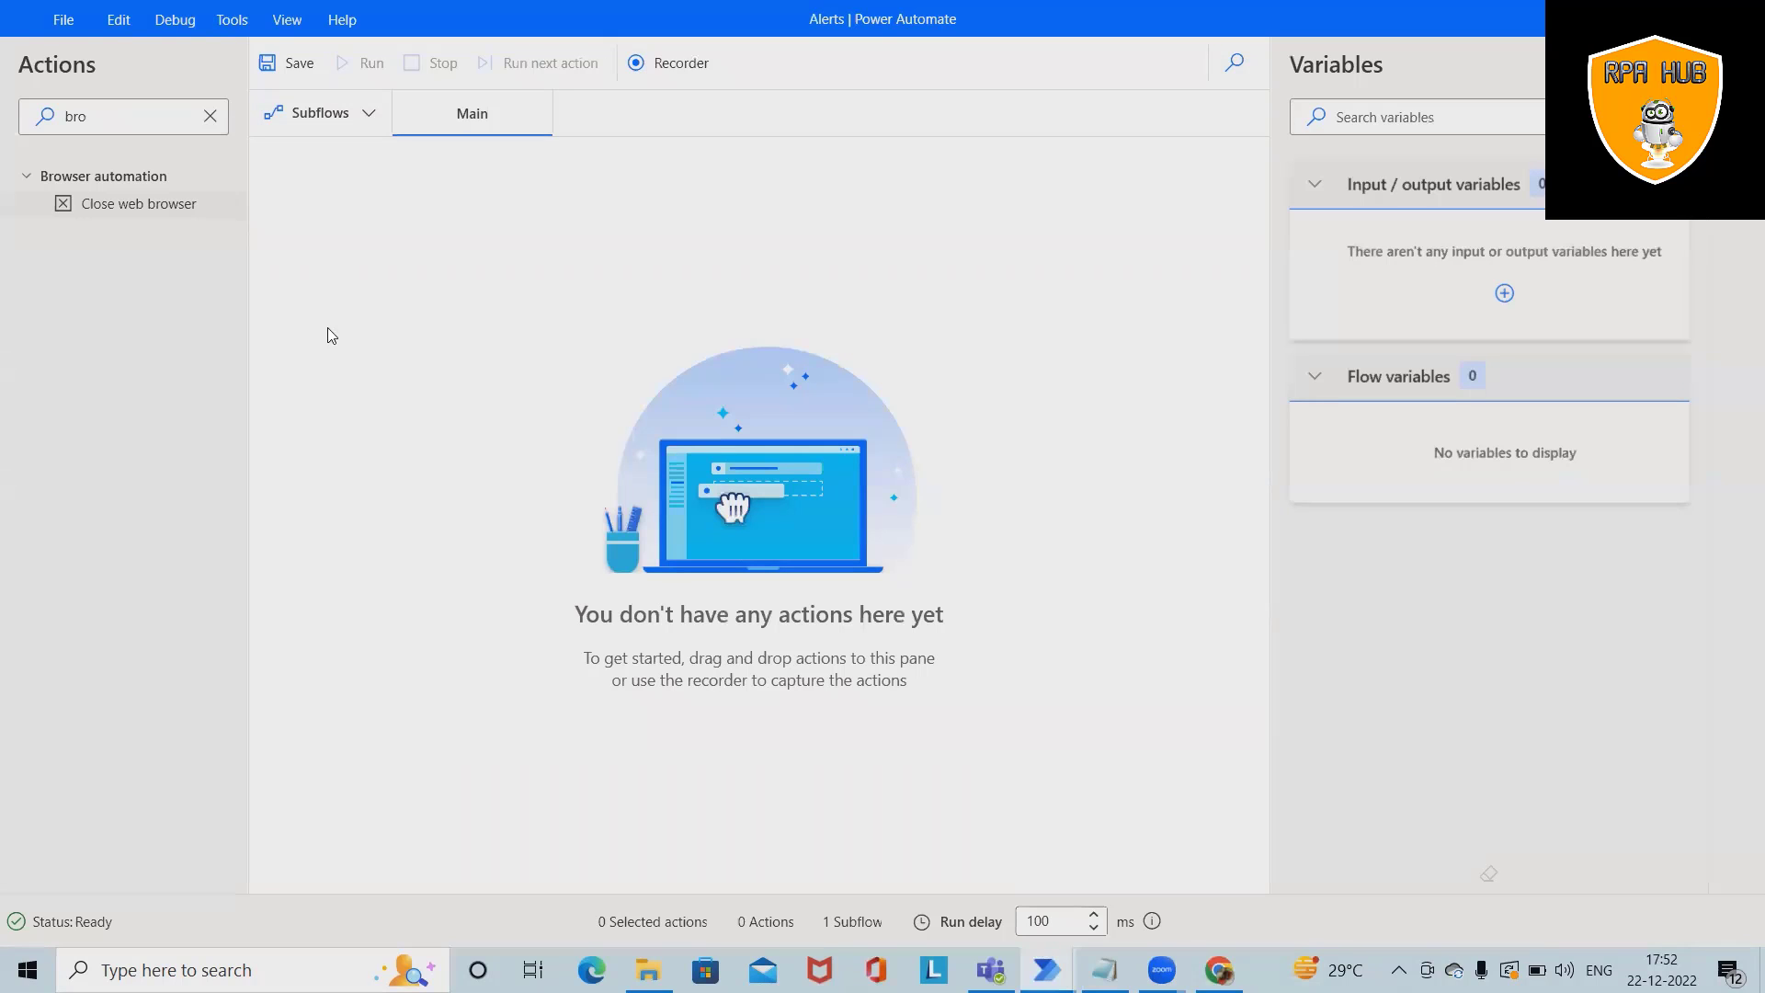
mouse_move(337, 329)
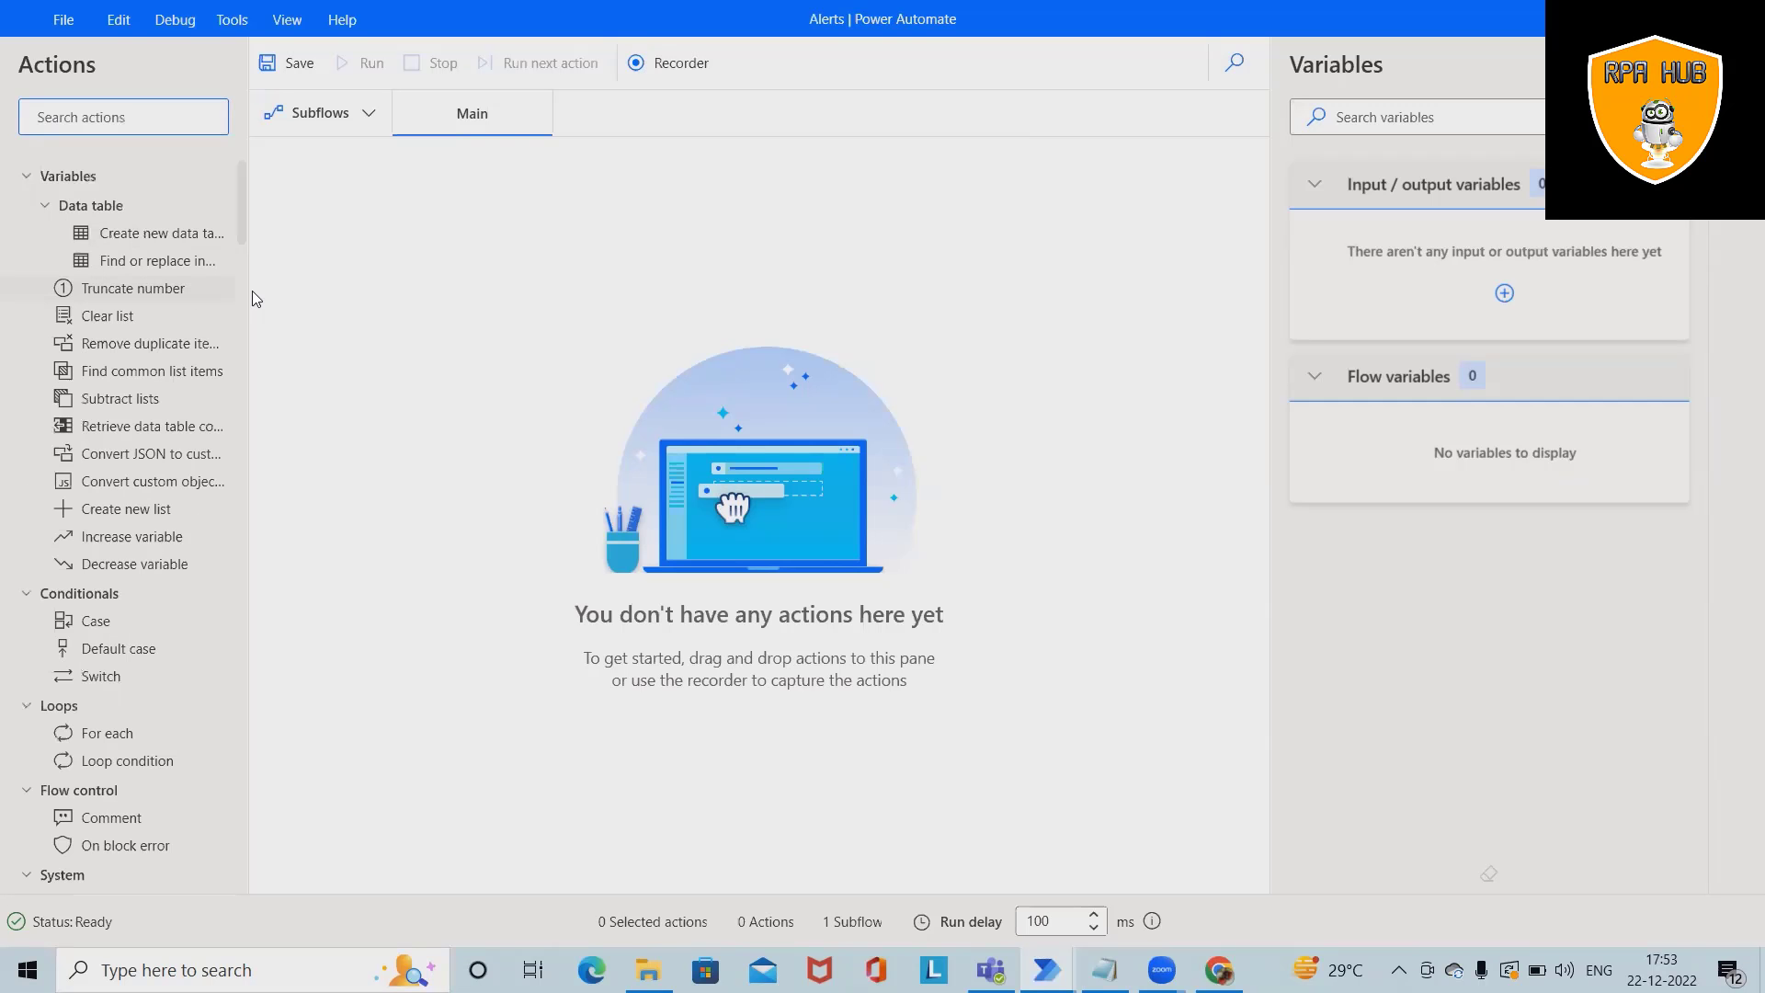
Add a Launch new Chrome step with the demo URL, window state Maximized, stored in Browser.
text(launch)
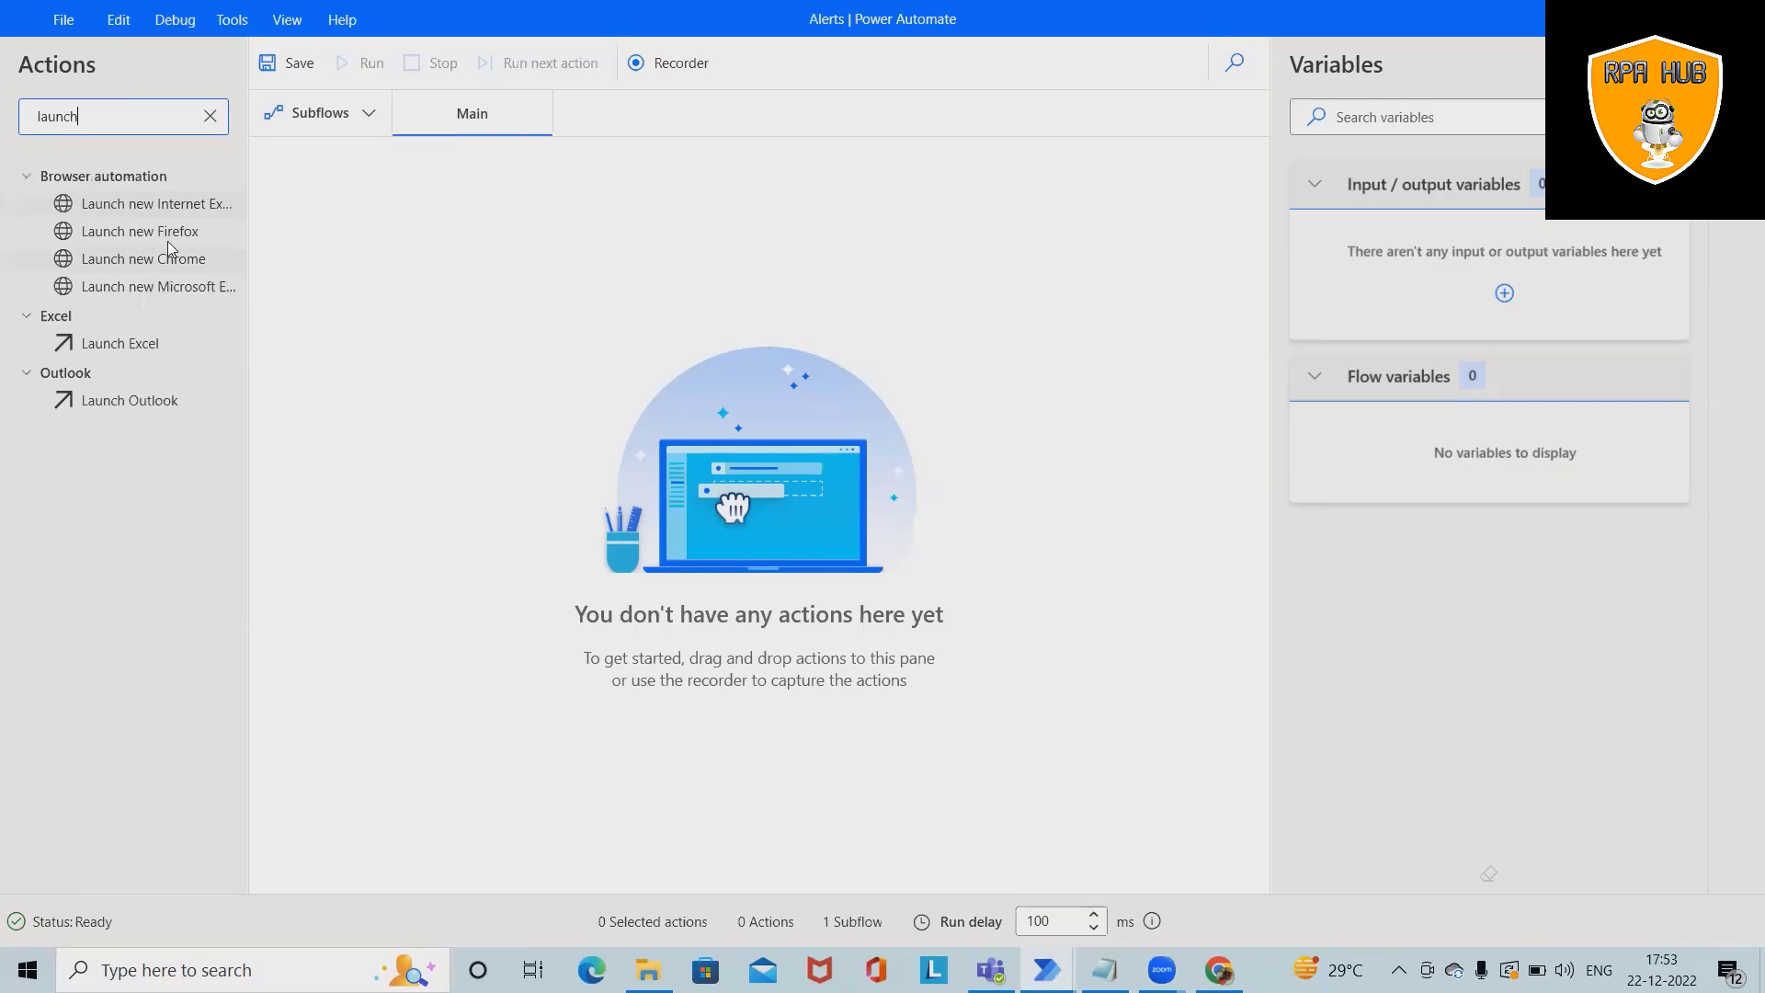
drag(143, 258, 780, 260)
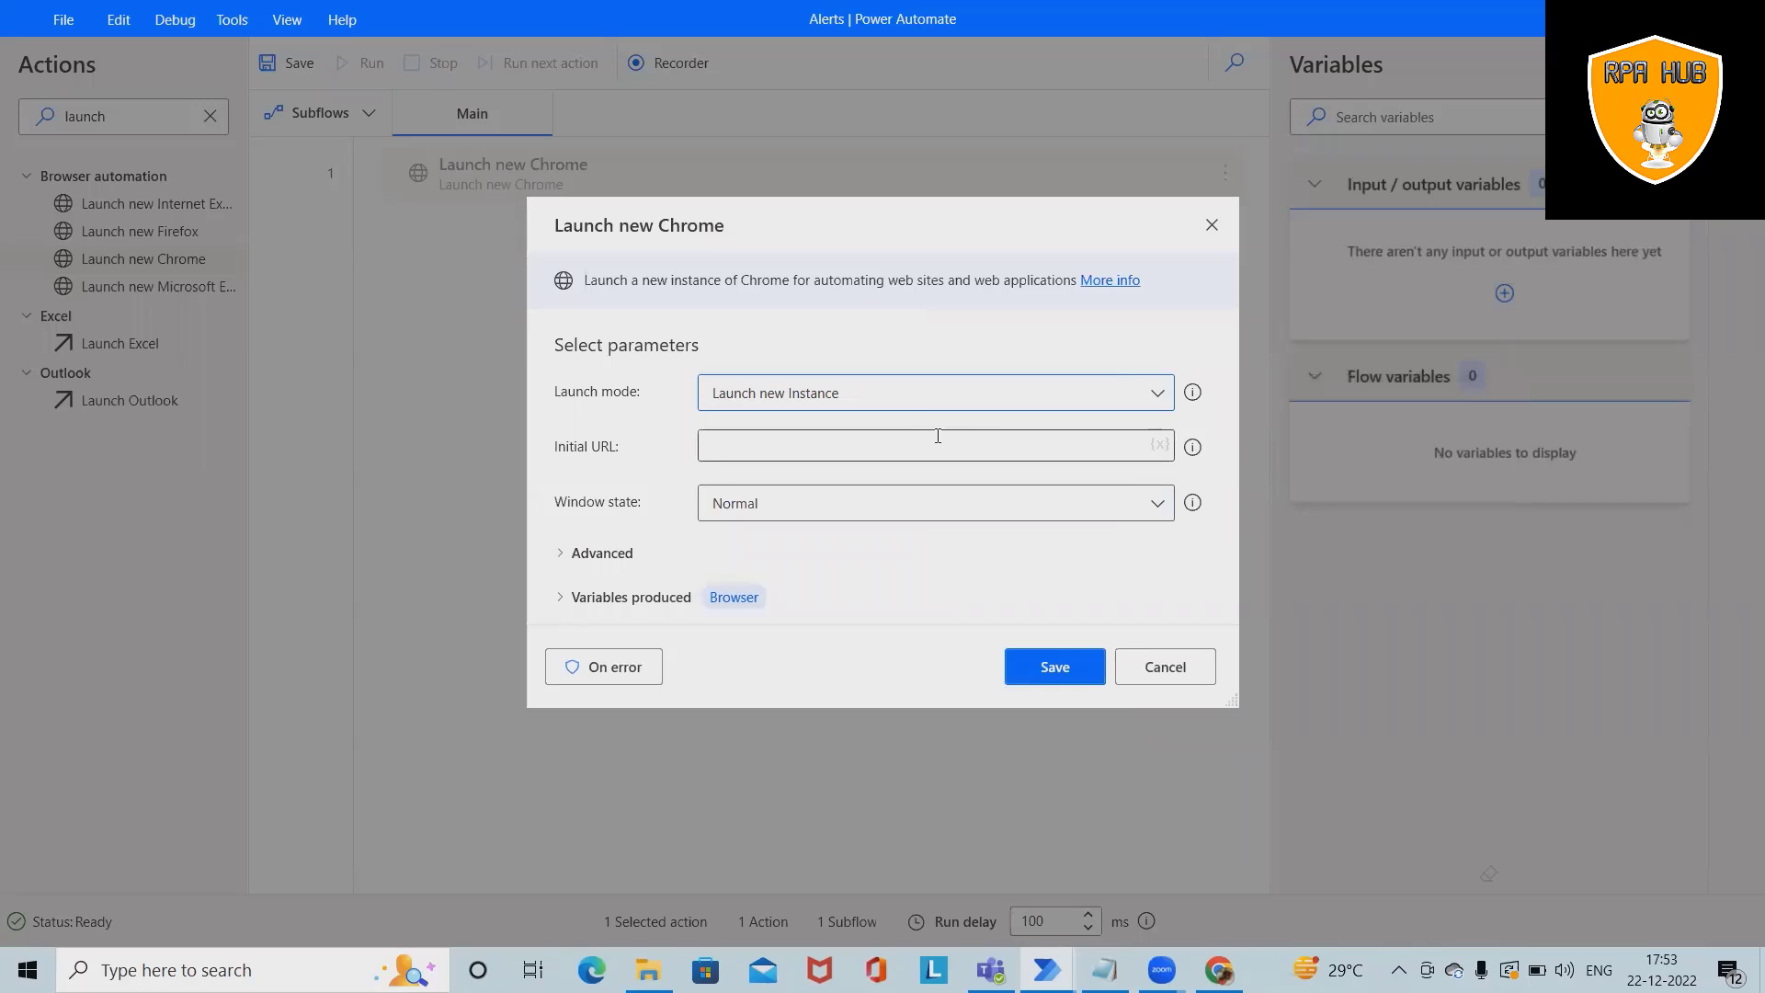
click(936, 445)
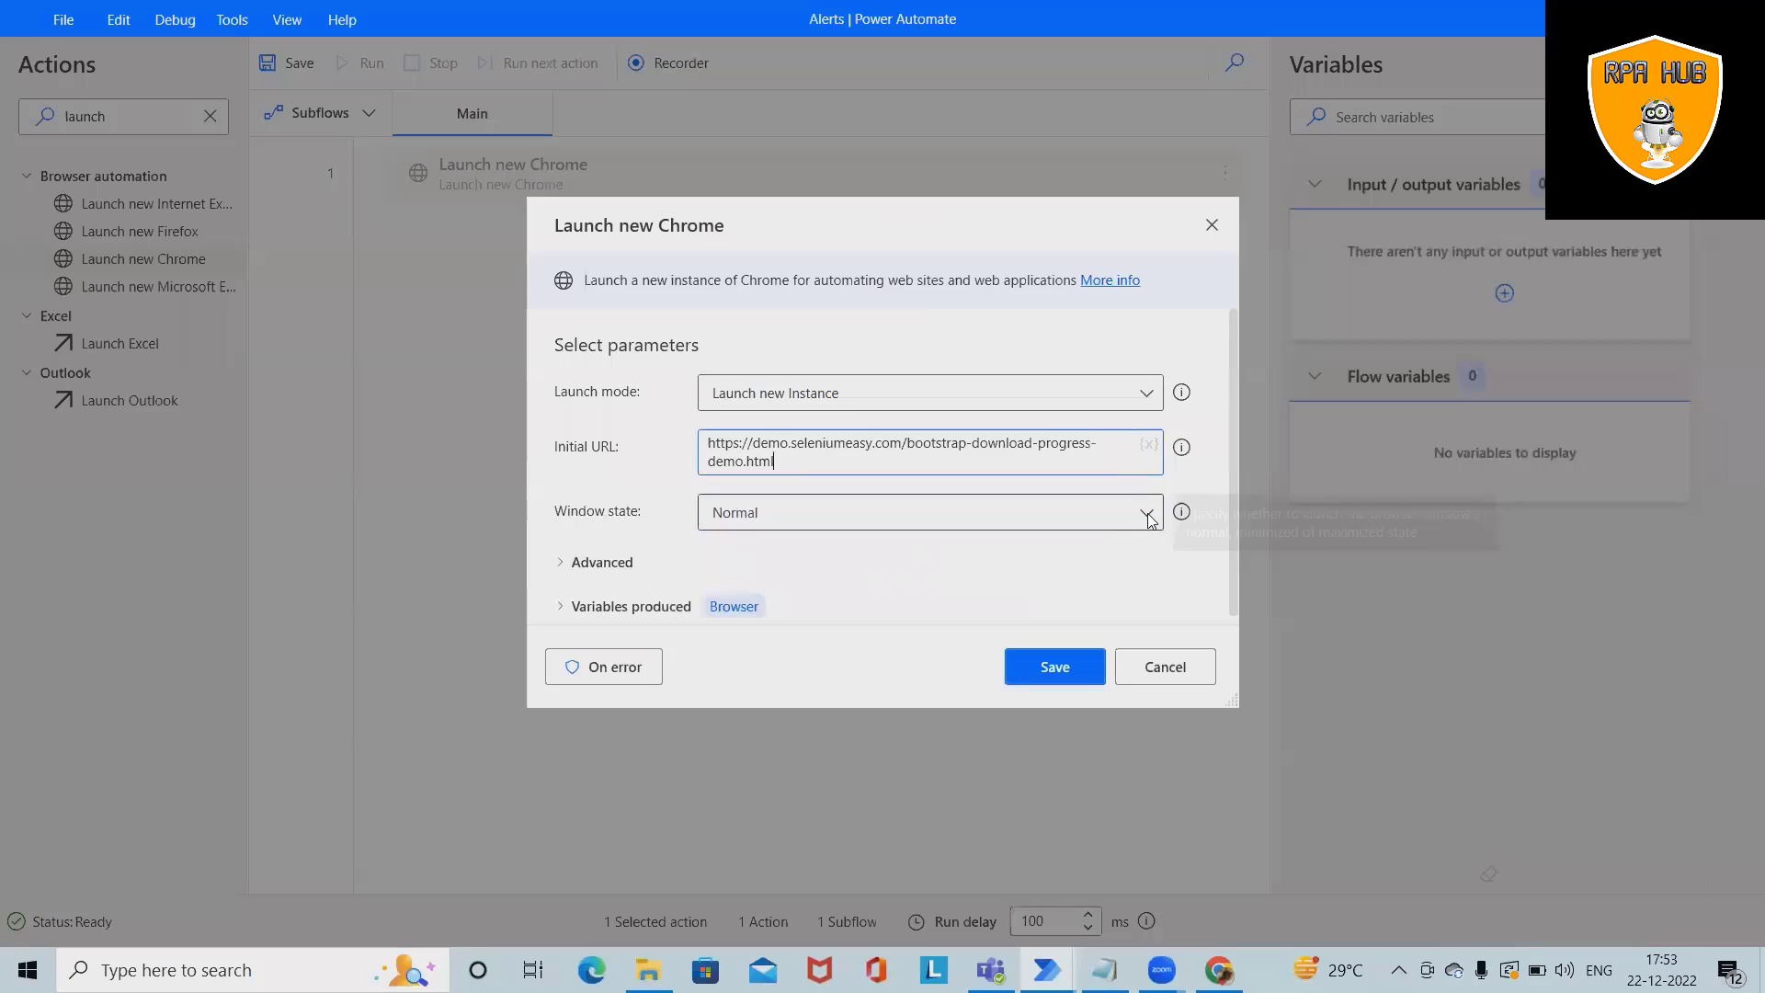
click(883, 511)
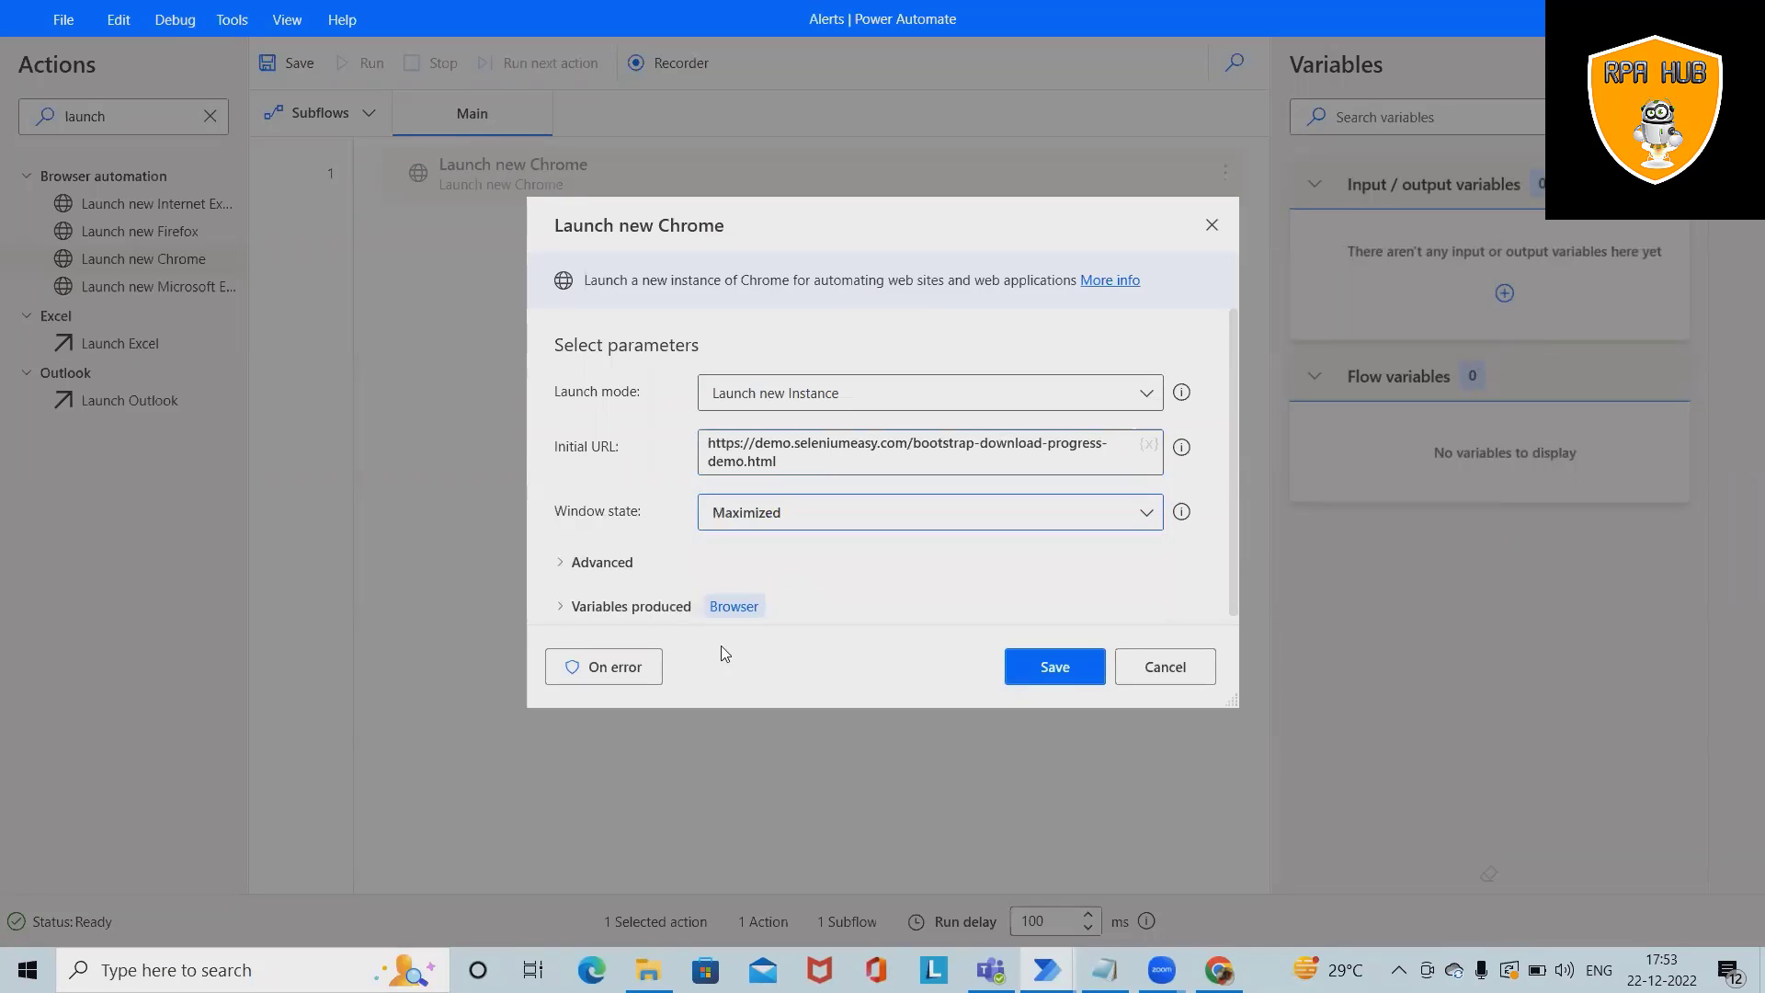
click(592, 563)
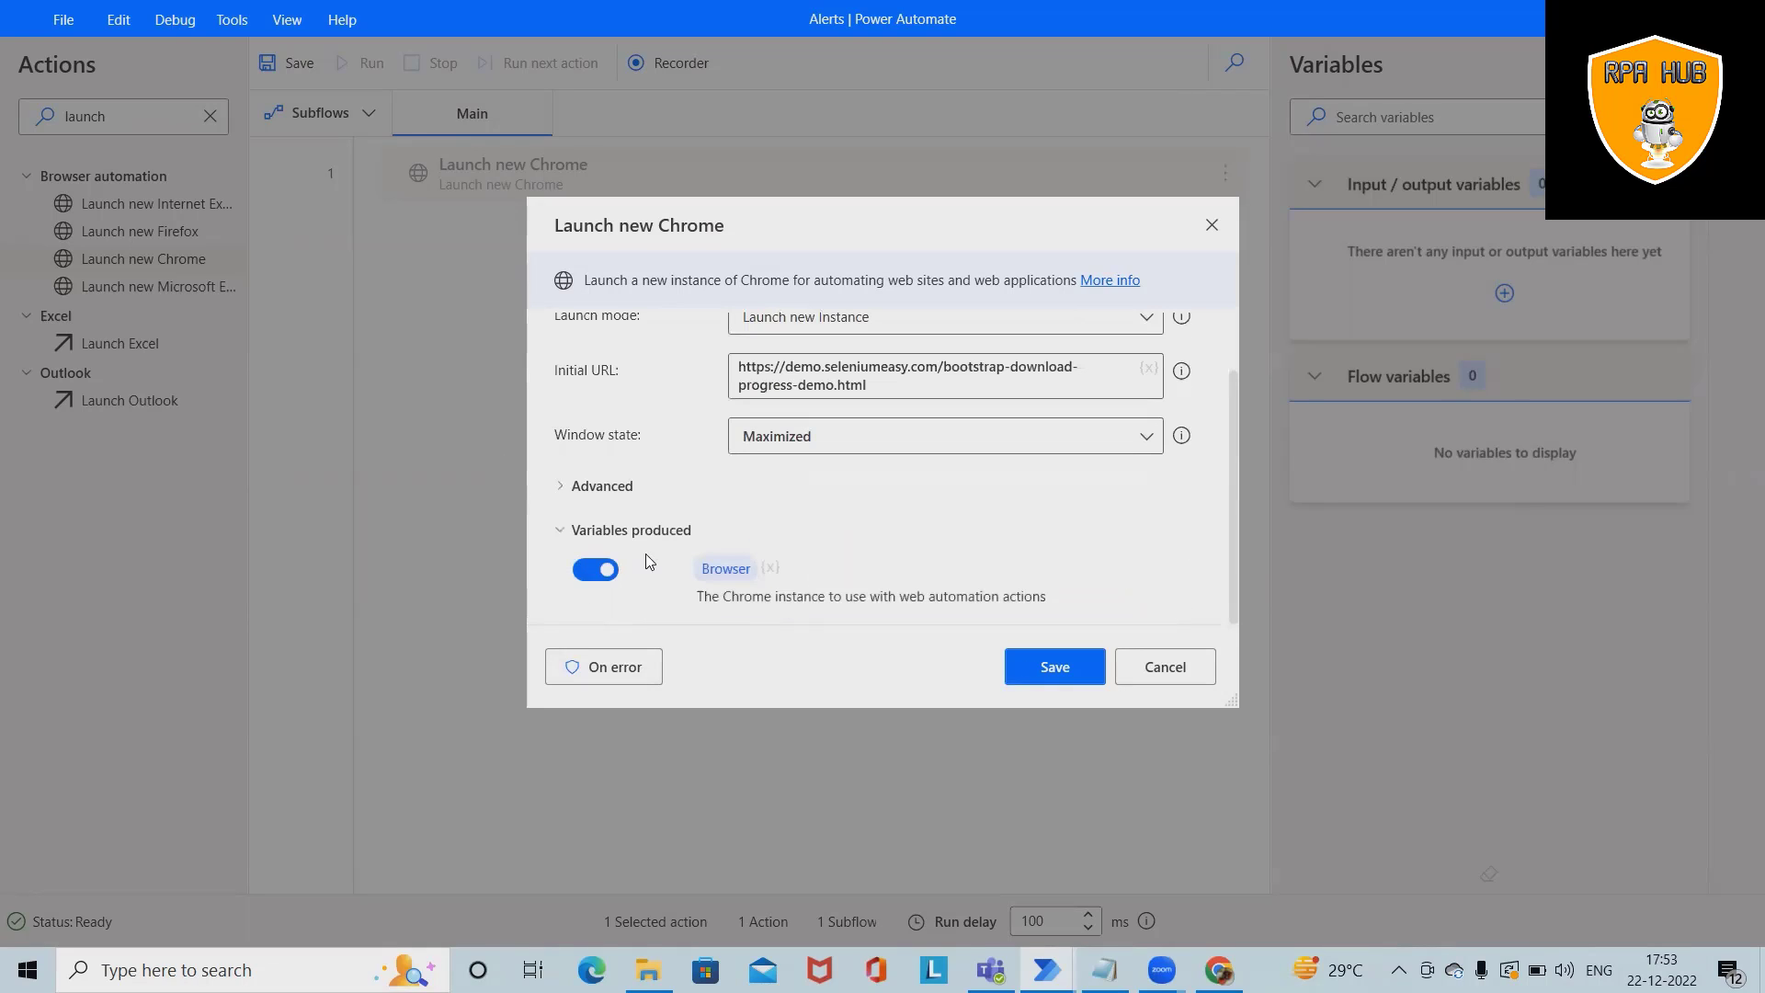
mouse_move(829, 637)
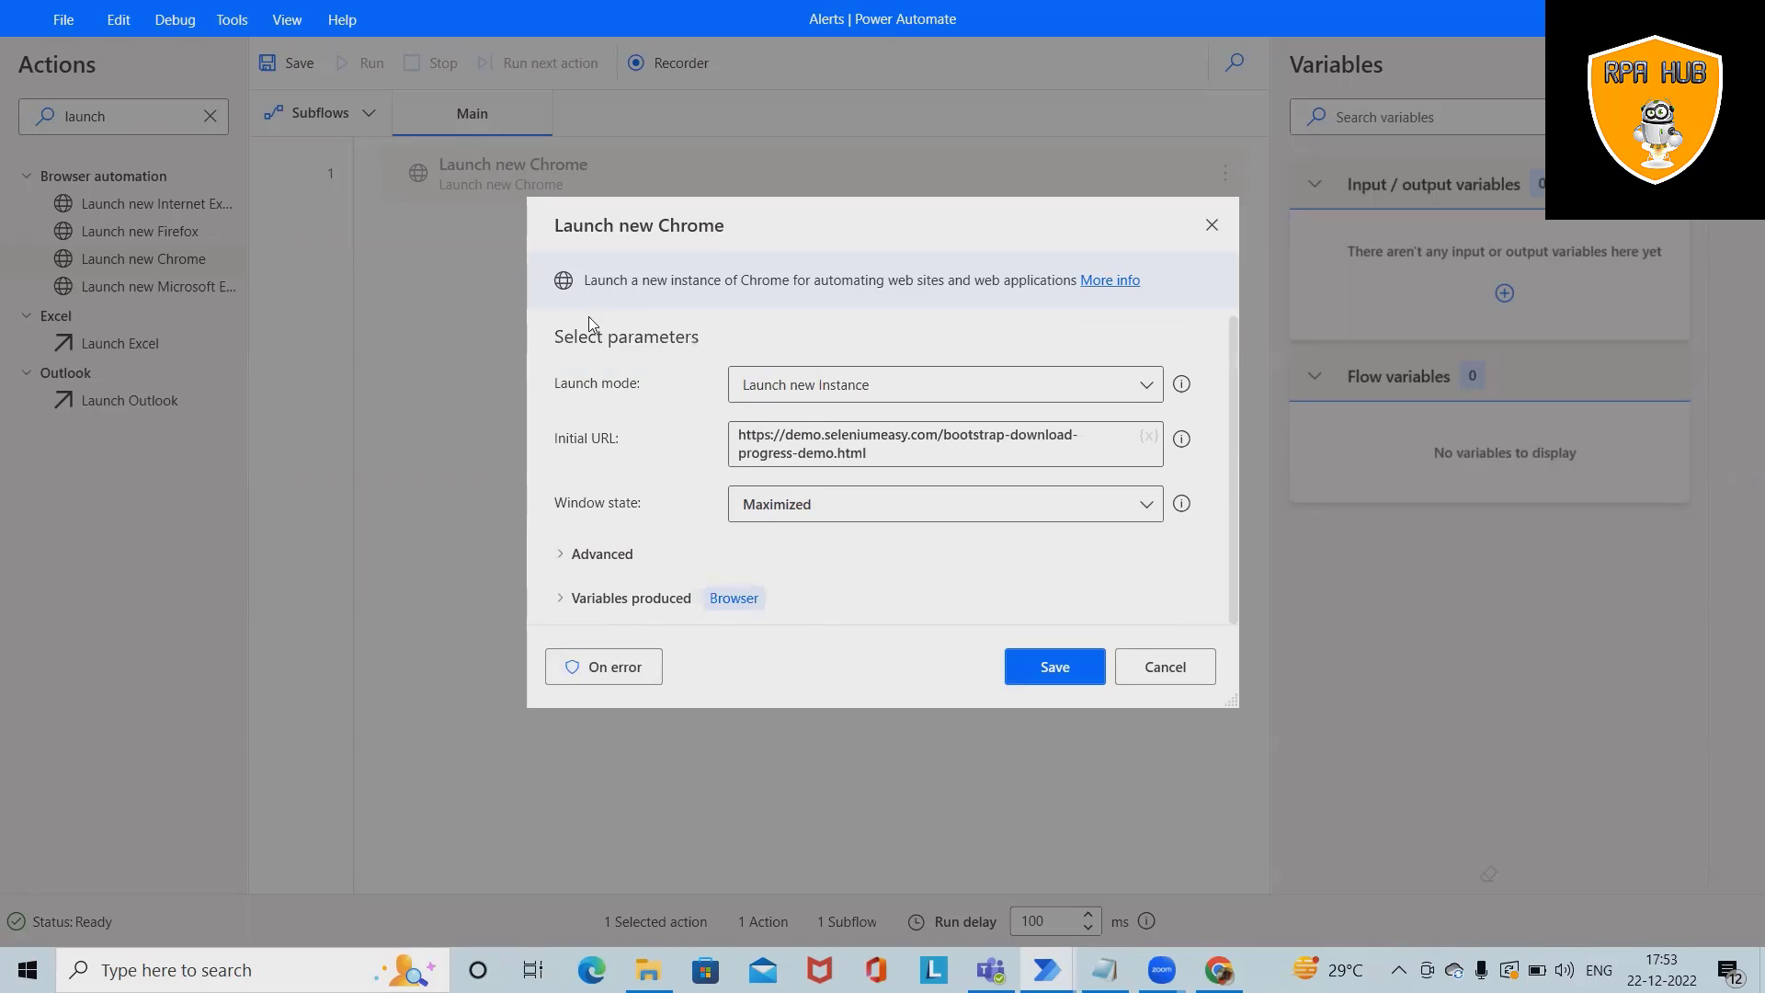
mouse_move(817, 681)
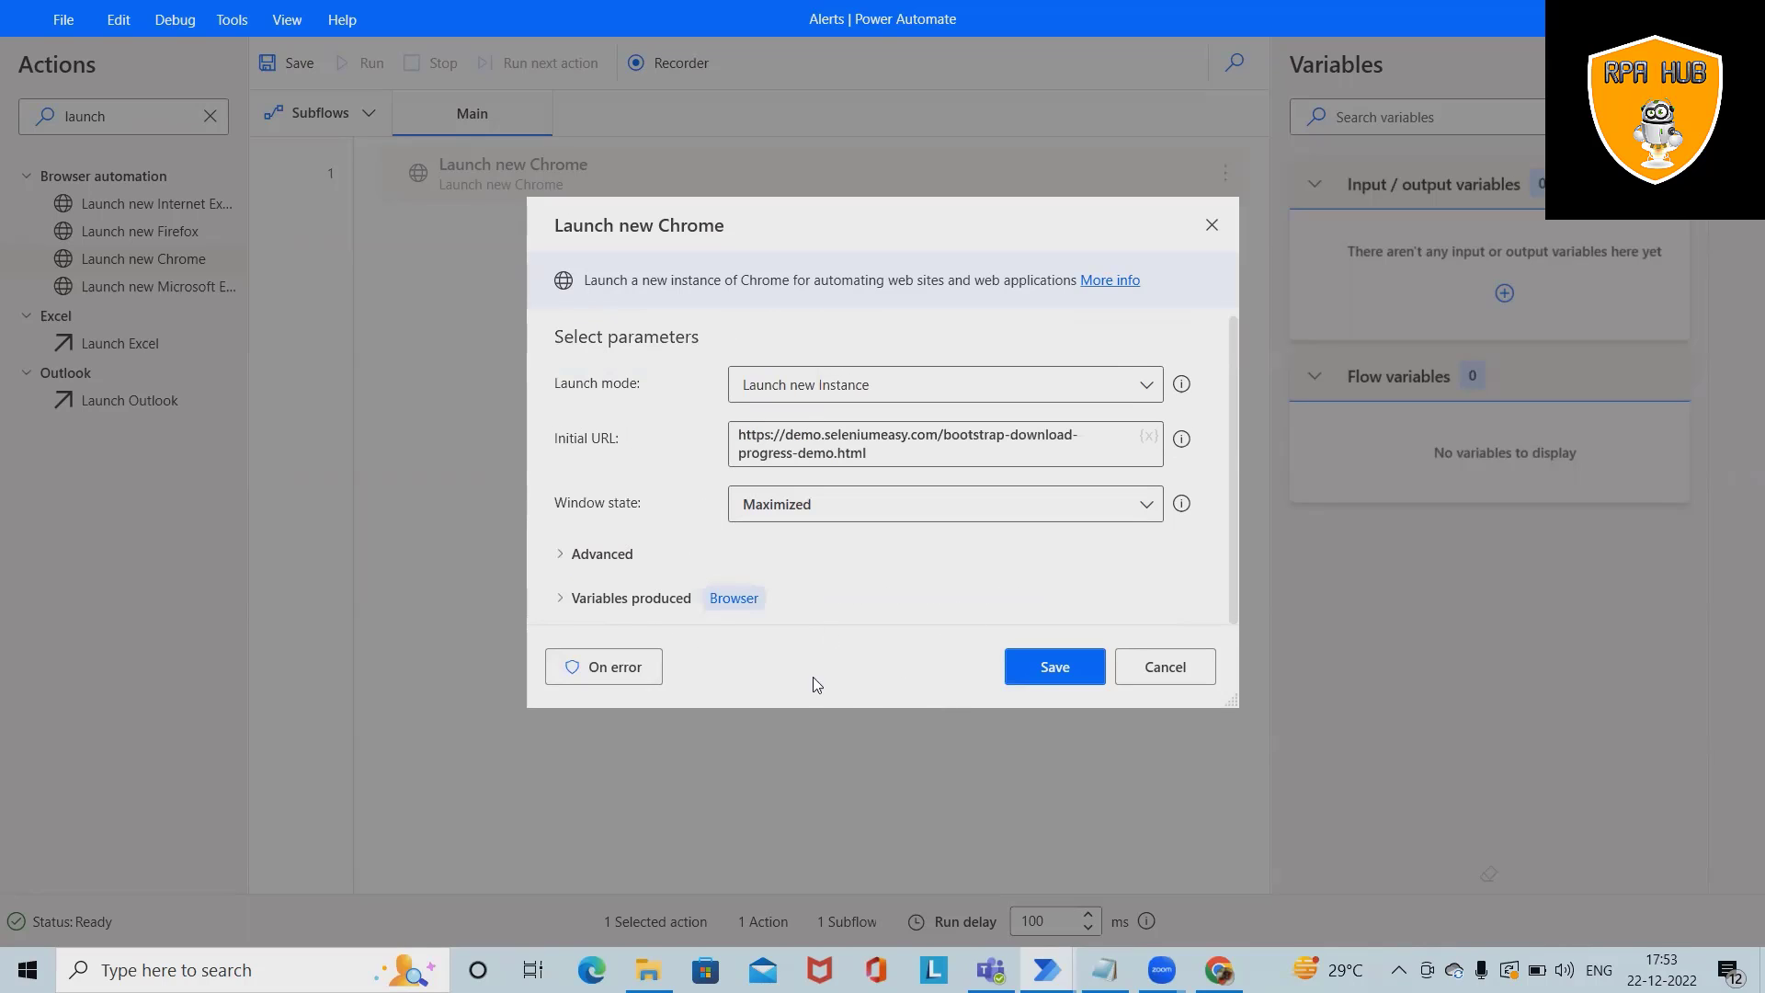
mouse_move(644, 691)
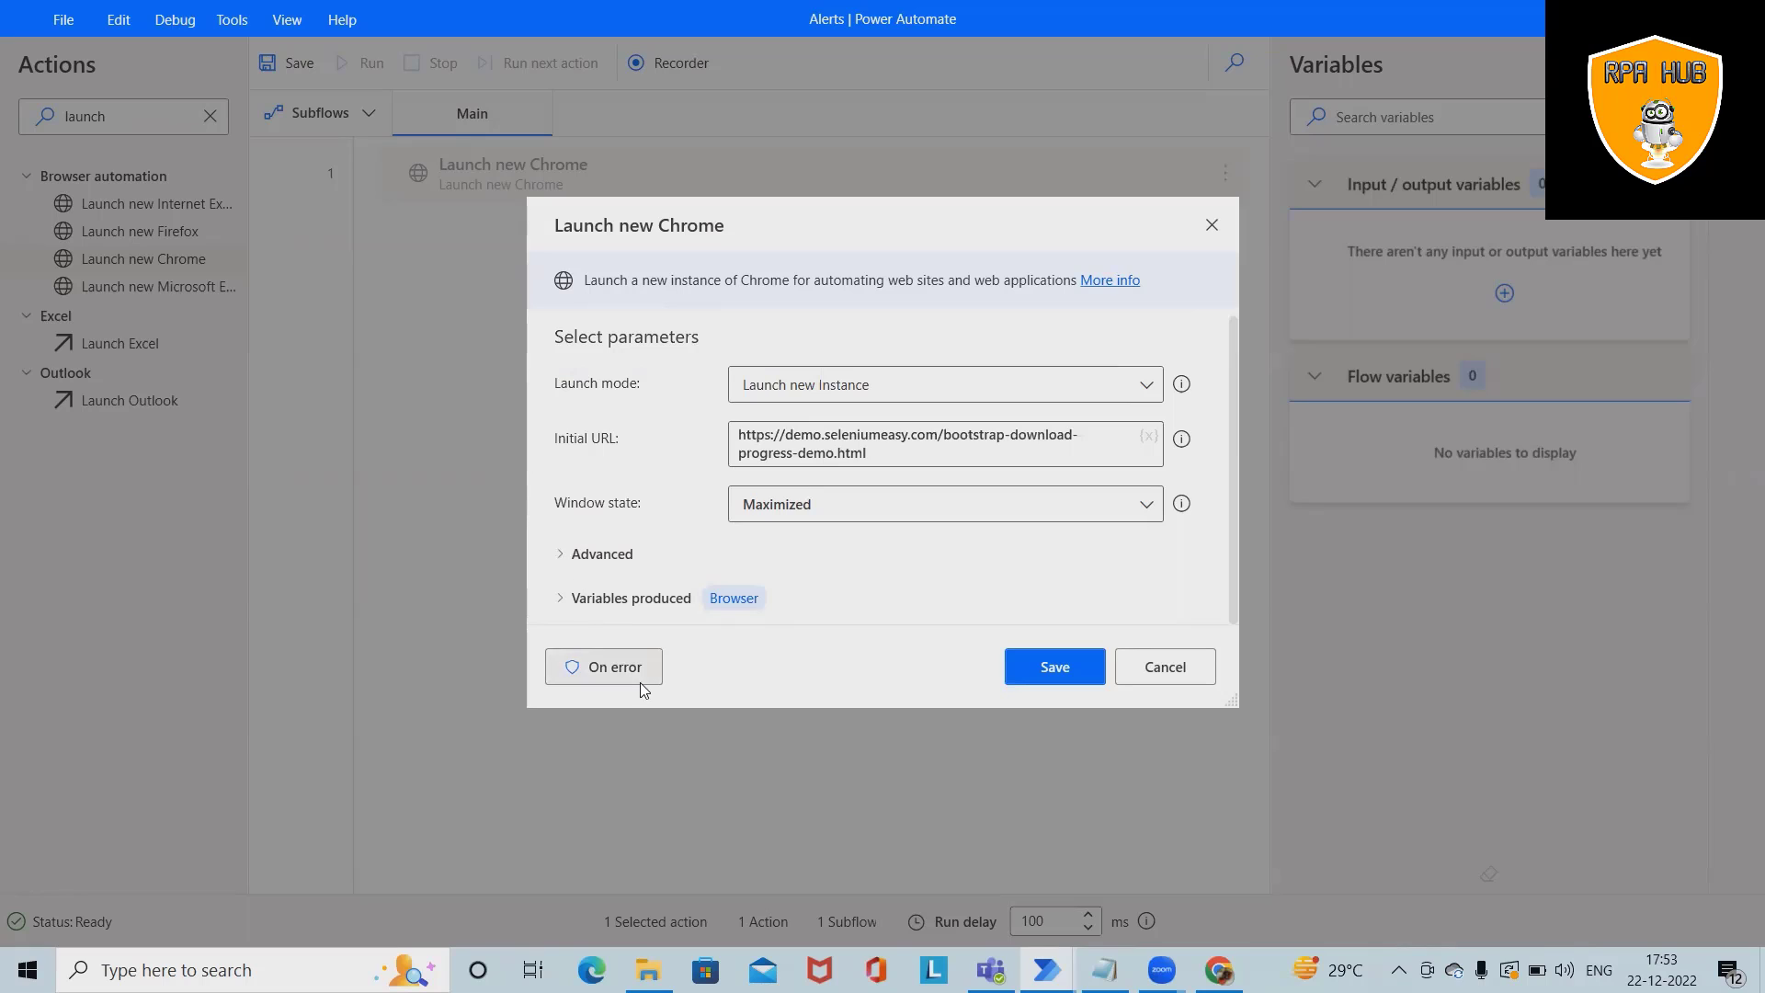
click(1055, 668)
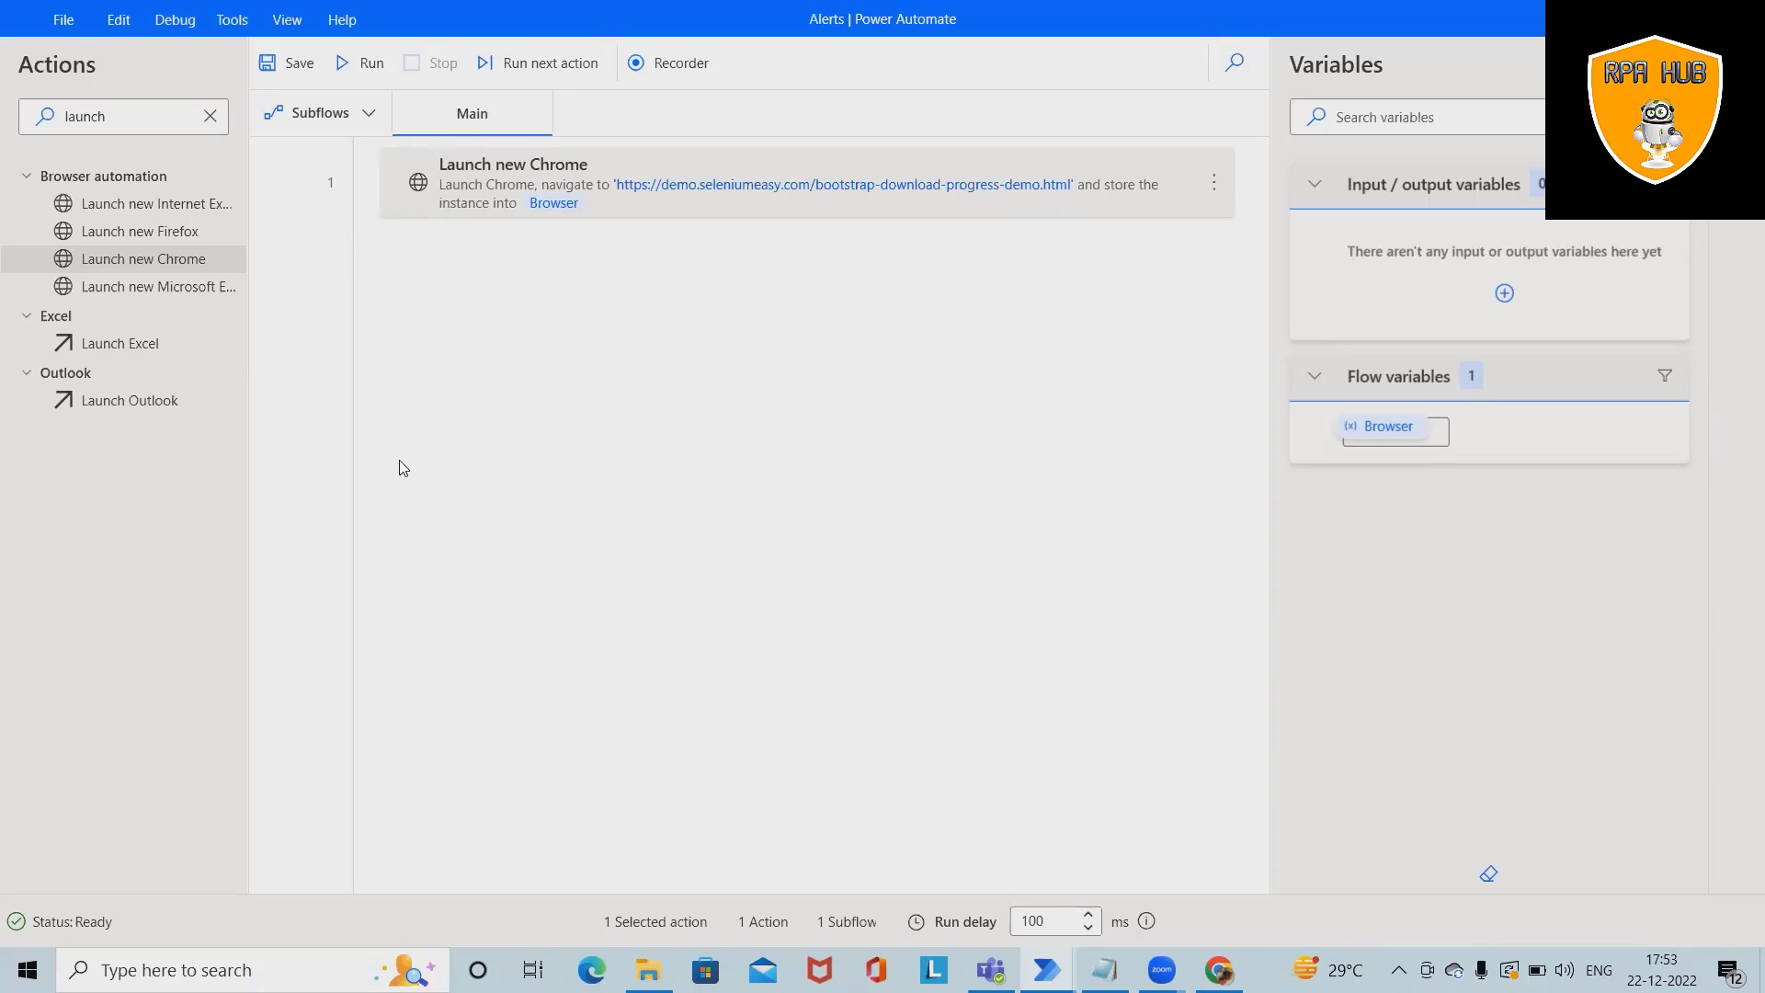
mouse_move(217, 144)
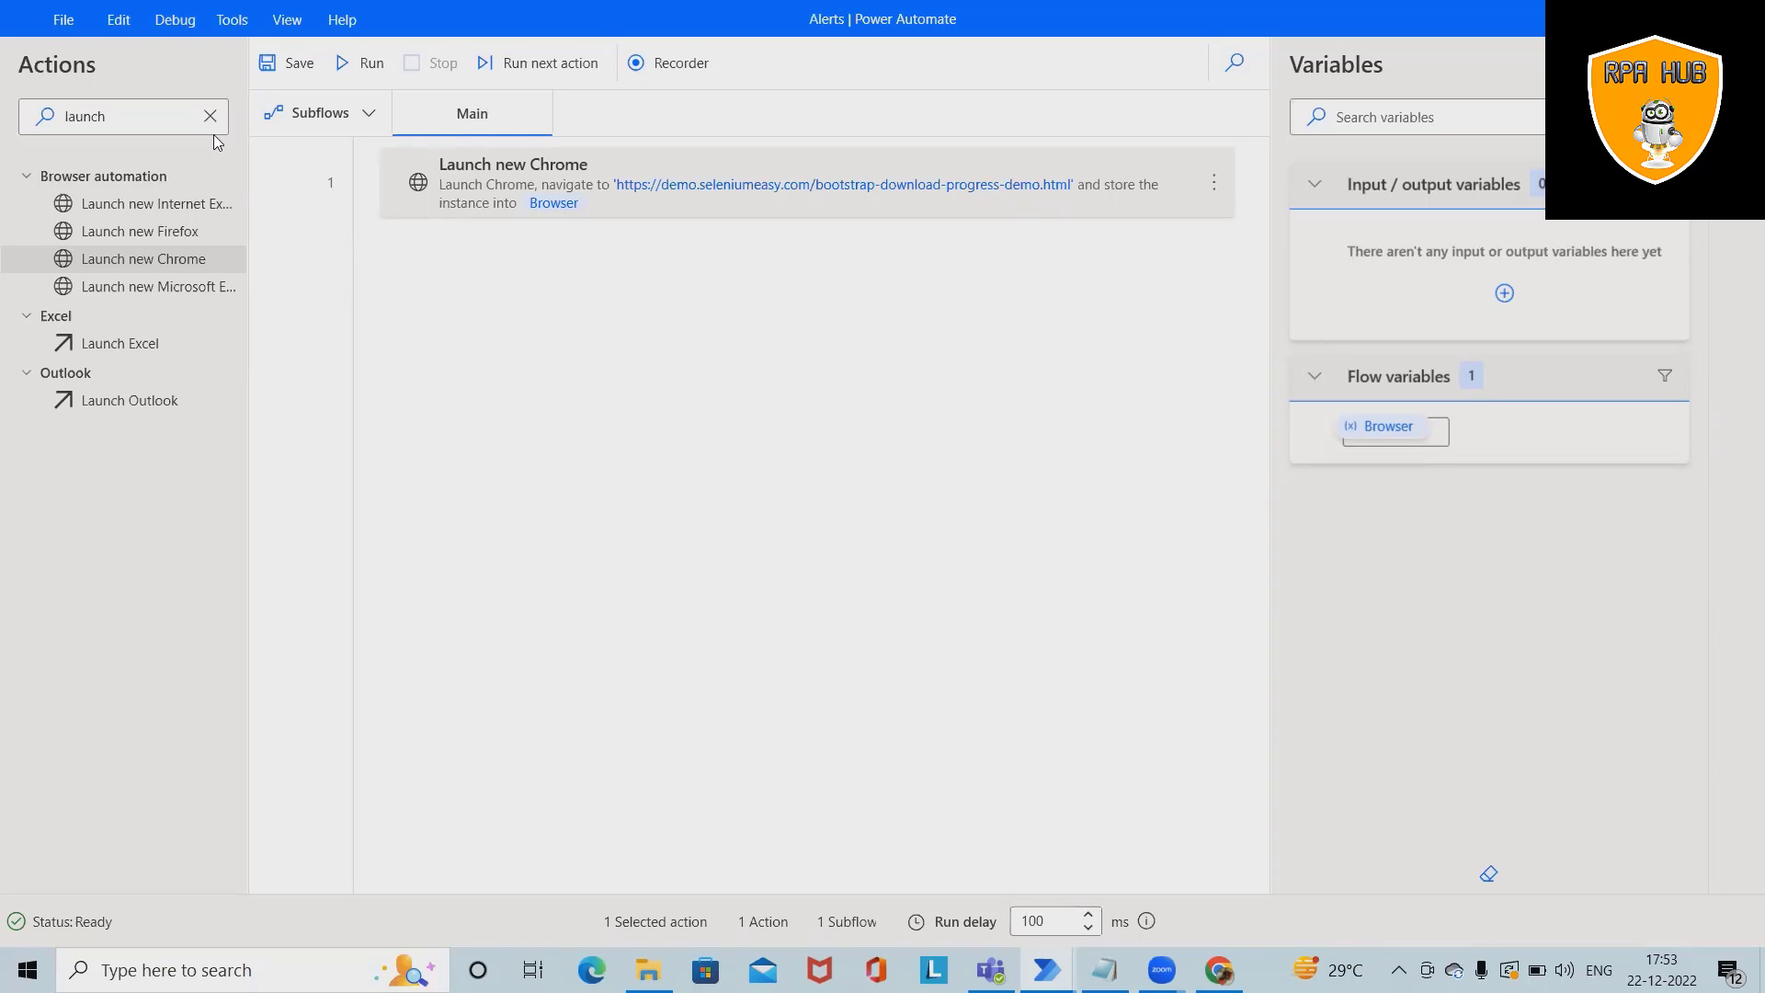
Add a Click link on web page step targeting the page's Download button.
click(210, 116)
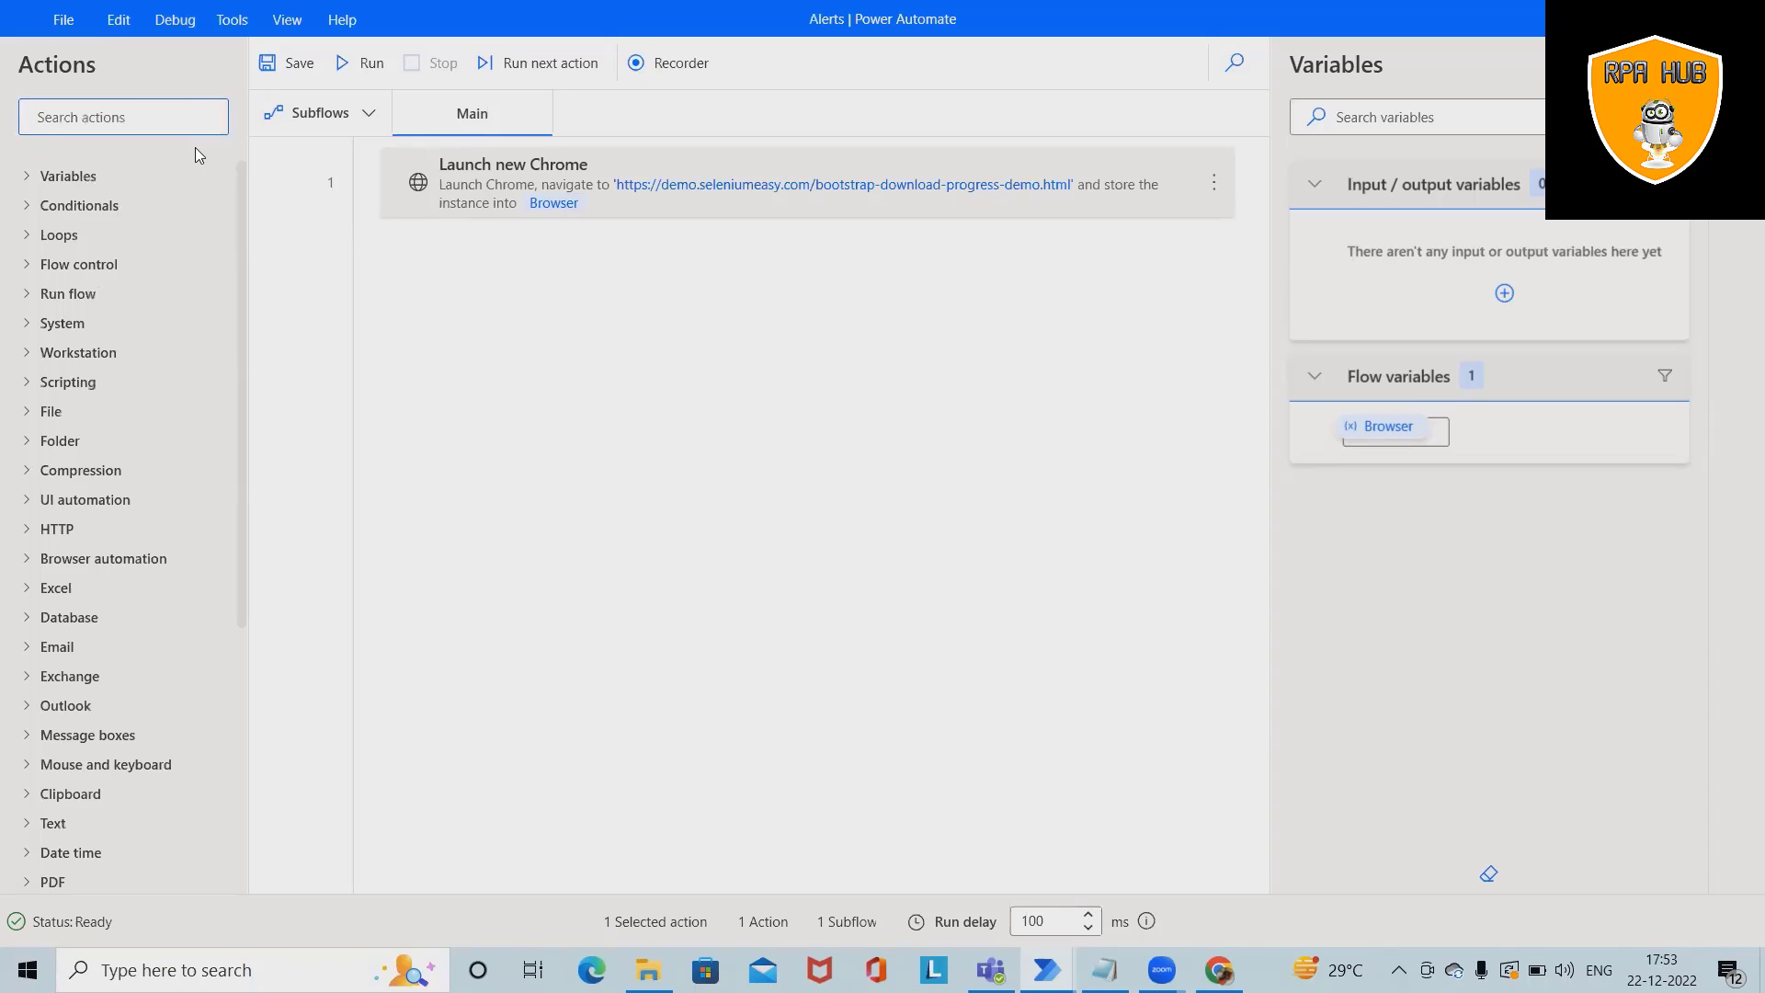
text(click)
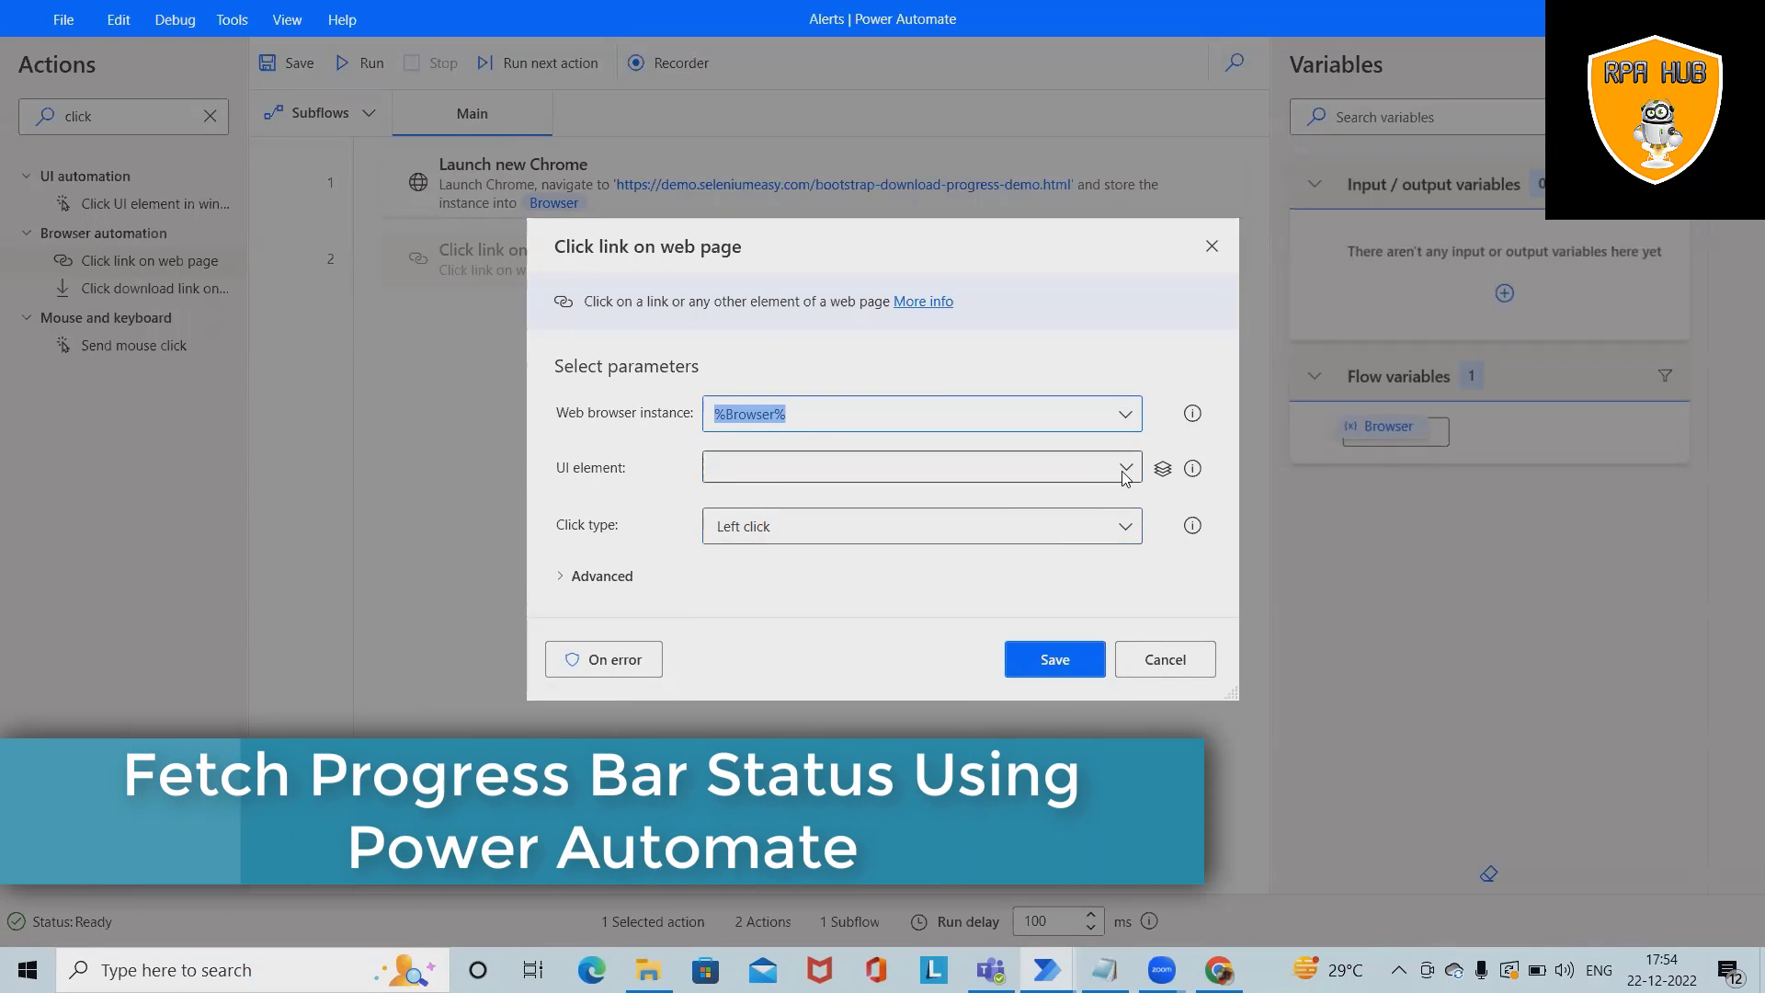
click(1125, 467)
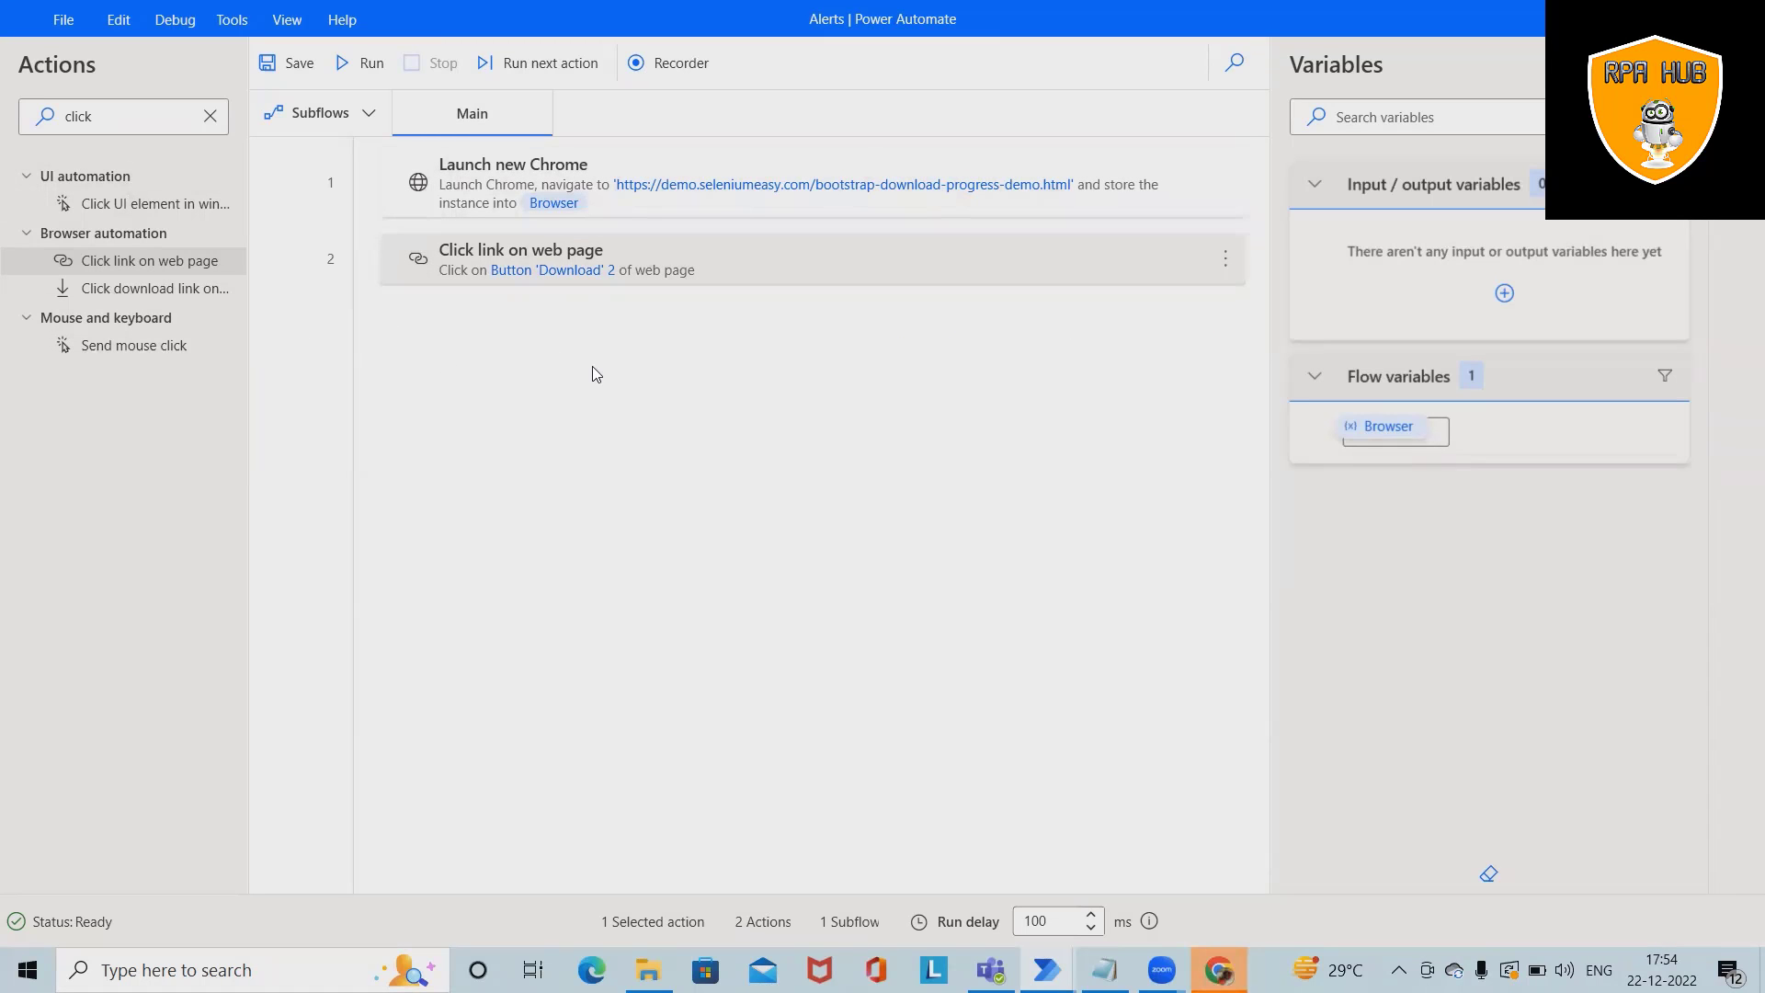
Add a Get details of element step reading the 0% element's Own Text into AttributeValue.
click(210, 118)
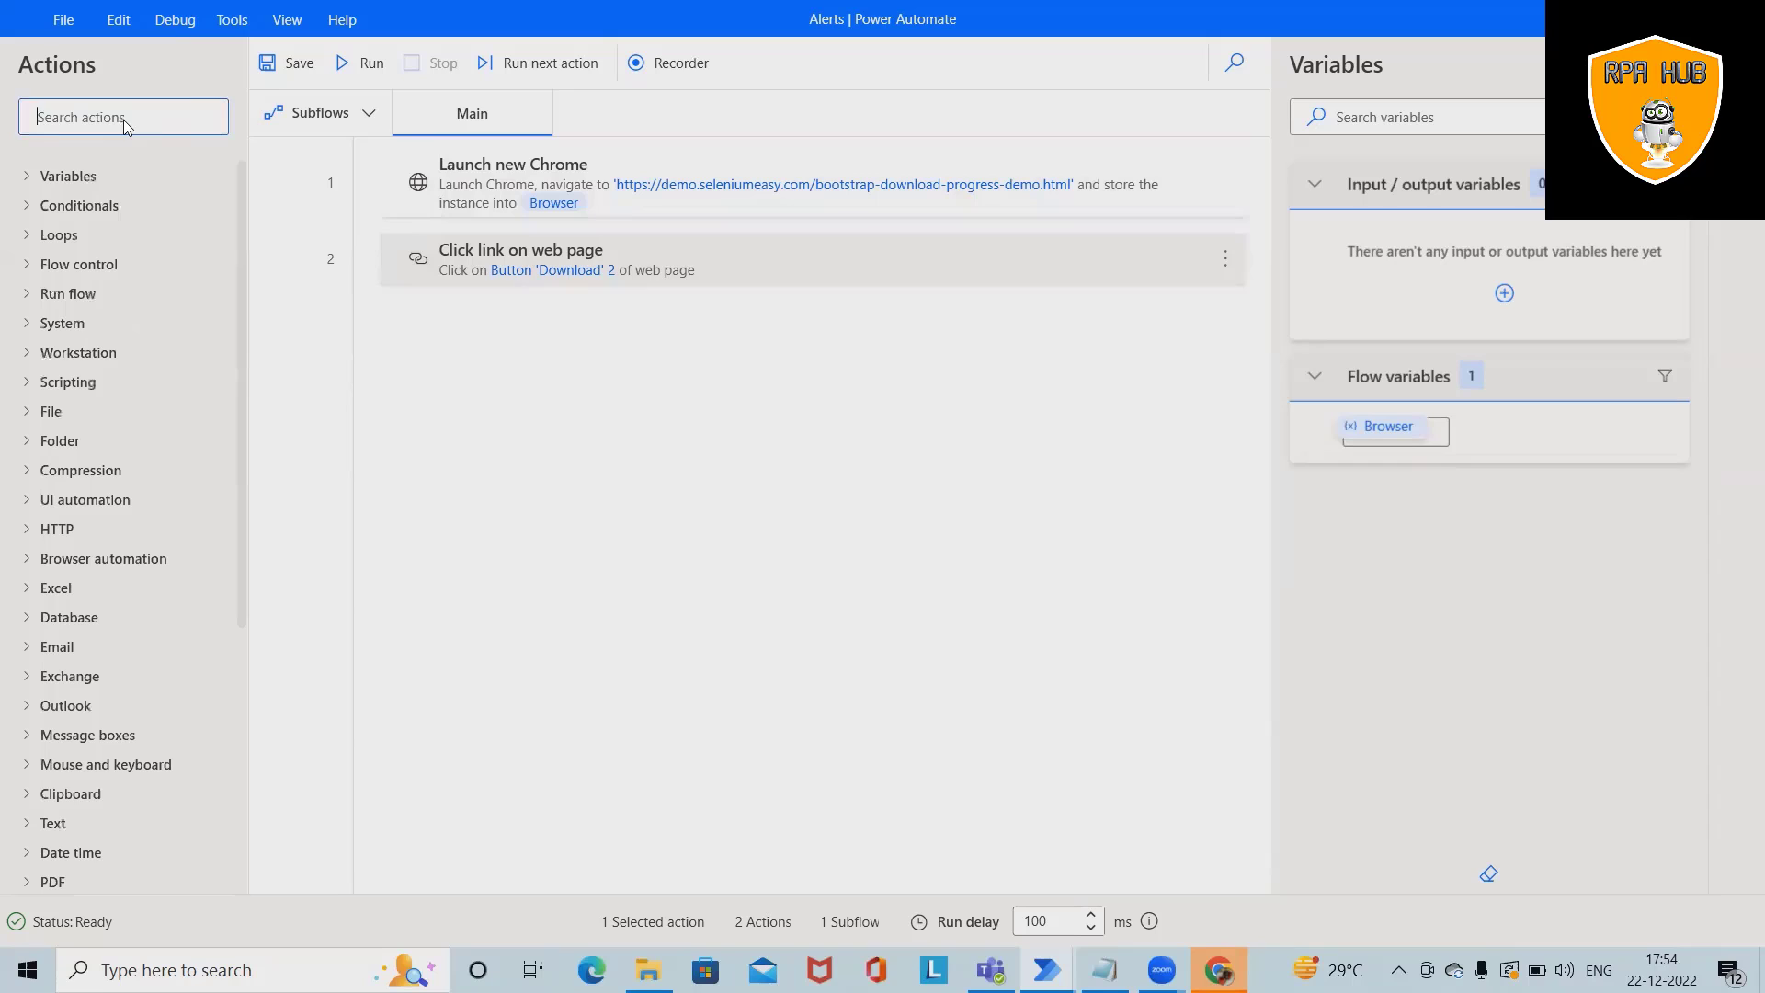
text(g)
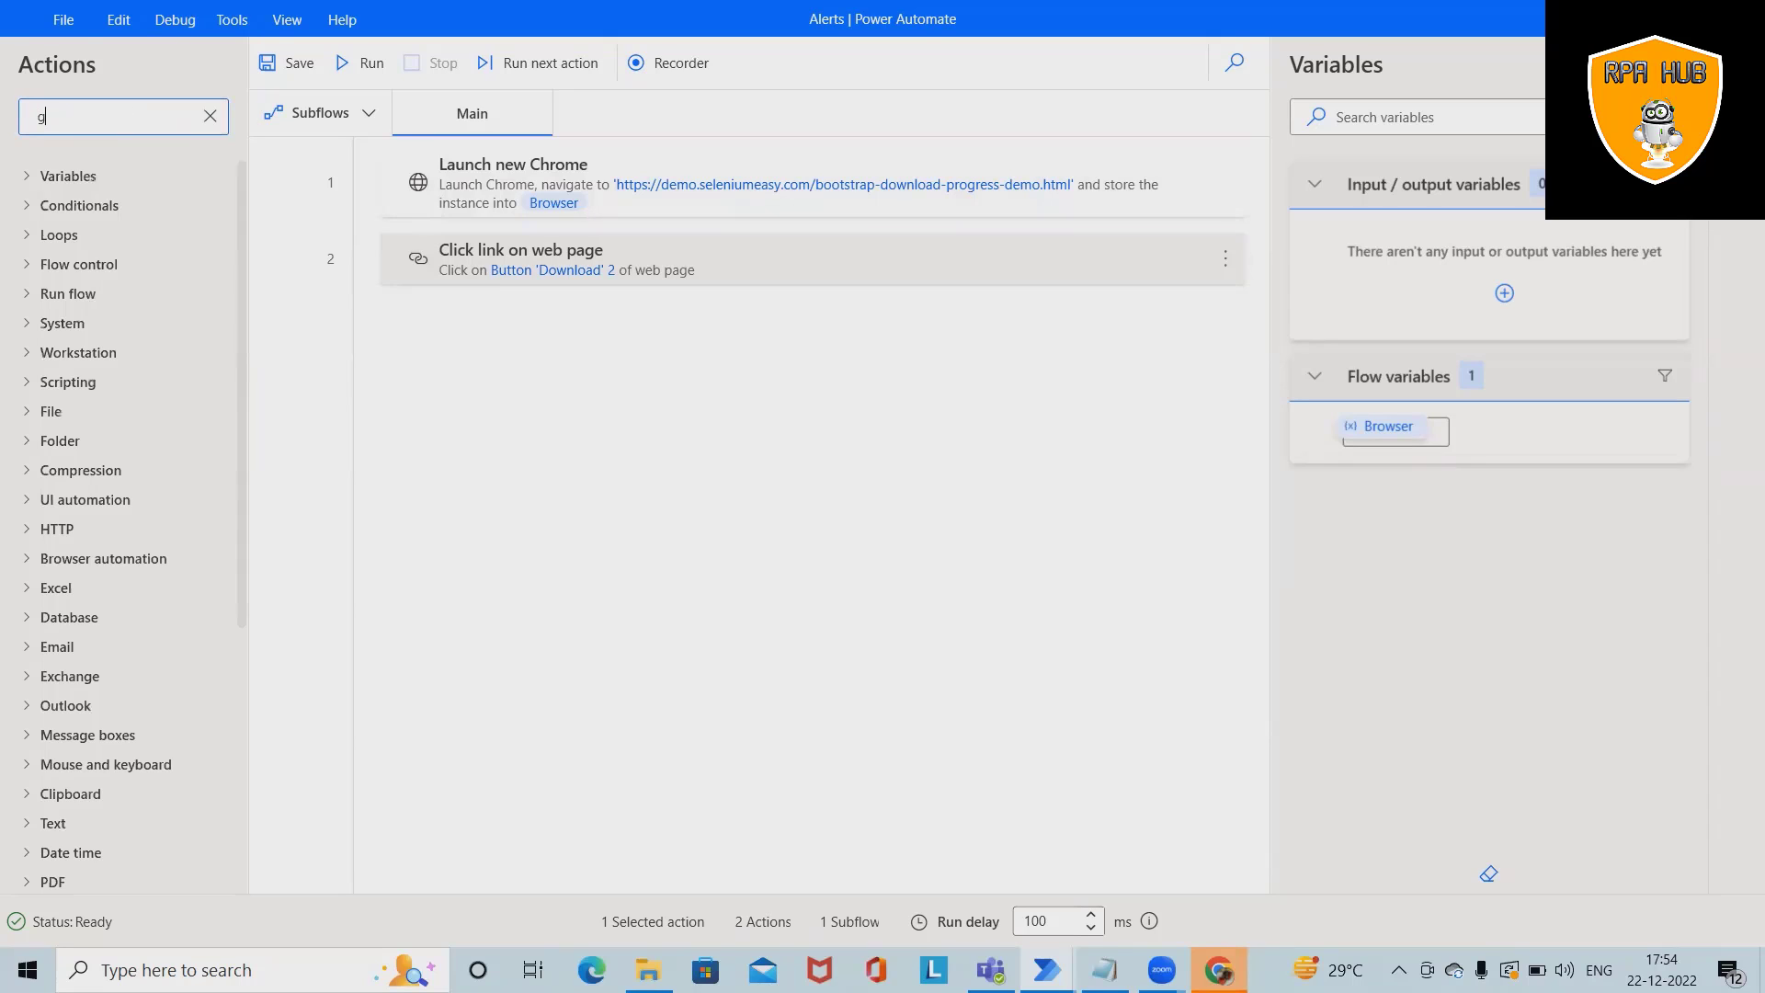
text(et details)
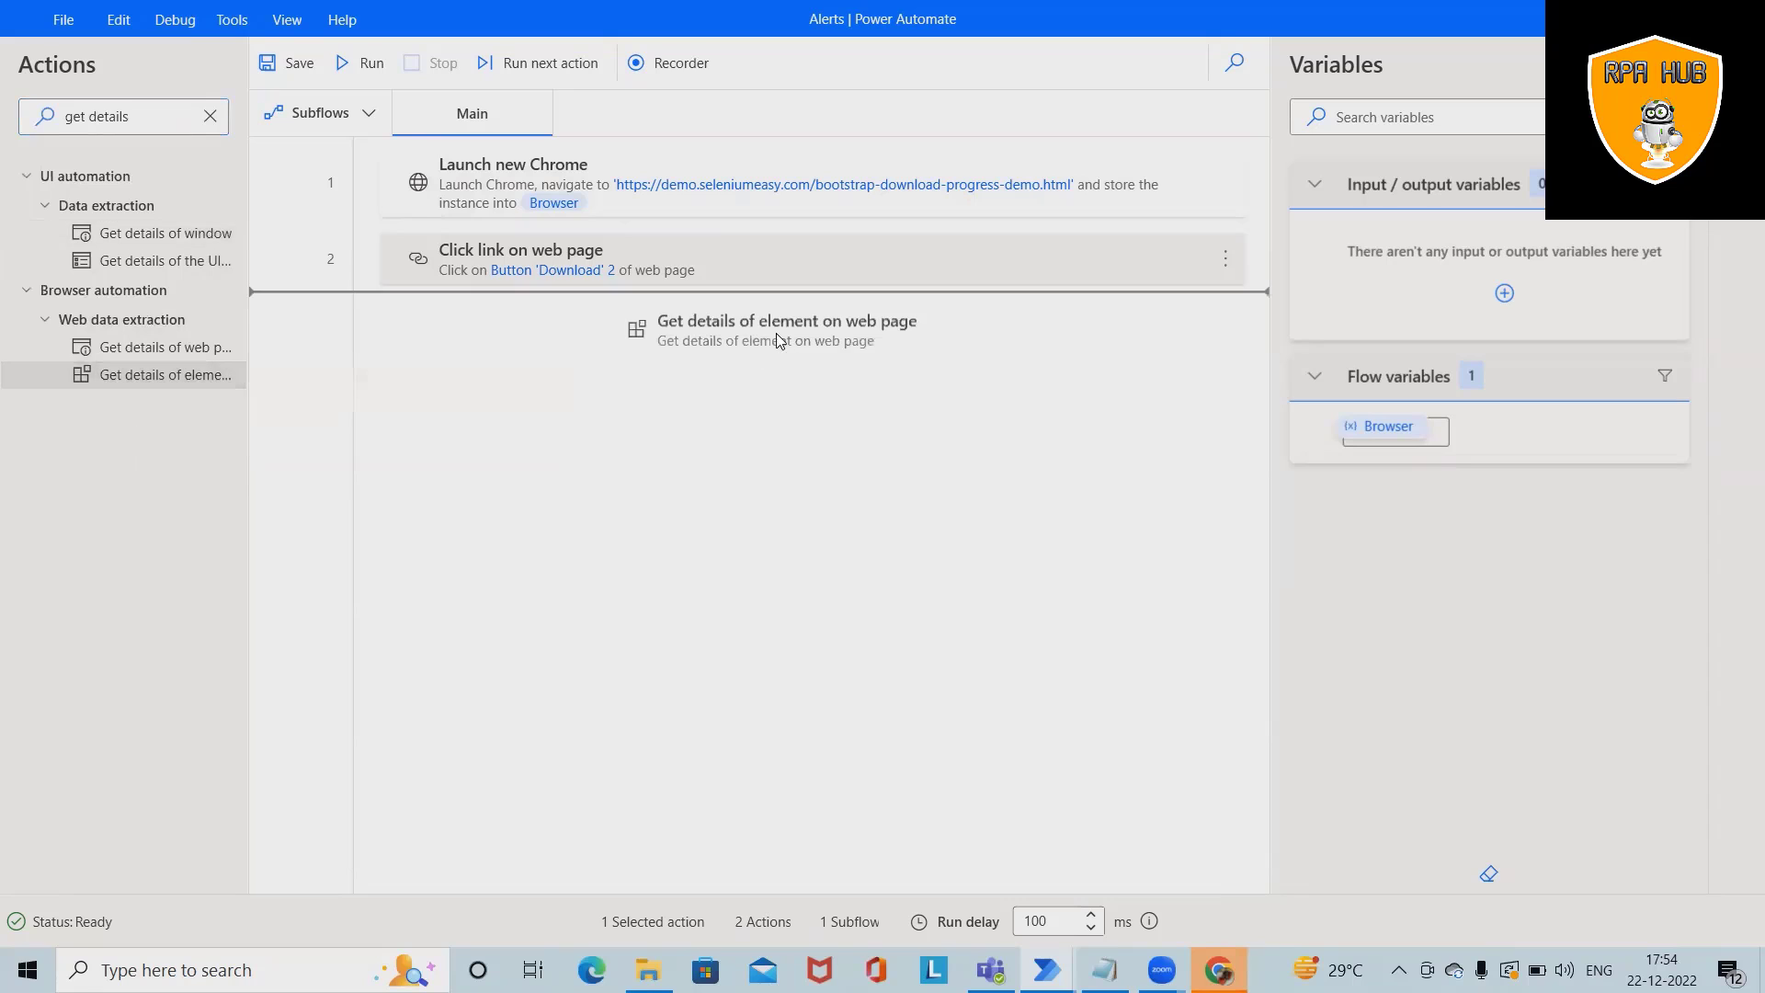
double_click(776, 331)
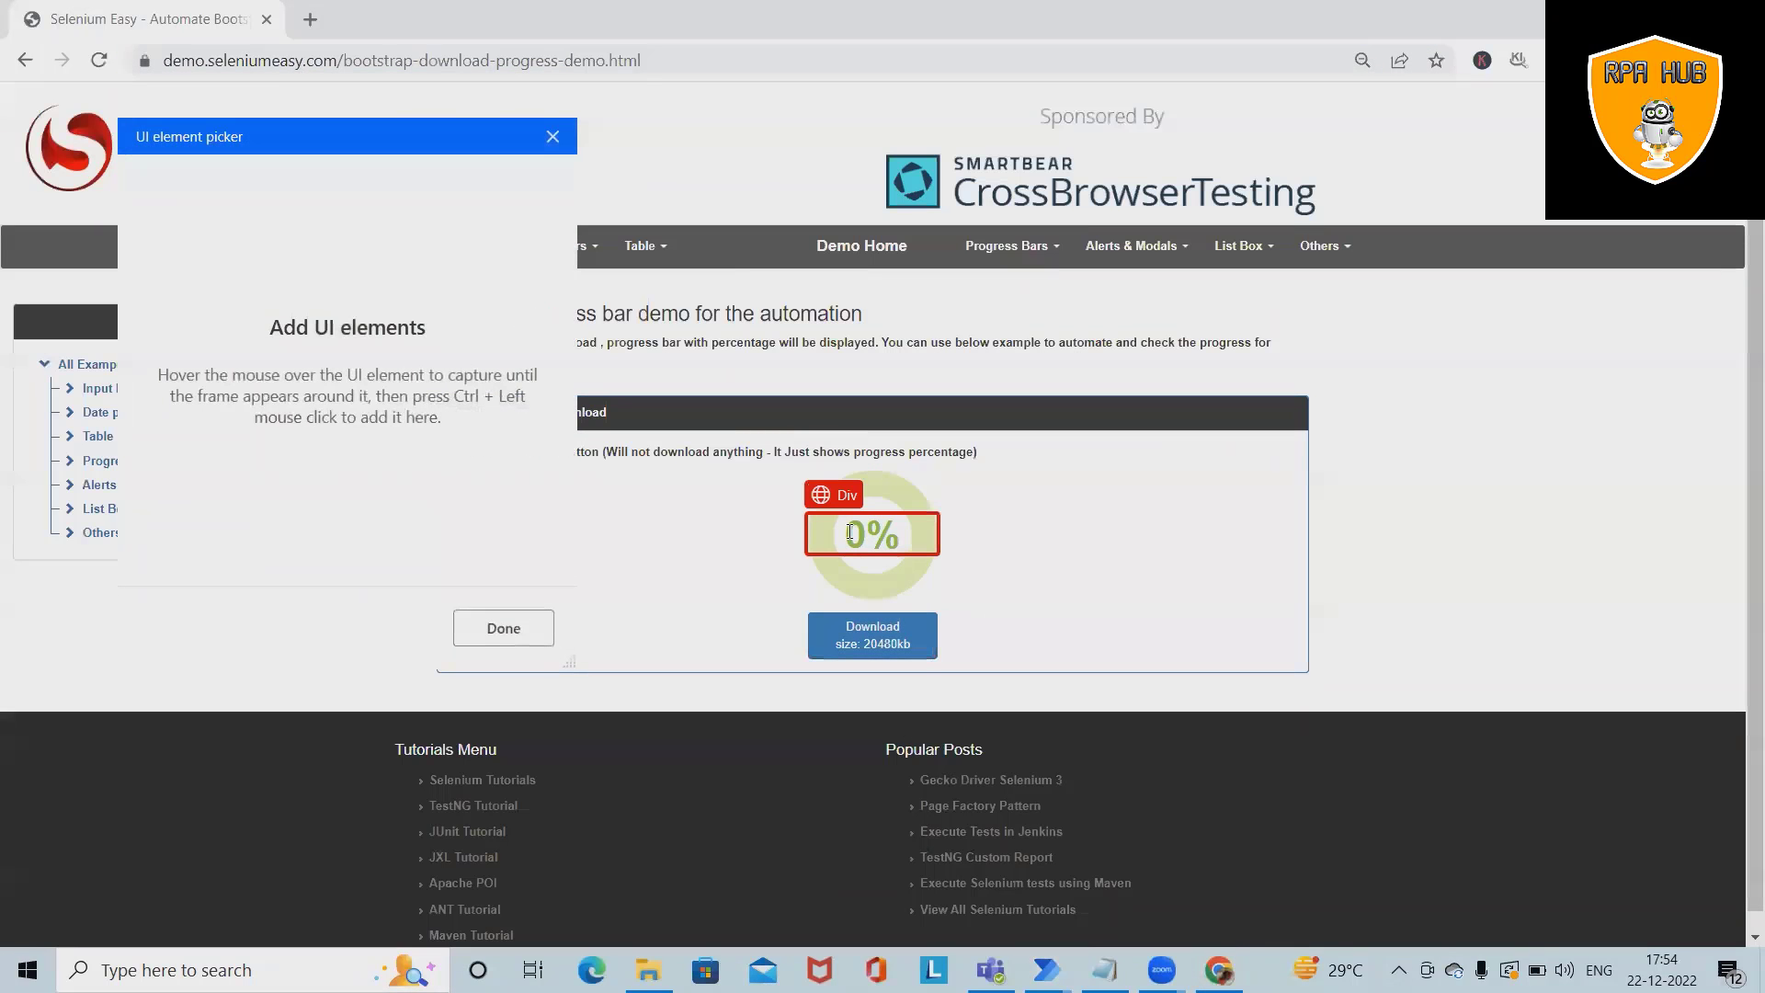
click(871, 533)
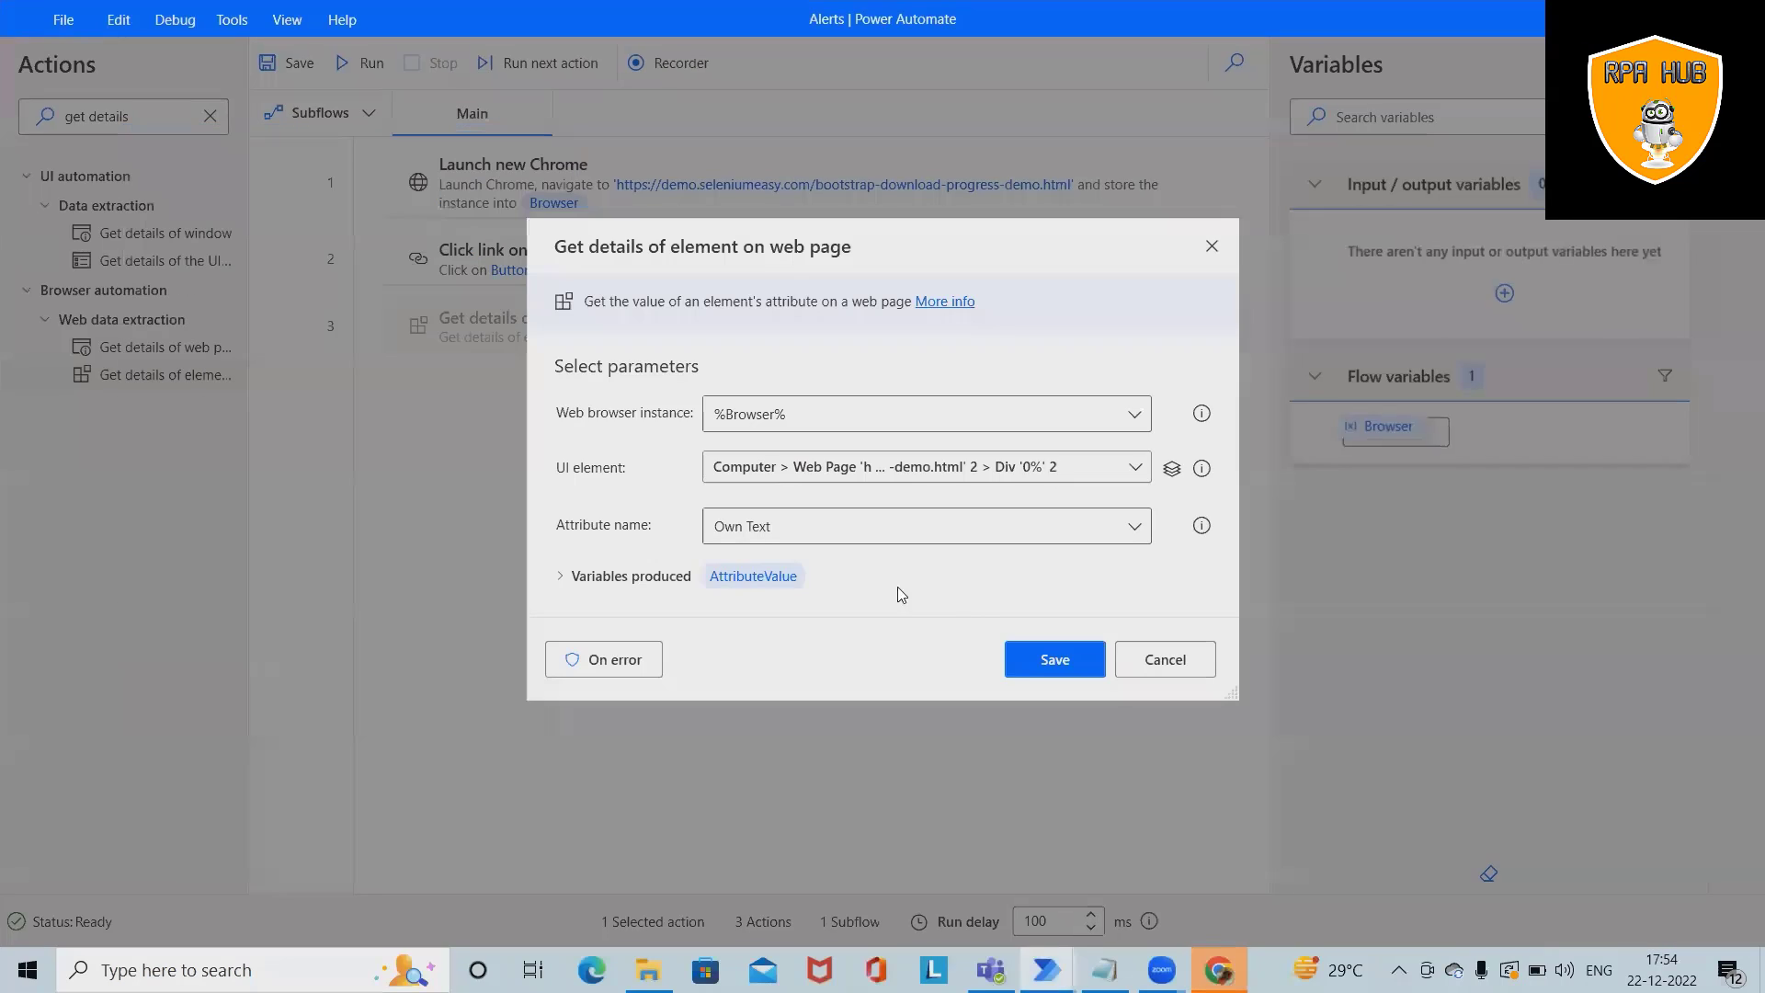
click(1055, 658)
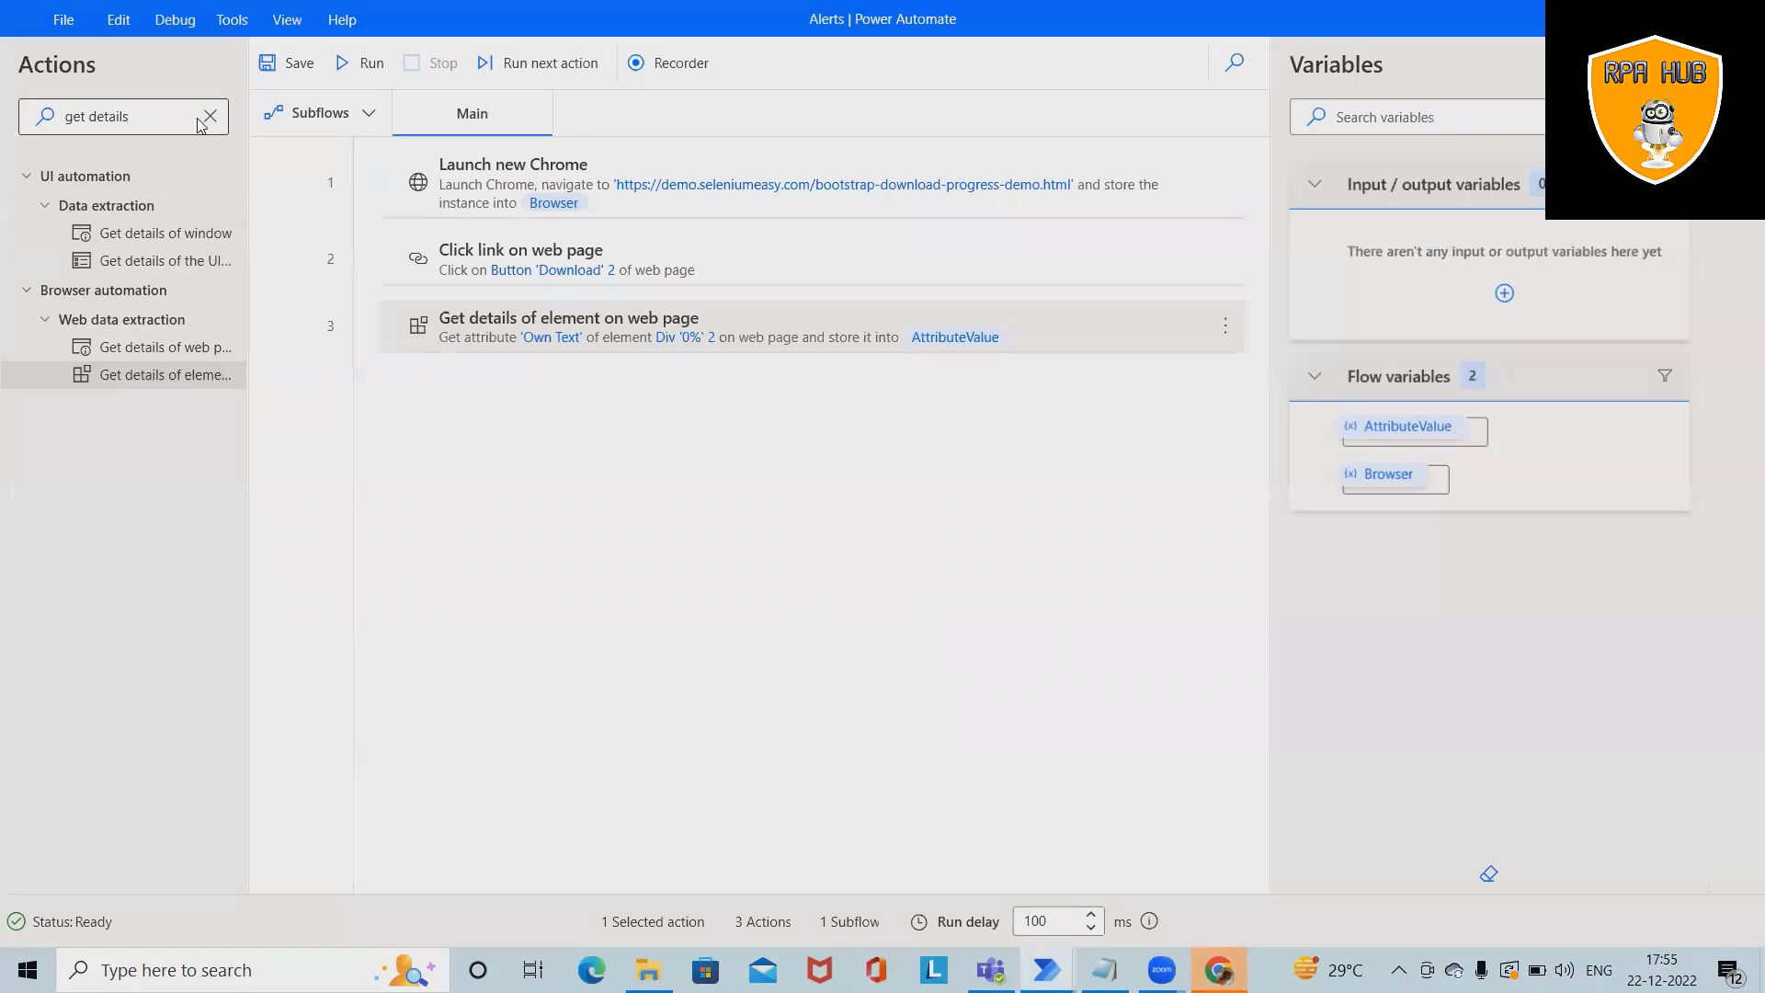
Add a Display message step titled 'Progress bar' as the fourth action.
click(209, 118)
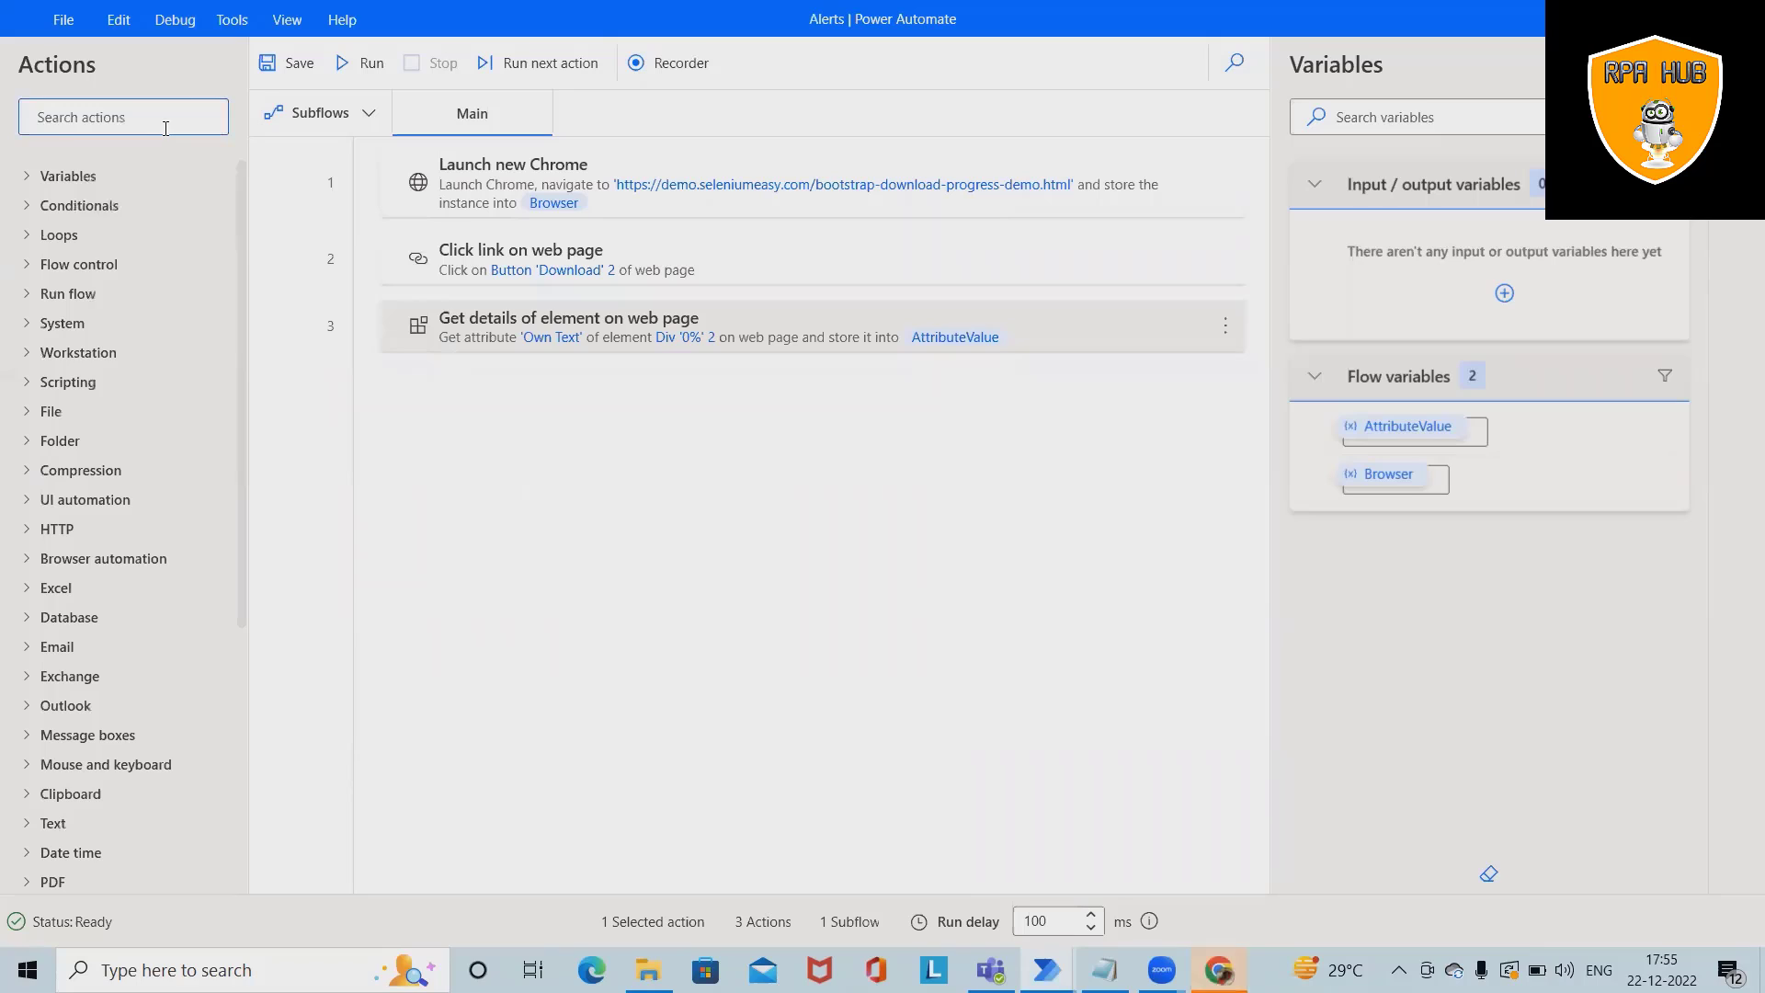
text(dis)
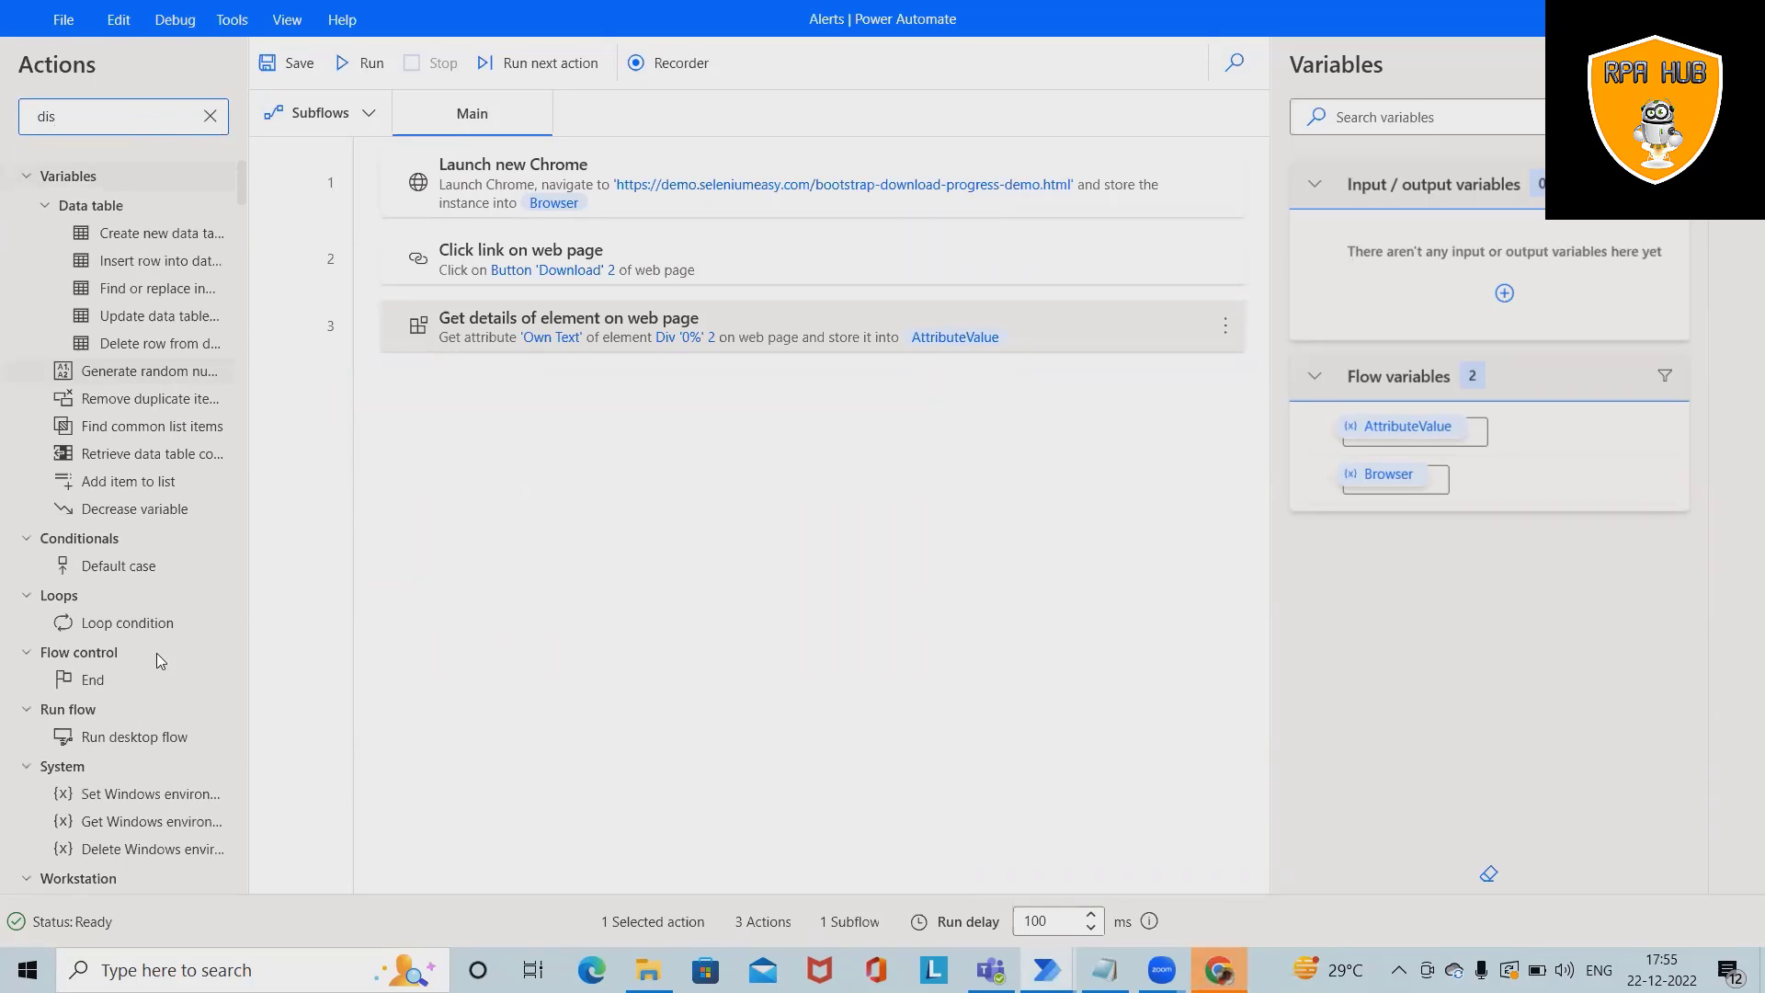
drag(133, 202, 932, 471)
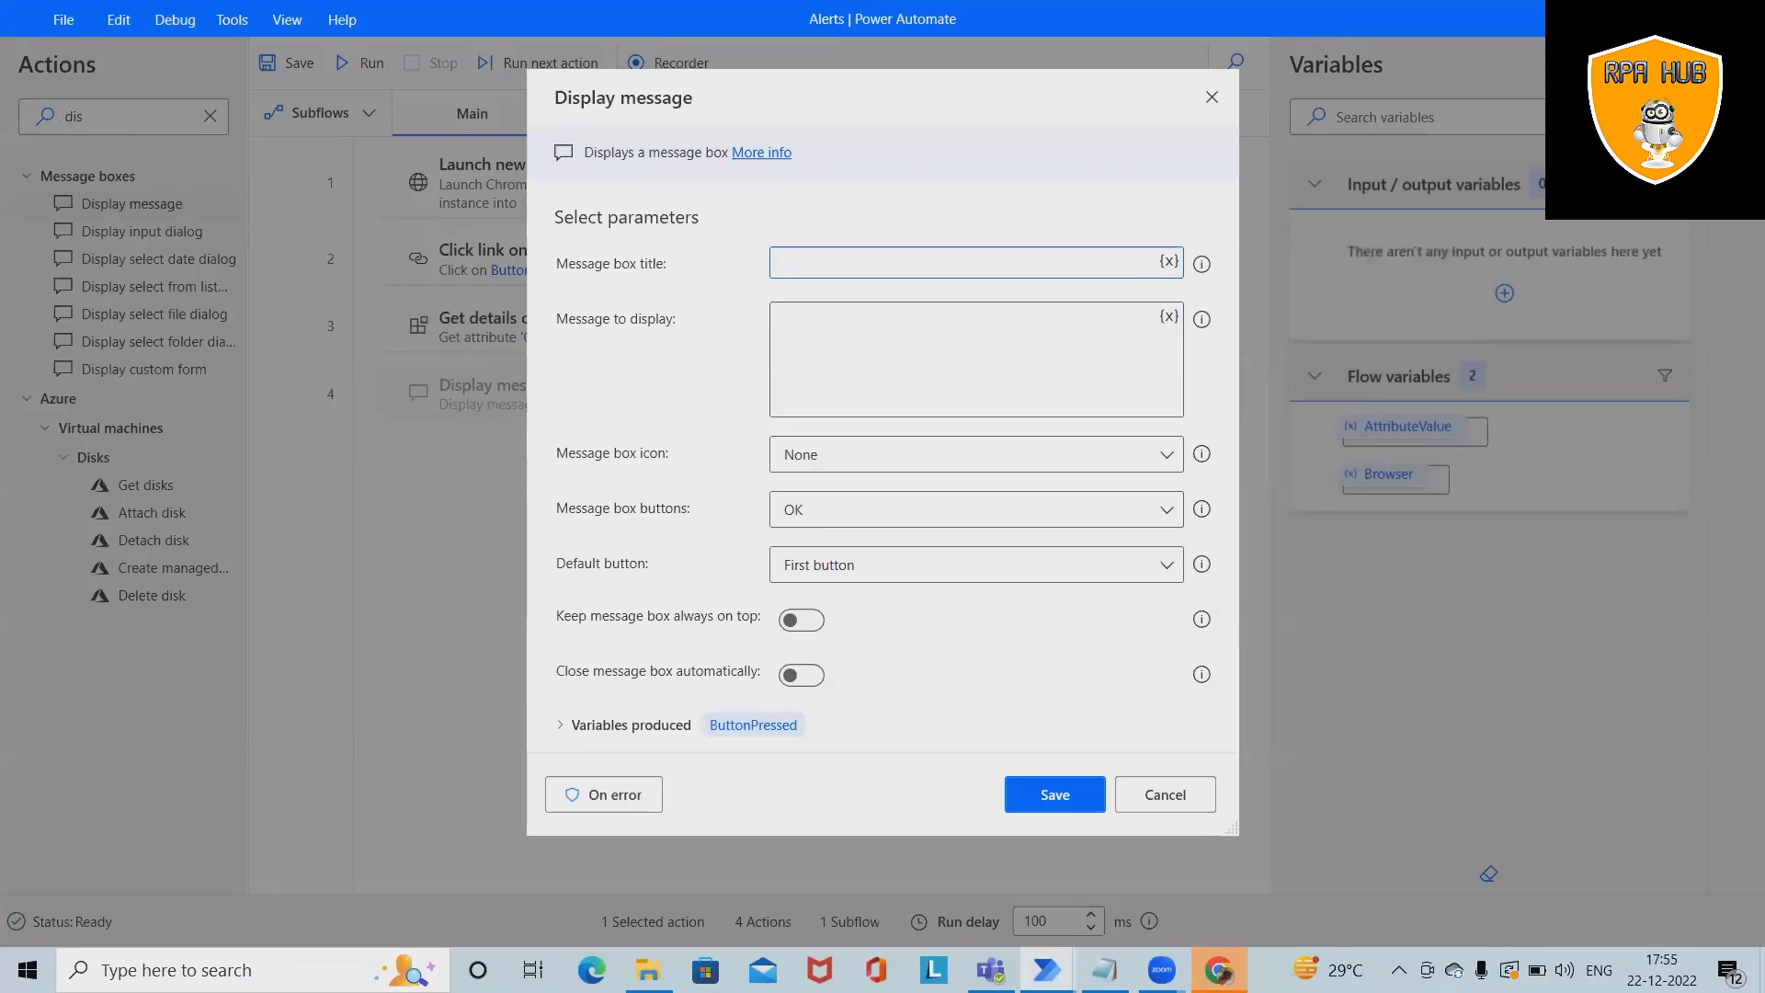
text(Progres)
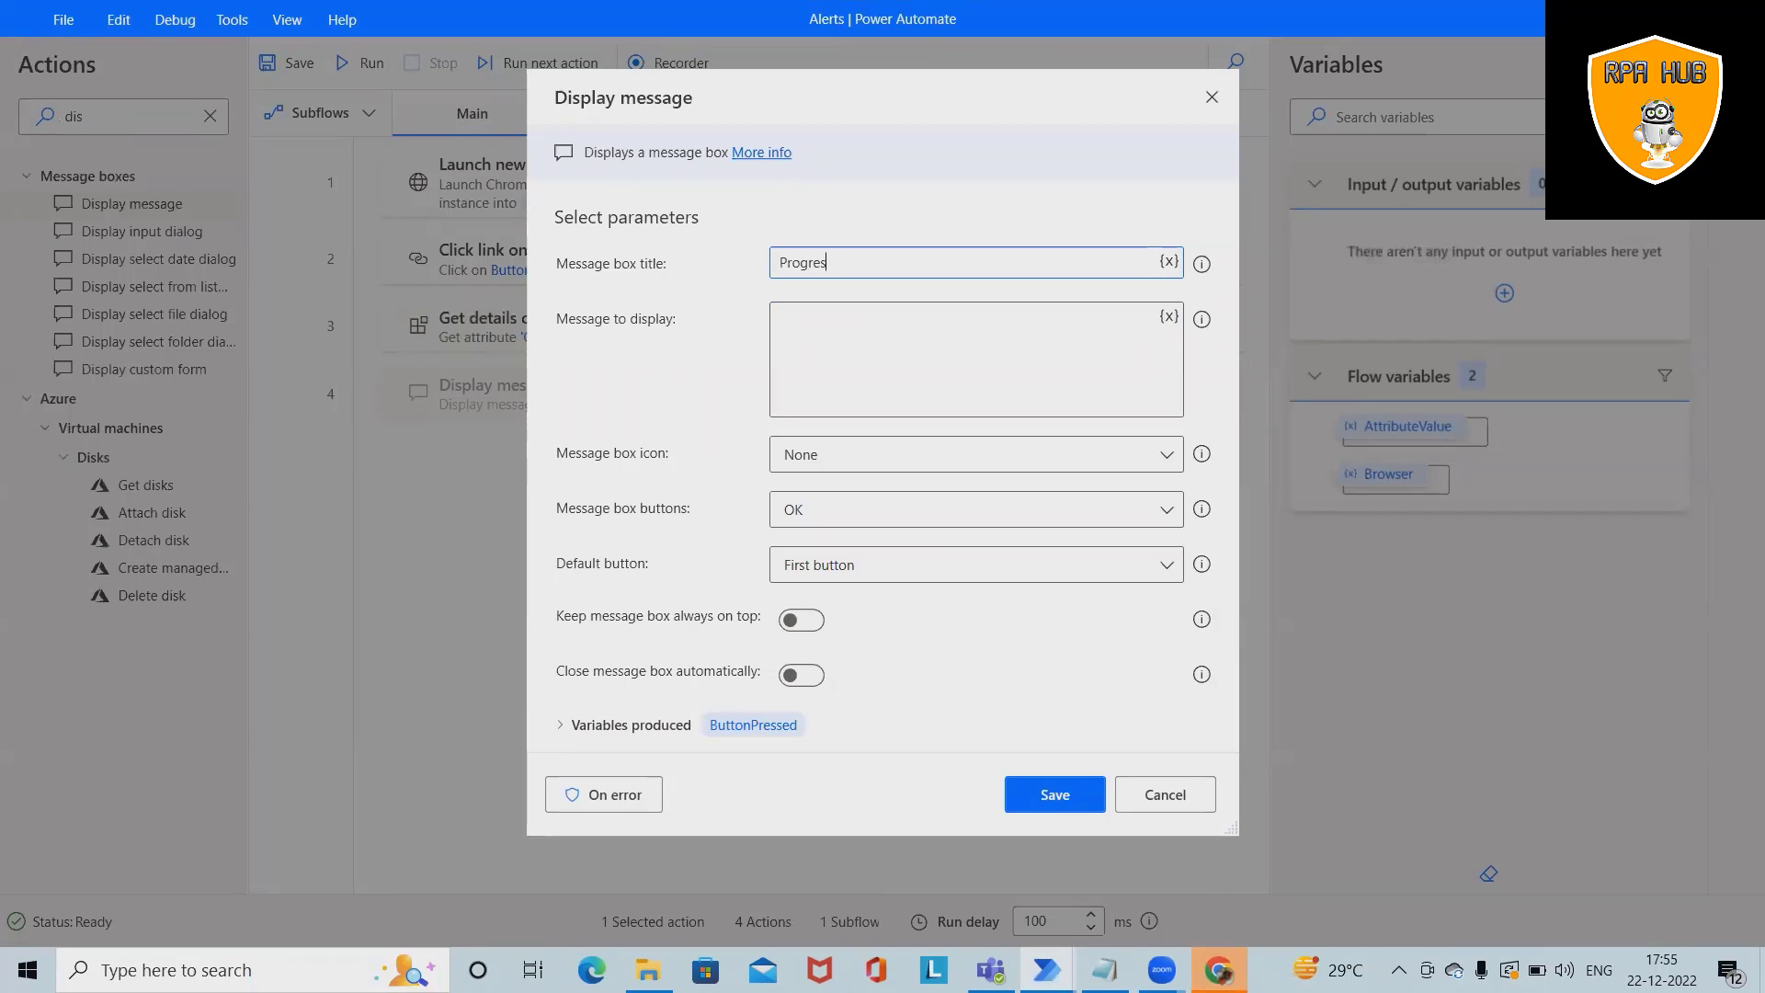
text(s)
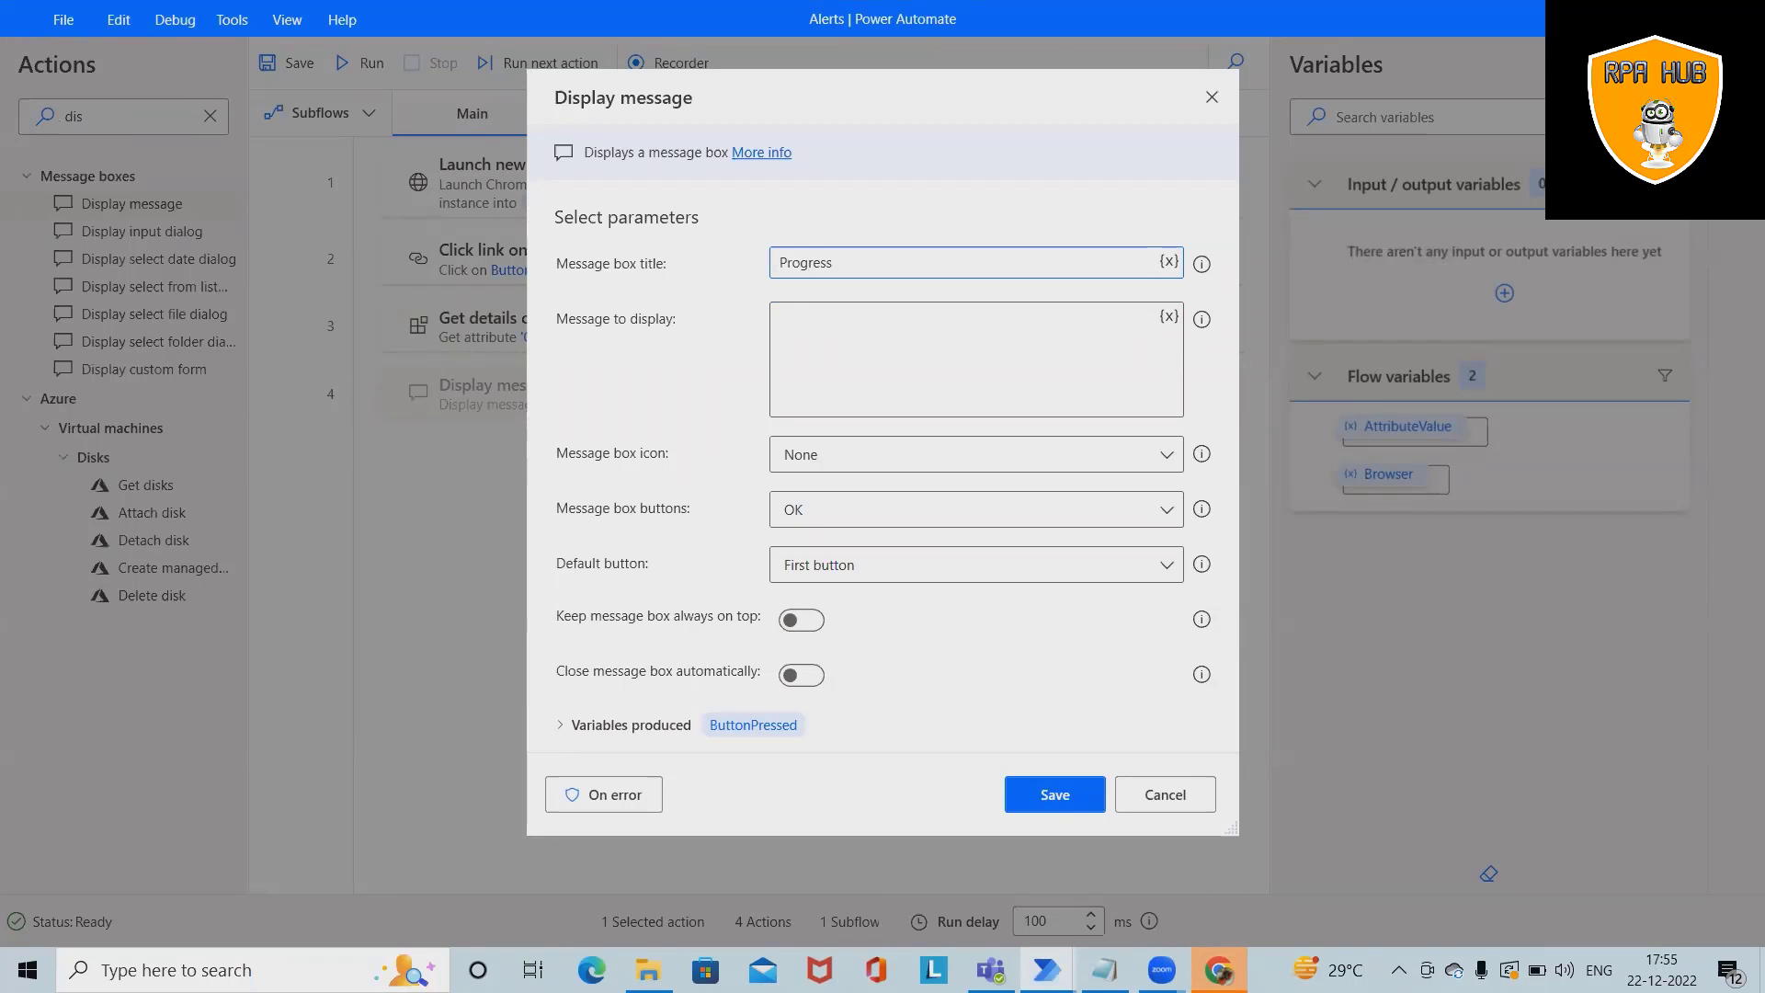
text(bar)
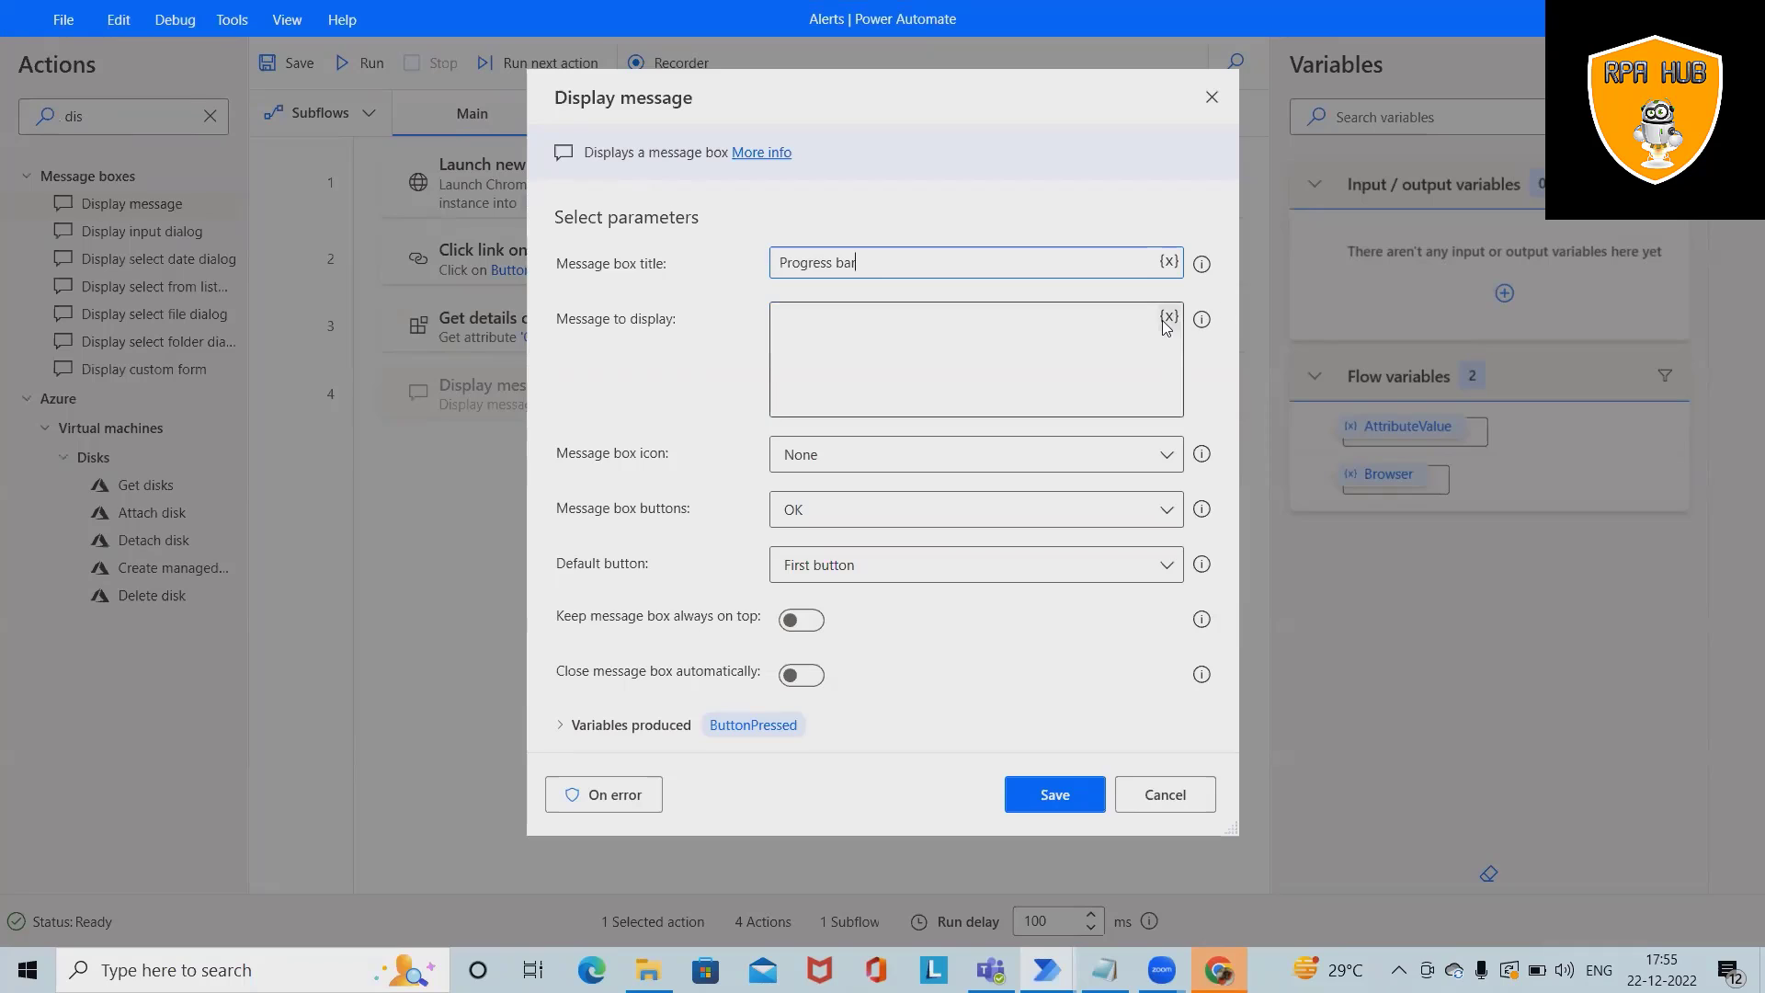
Set the message text to %AttributeValue% and save the whole flow.
click(1170, 316)
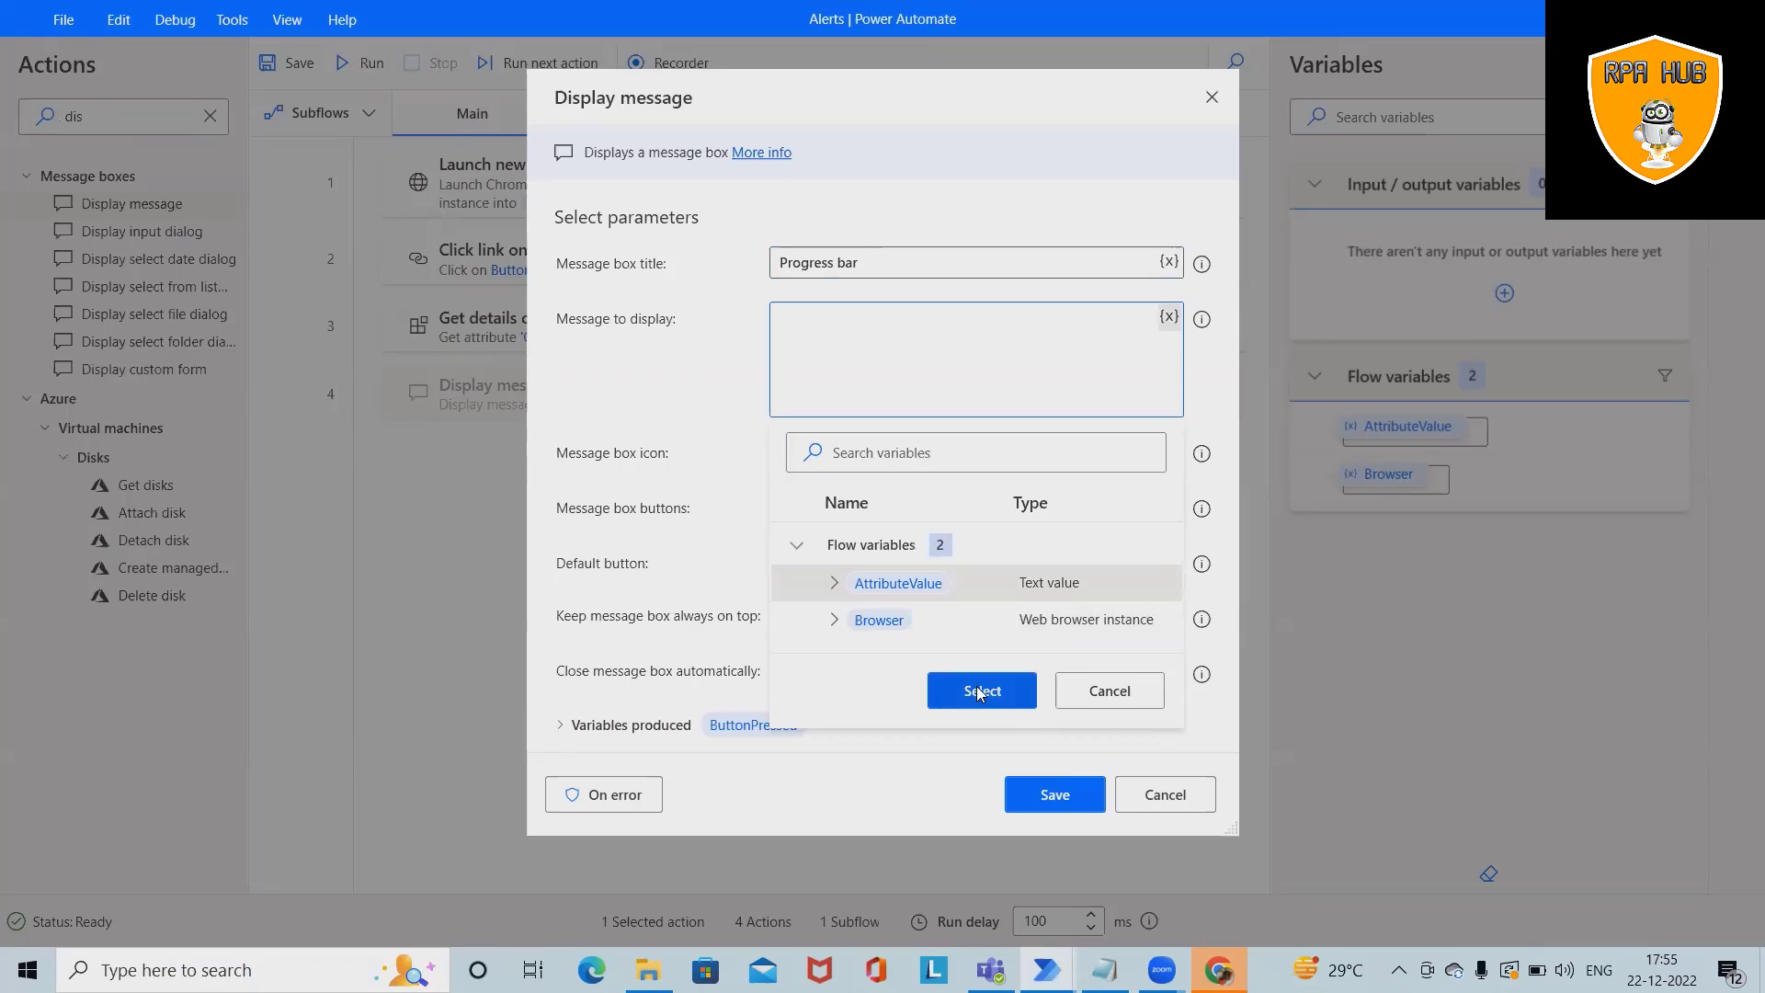
click(982, 689)
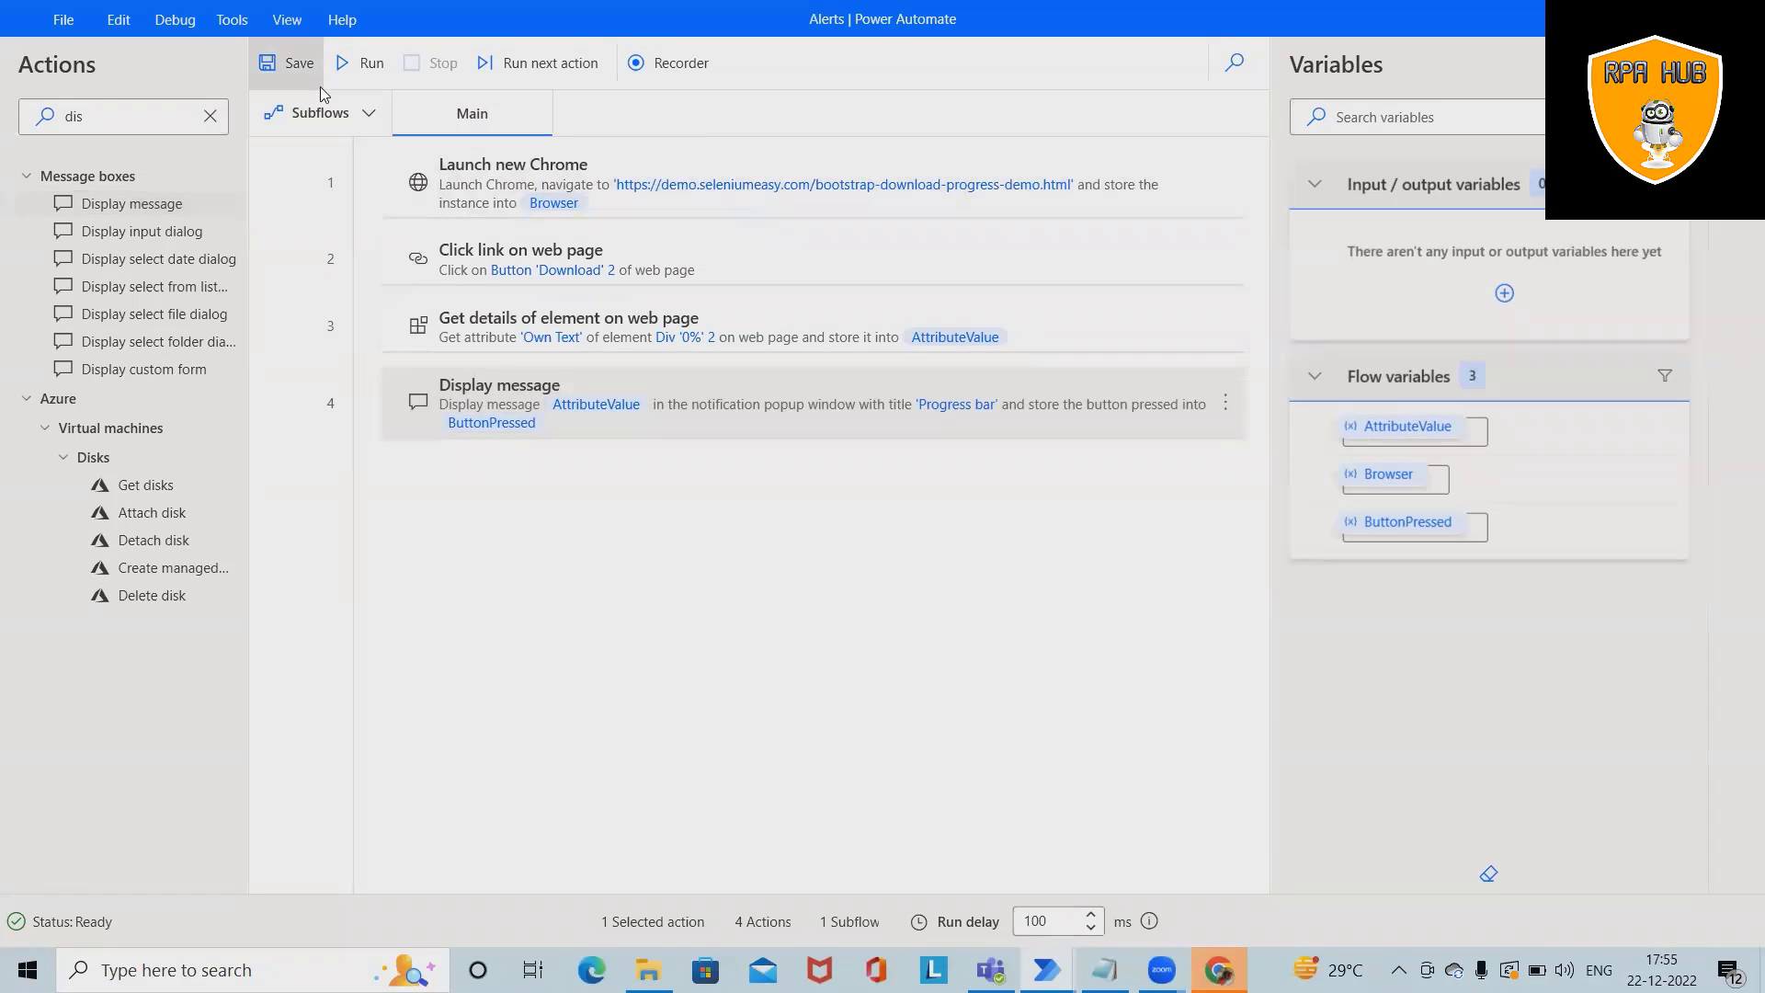
click(287, 62)
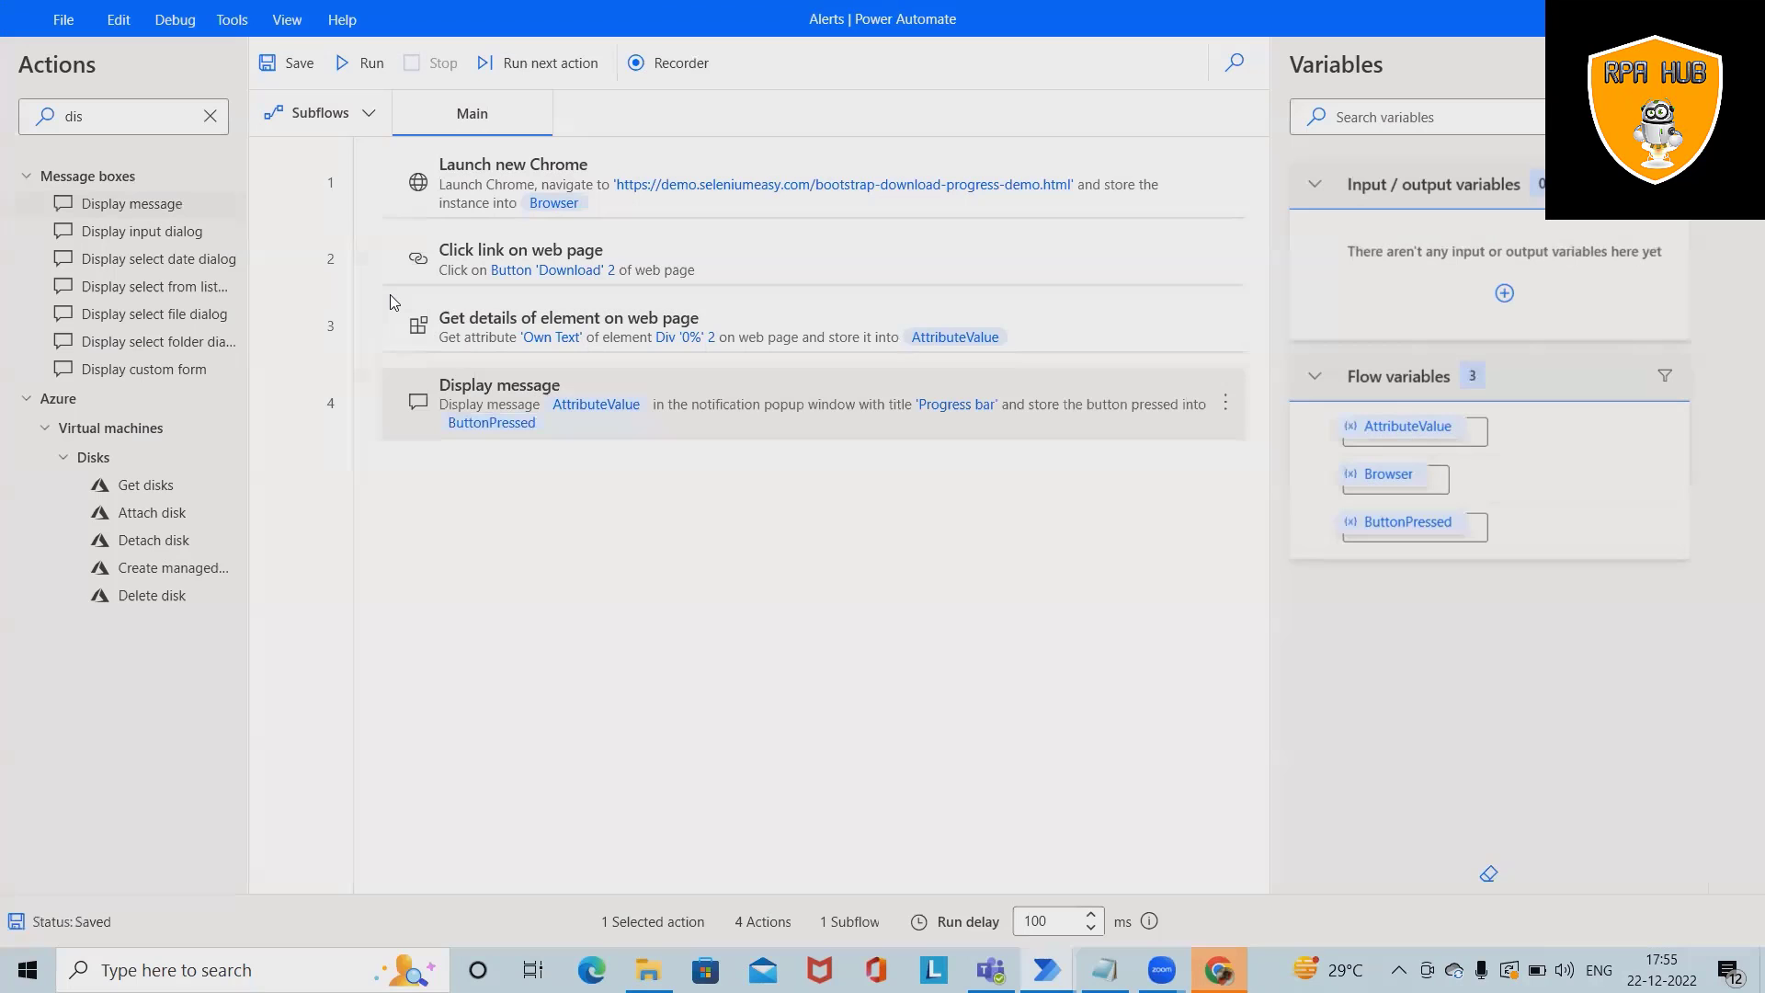
Run the flow, let it drive the Chrome download, and dismiss the 'Progress bar' message box.
click(360, 63)
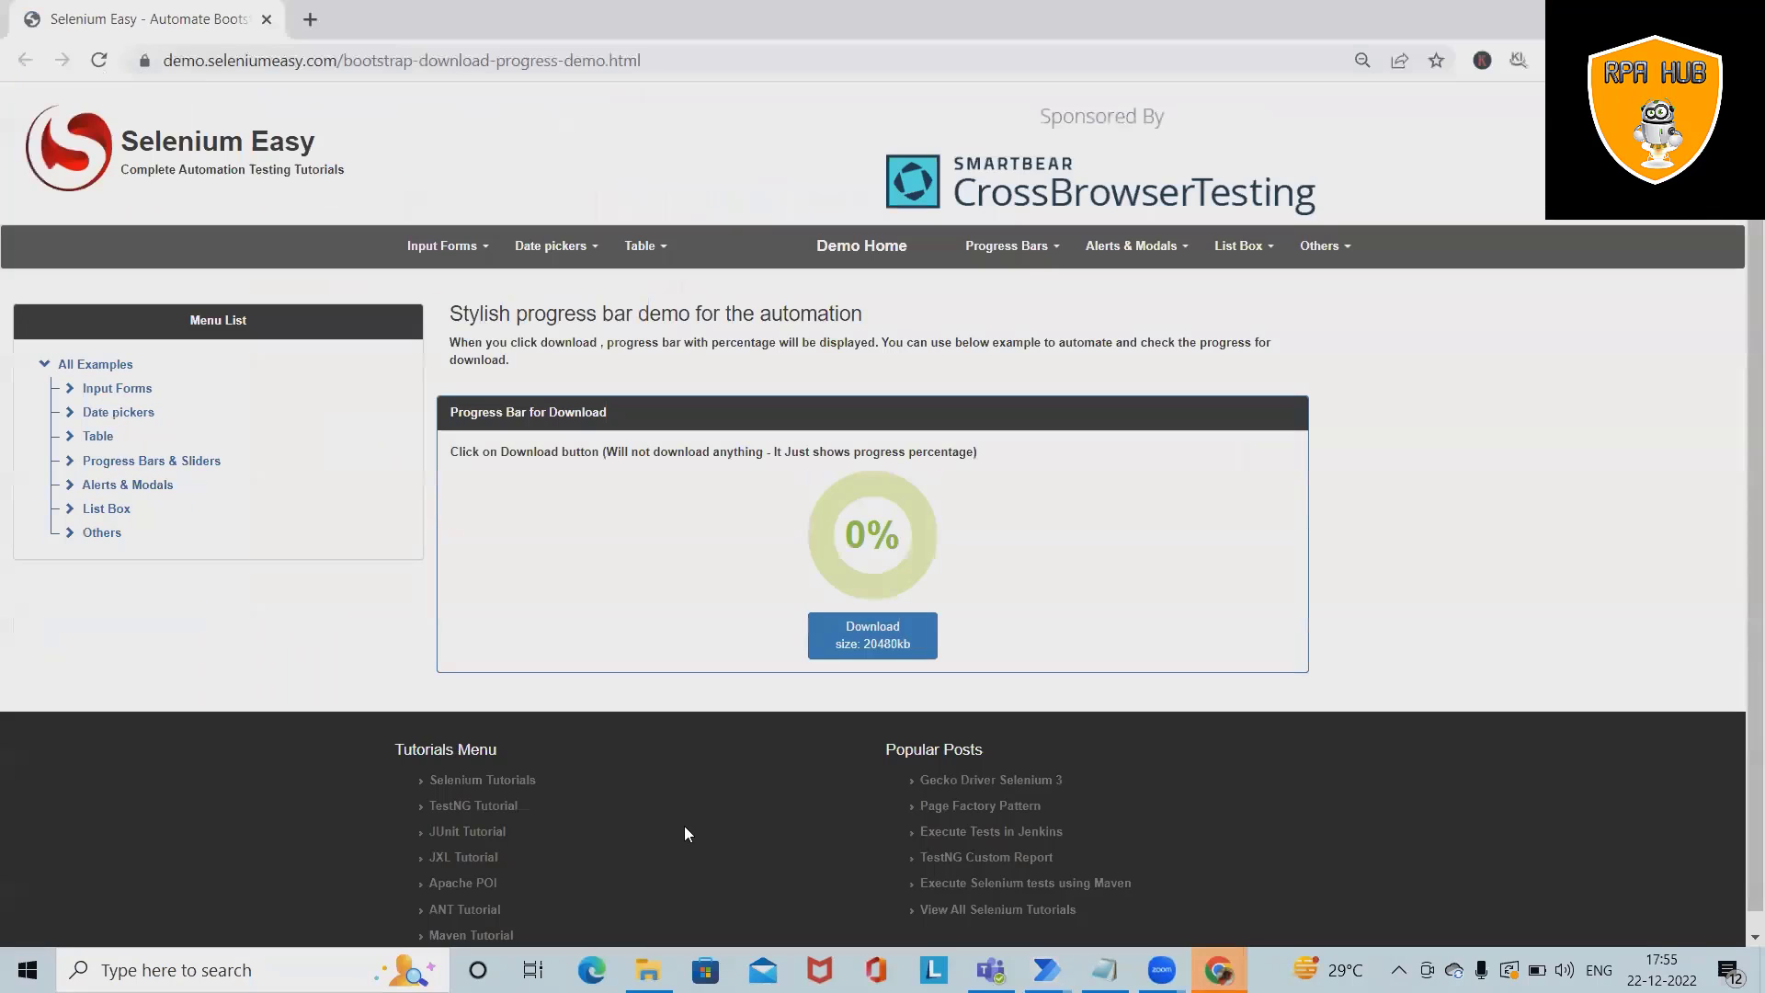
click(871, 635)
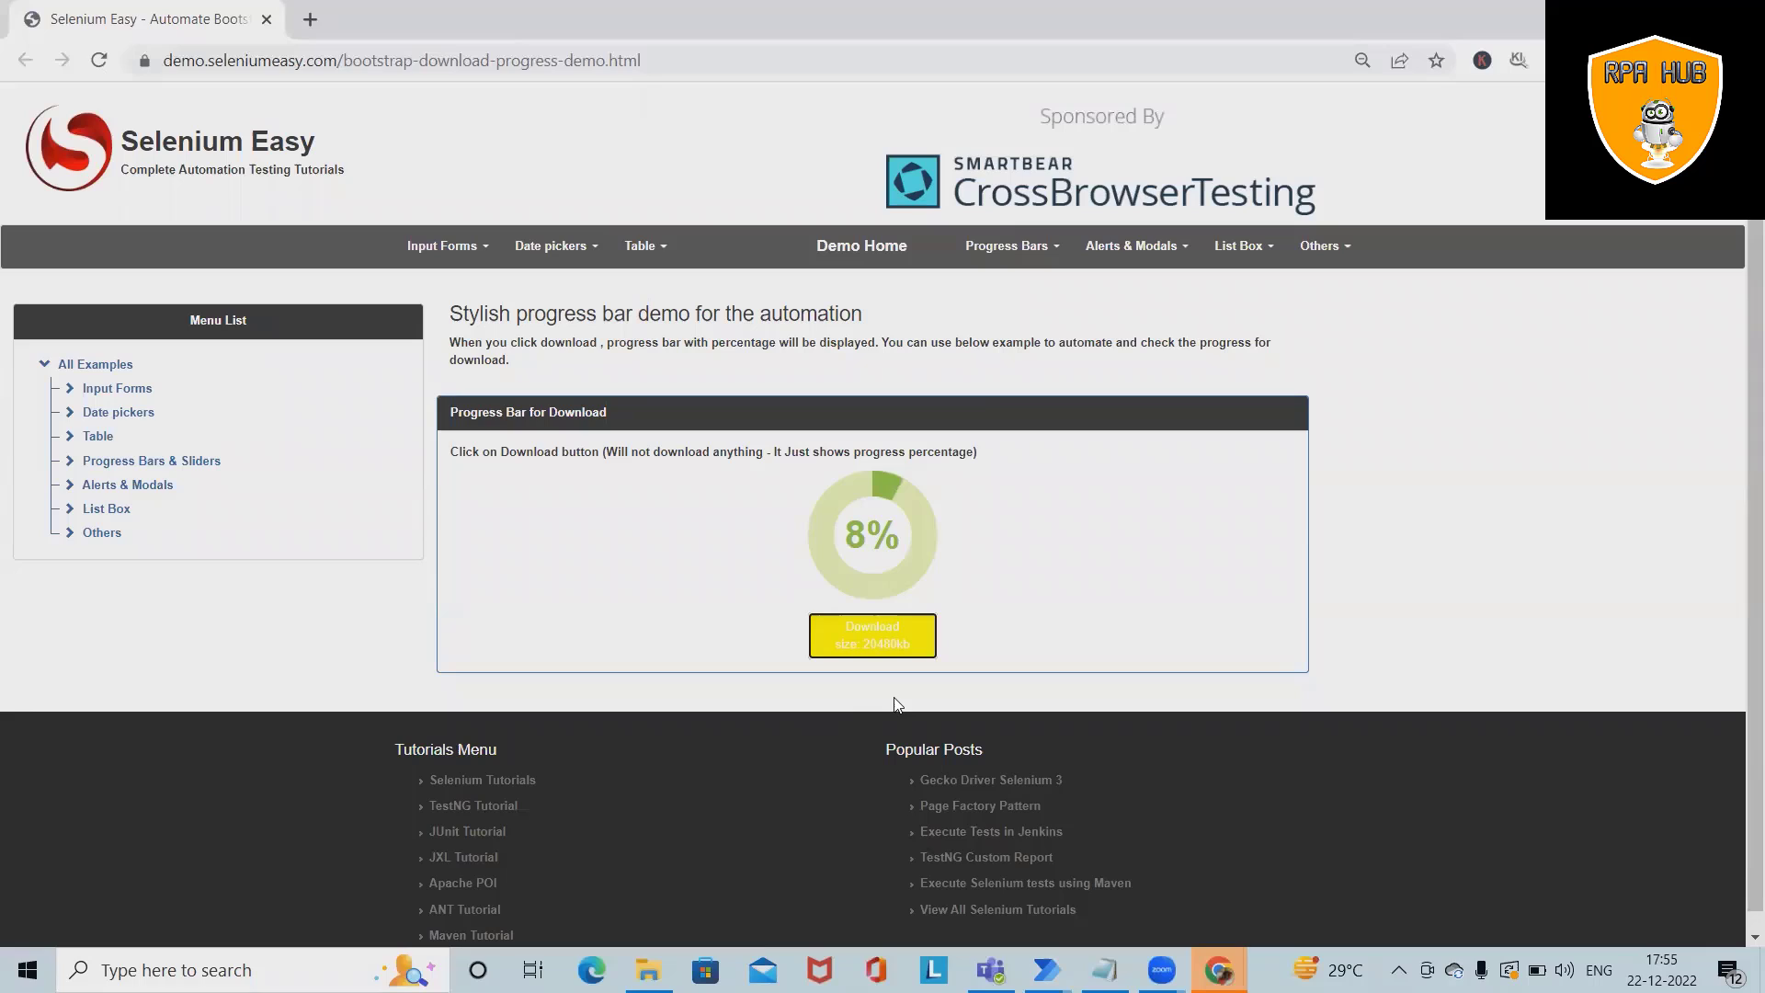
click(872, 635)
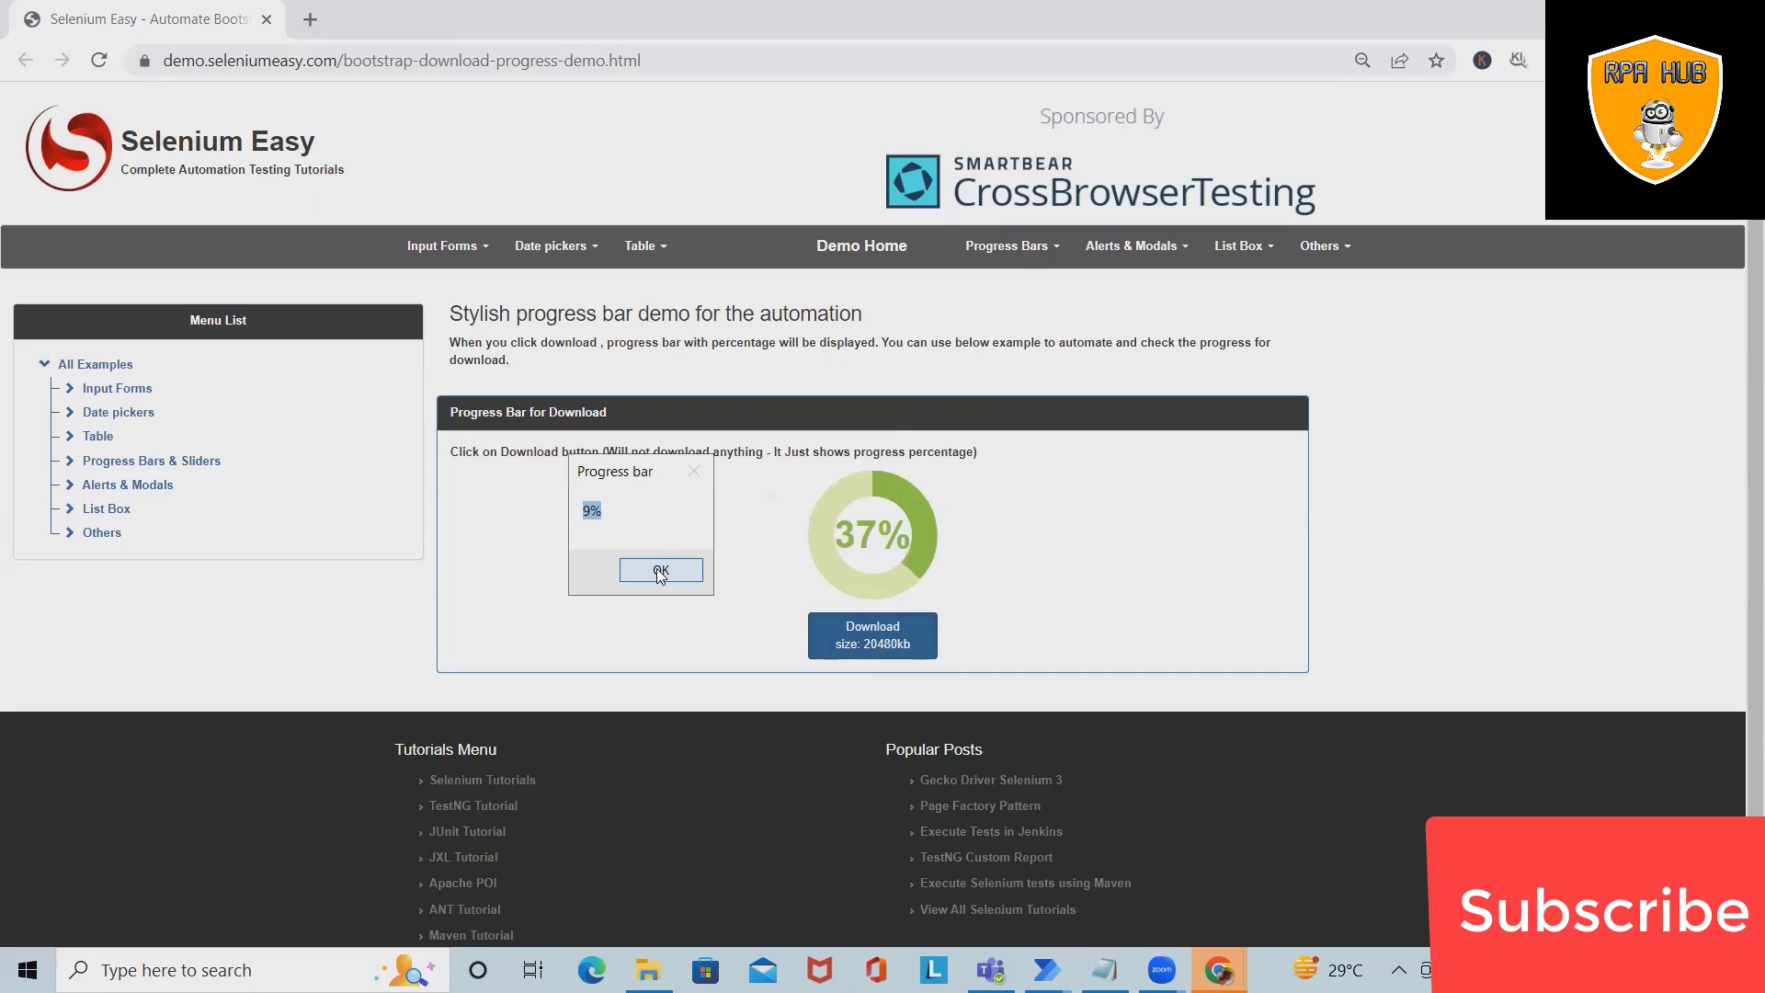
click(660, 570)
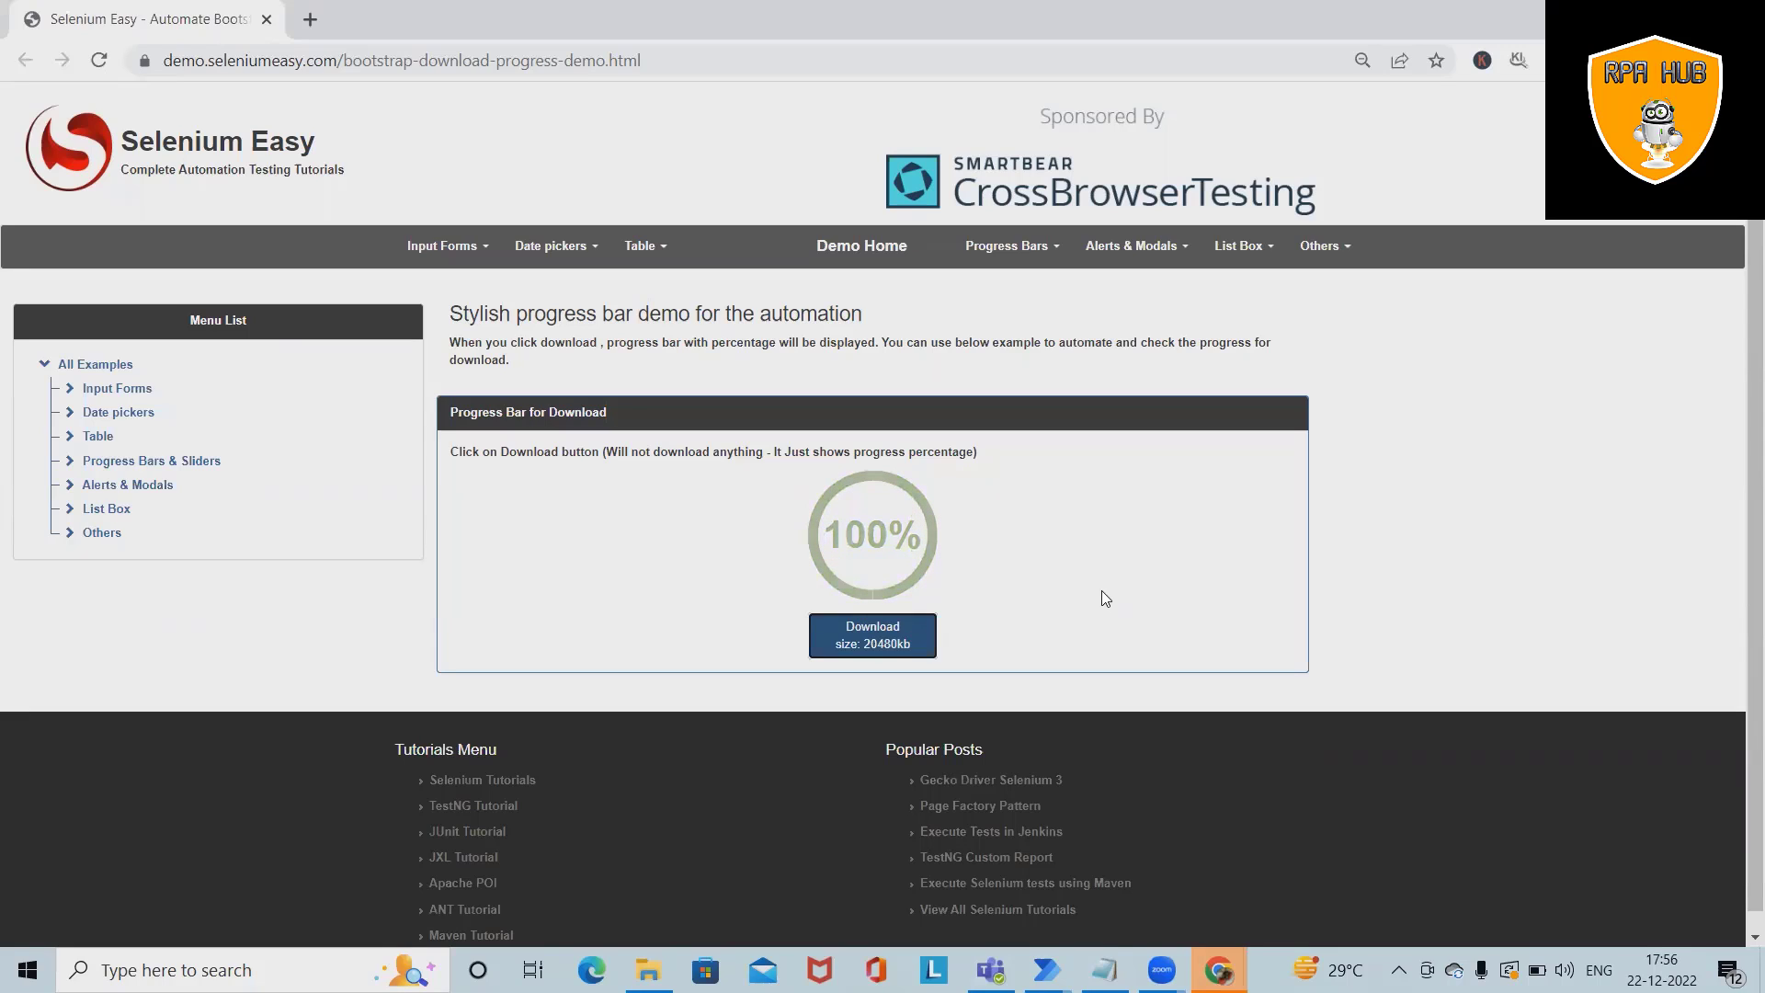
mouse_move(1066, 601)
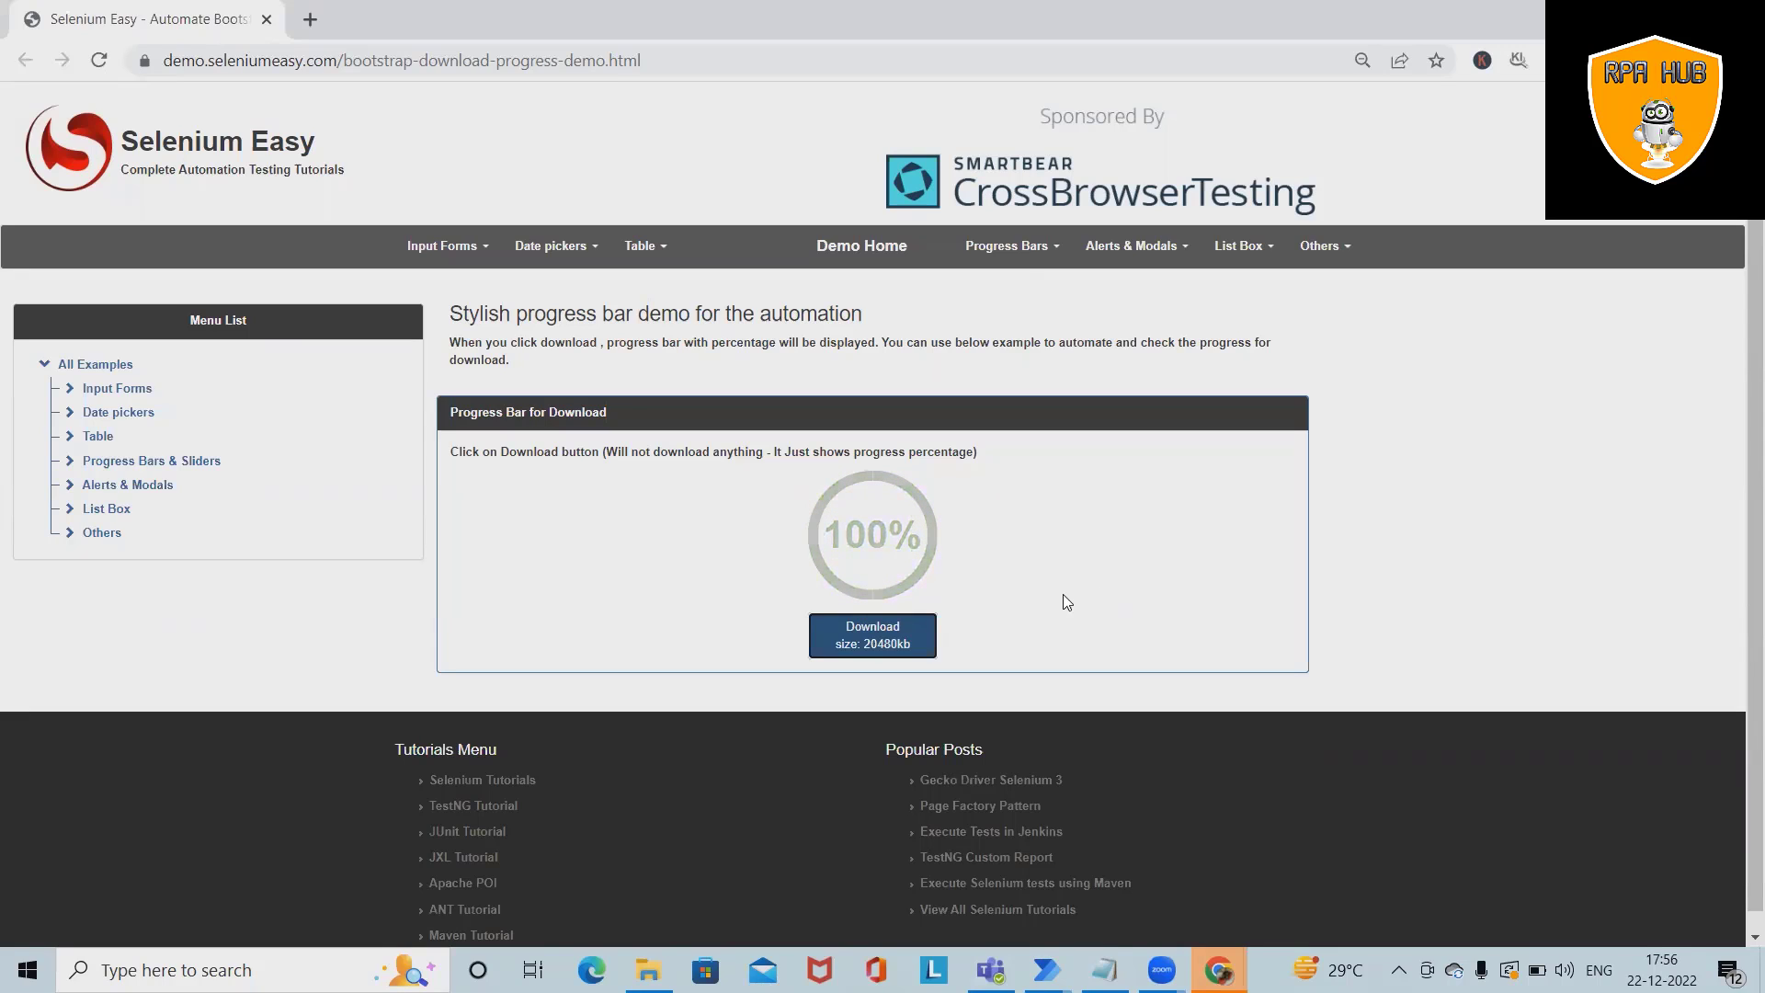